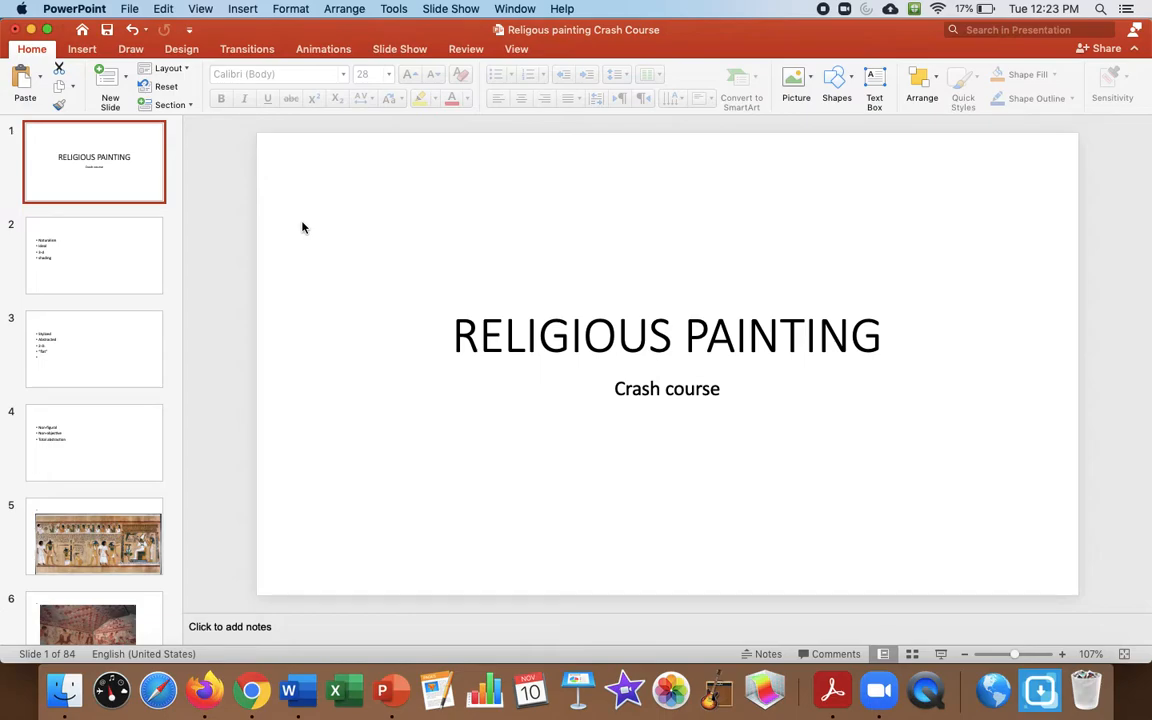
Open slide 2, the bullet list of Naturalism, Ideal, 3-d and shading.
left_click(94, 255)
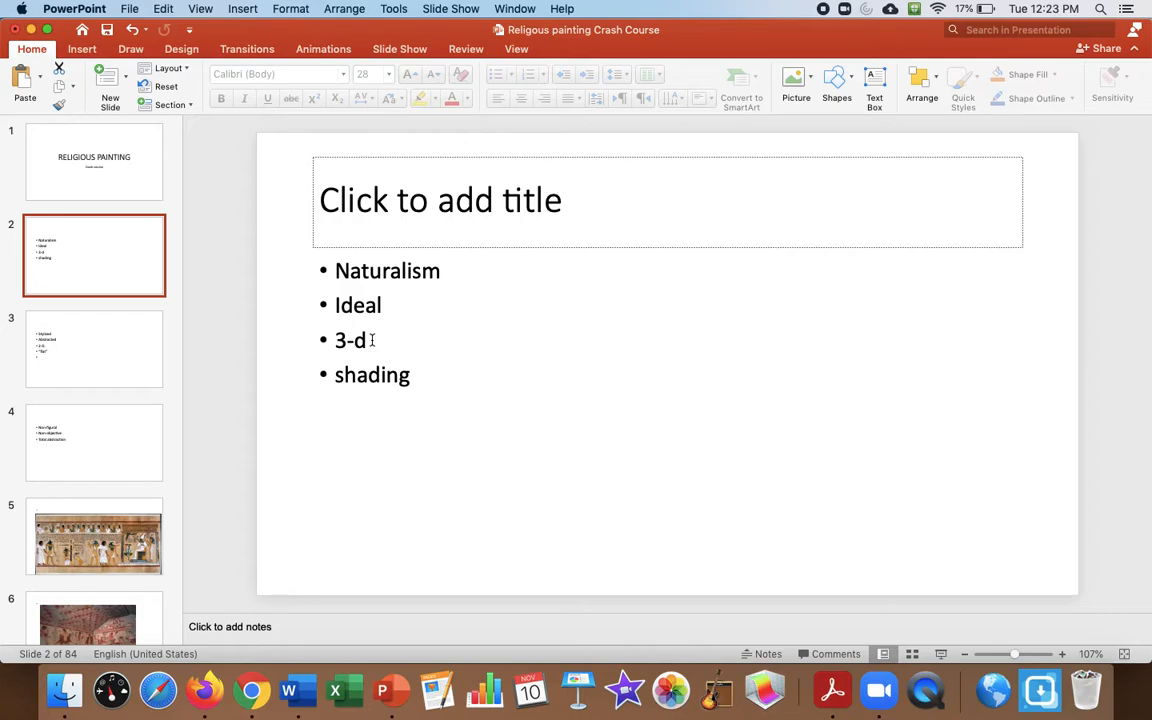
mouse_move(419, 366)
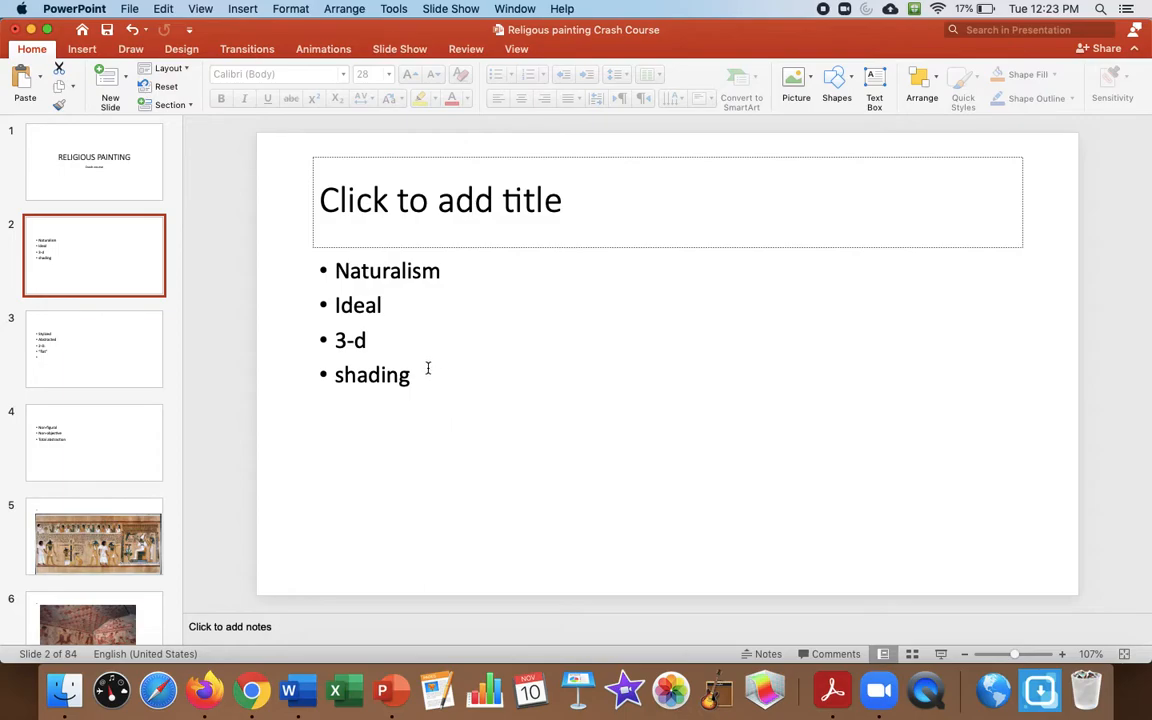
View slide 3's Stylized/Abstracted list, then slide 4 on Non-figural and Total abstraction.
left_click(94, 348)
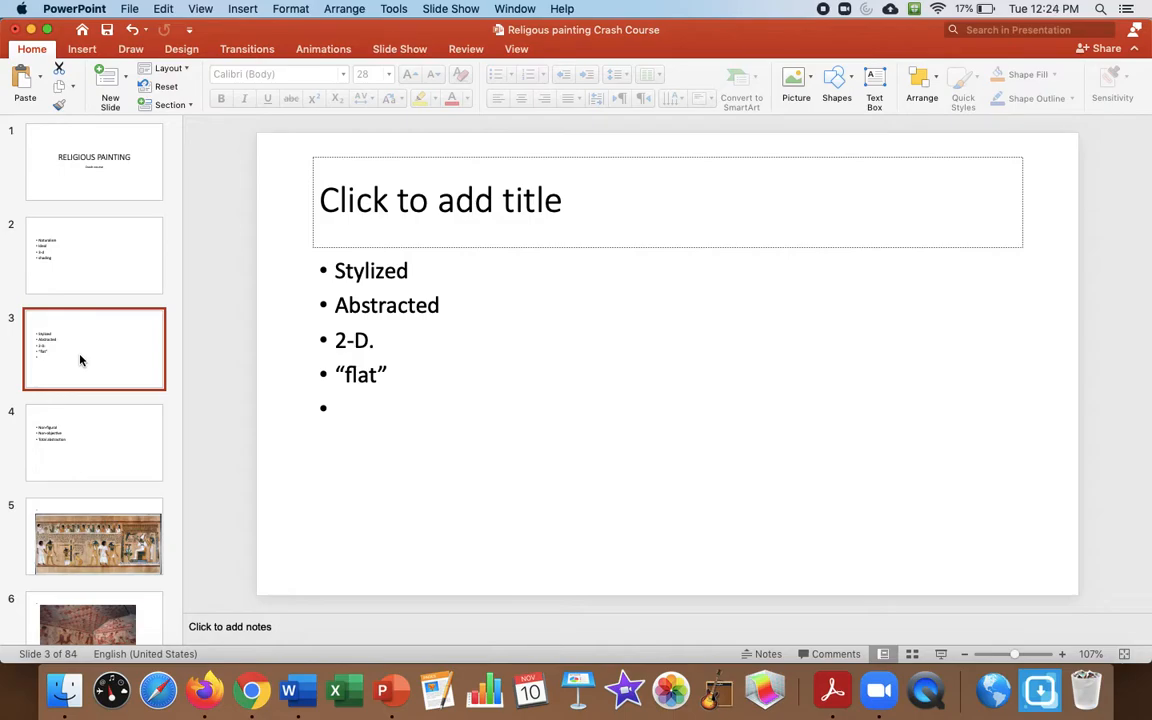
mouse_move(80, 297)
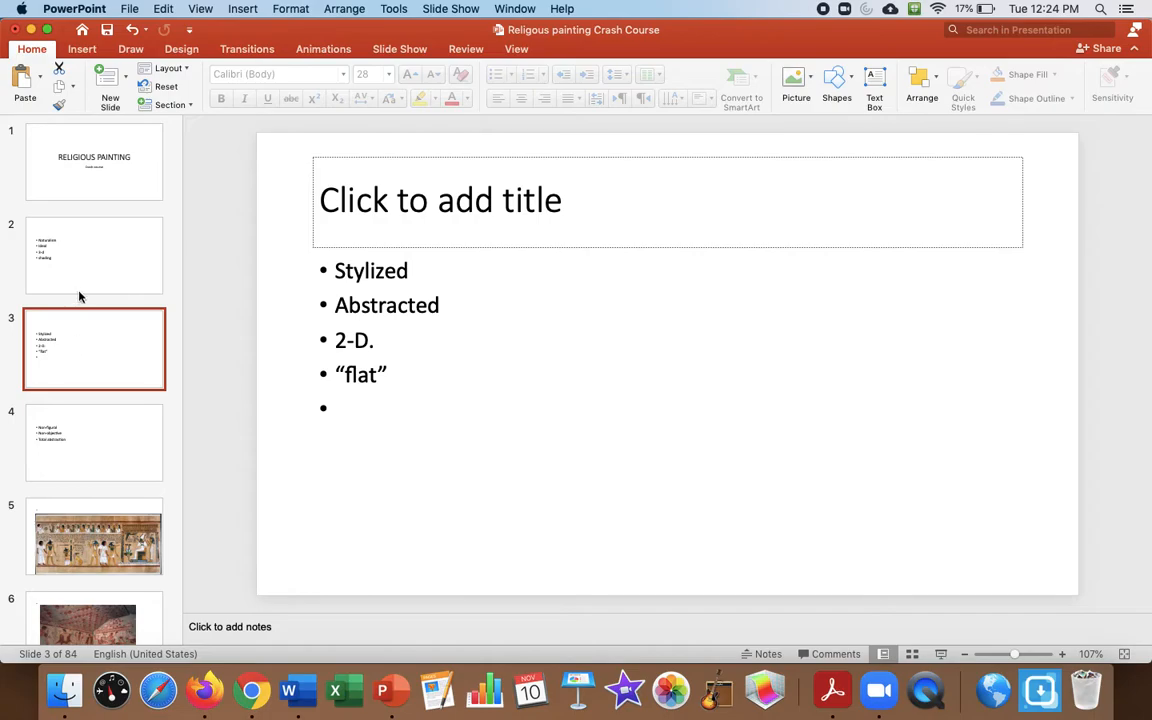
mouse_move(445, 344)
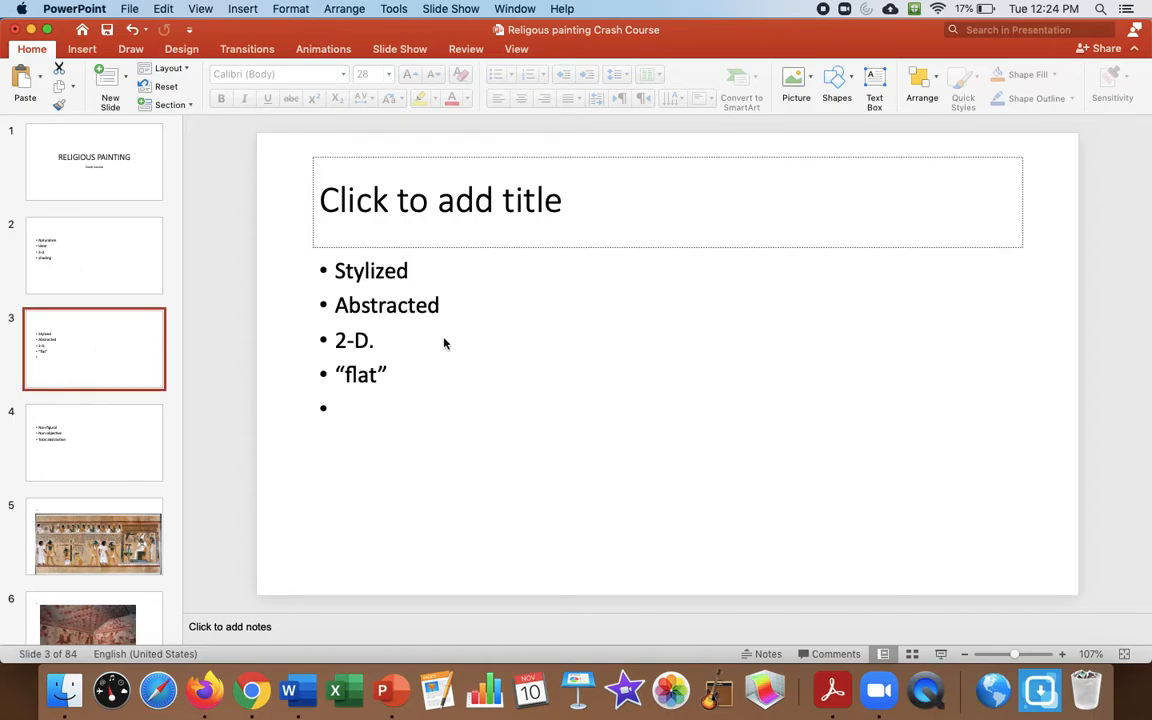
mouse_move(422, 326)
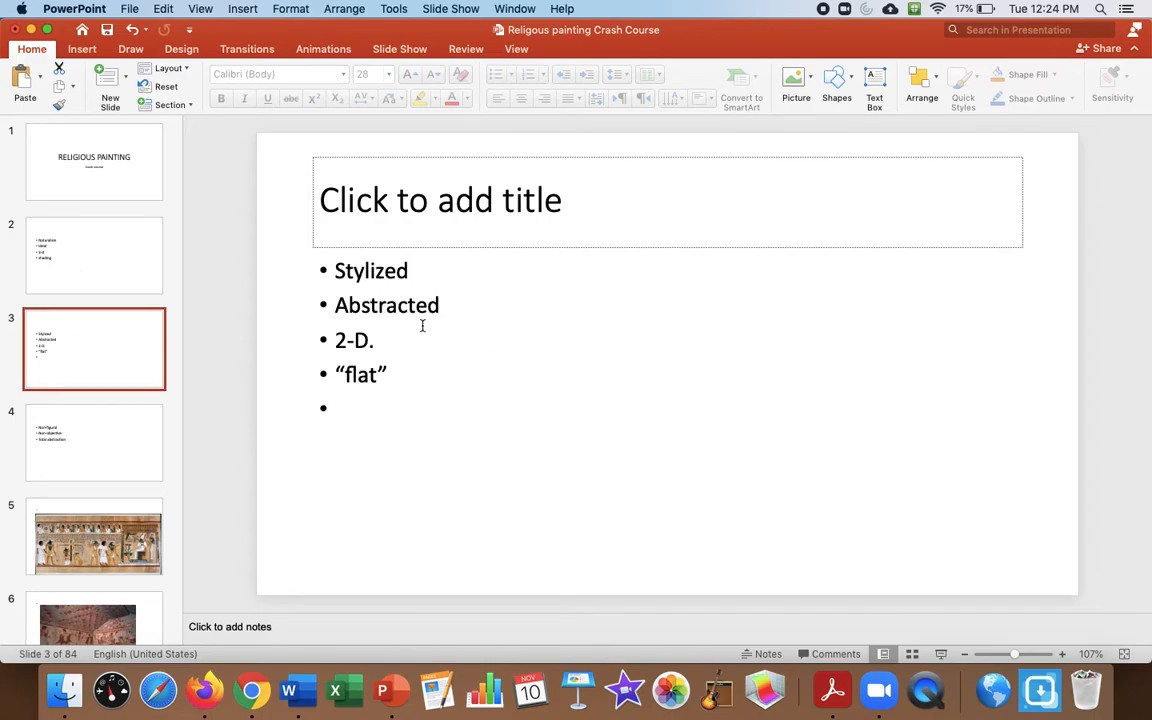
left_click(94, 442)
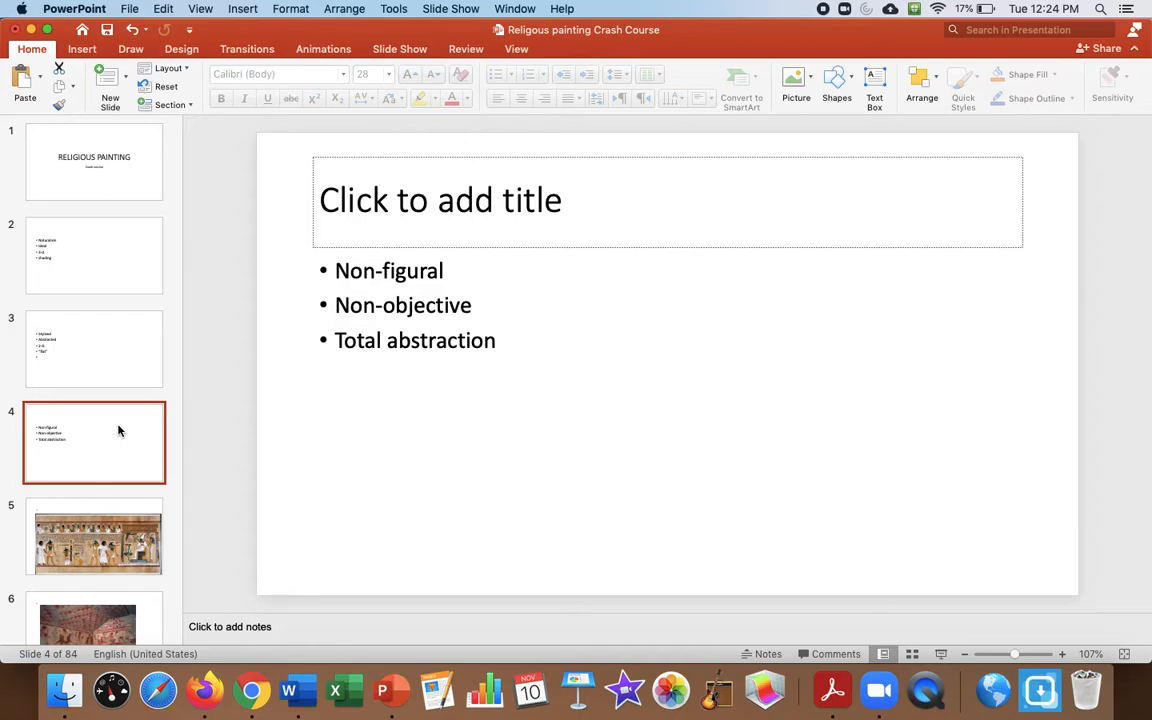
mouse_move(84, 355)
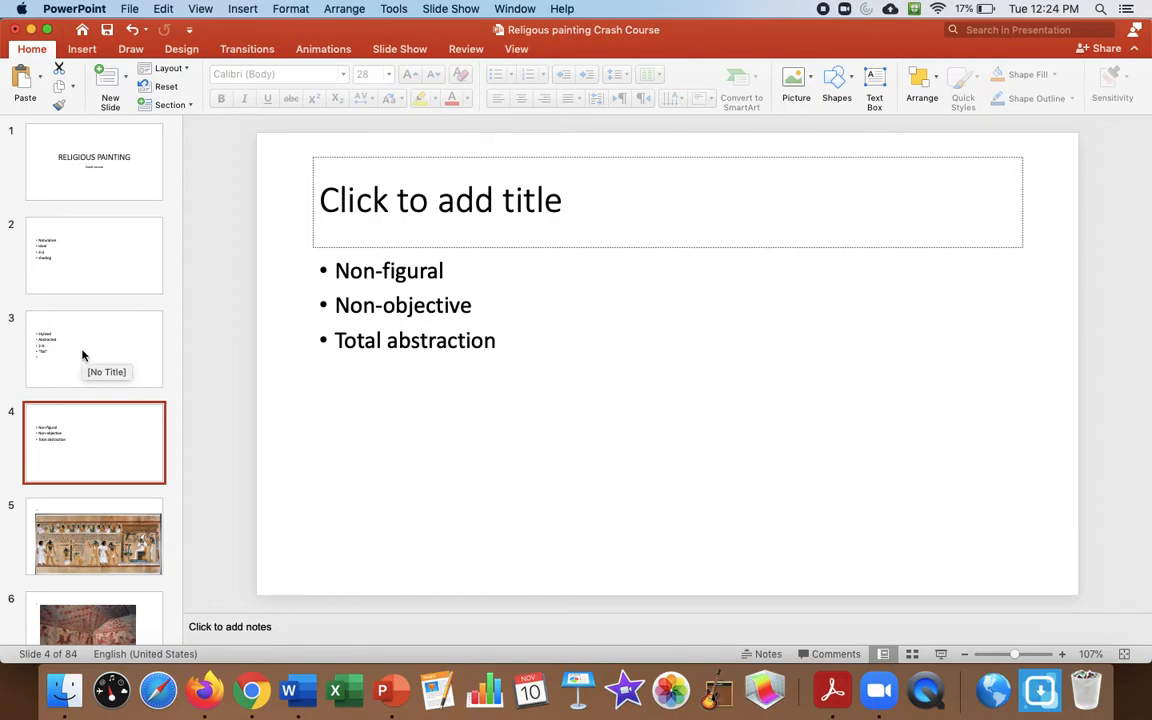
View slide 5's Egyptian papyrus judgment scene, then slide 6's painted tomb interior.
left_click(97, 537)
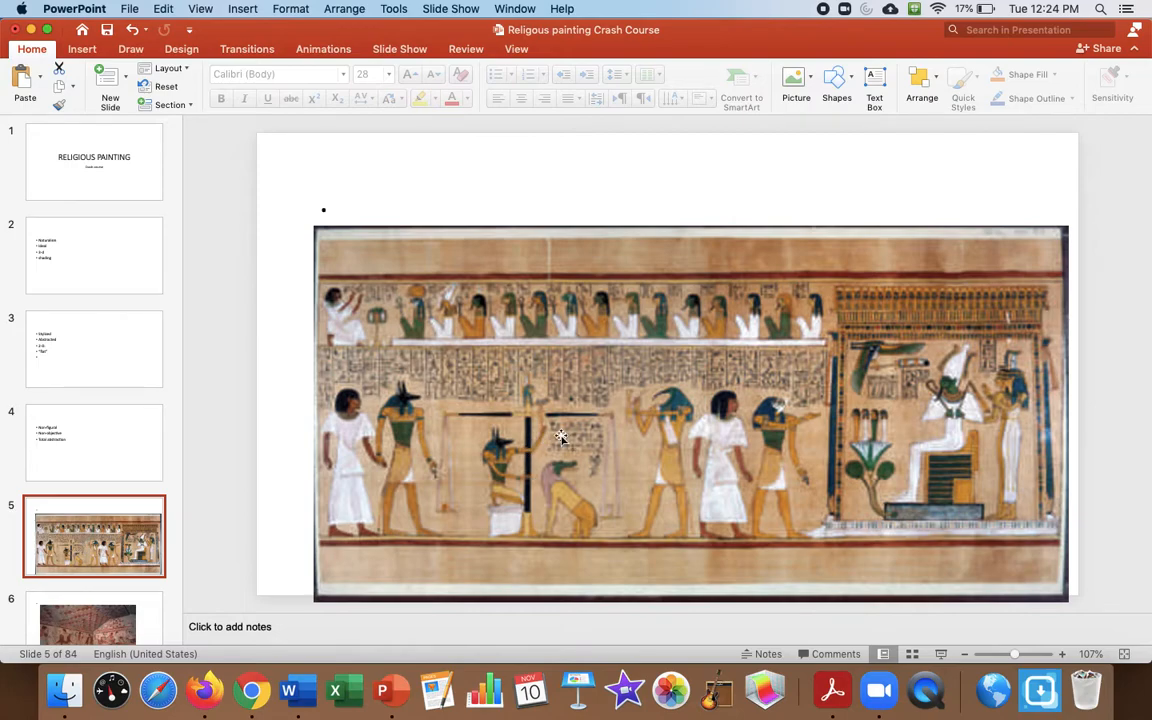
mouse_move(591, 288)
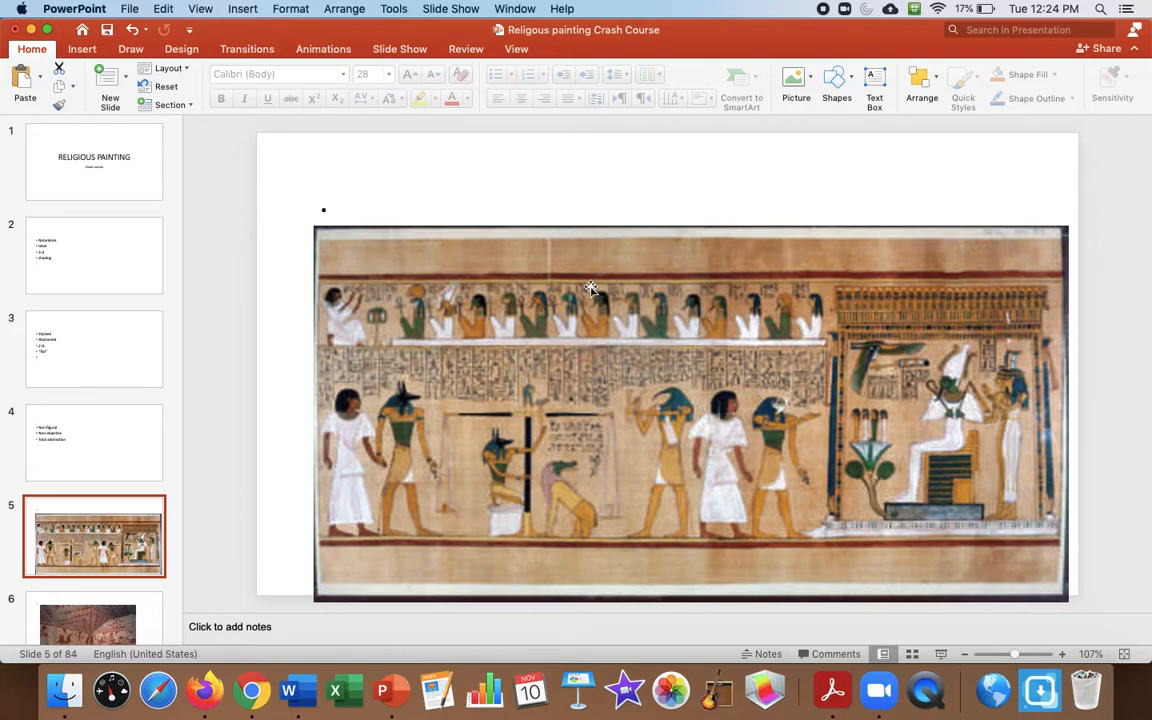
mouse_move(548, 406)
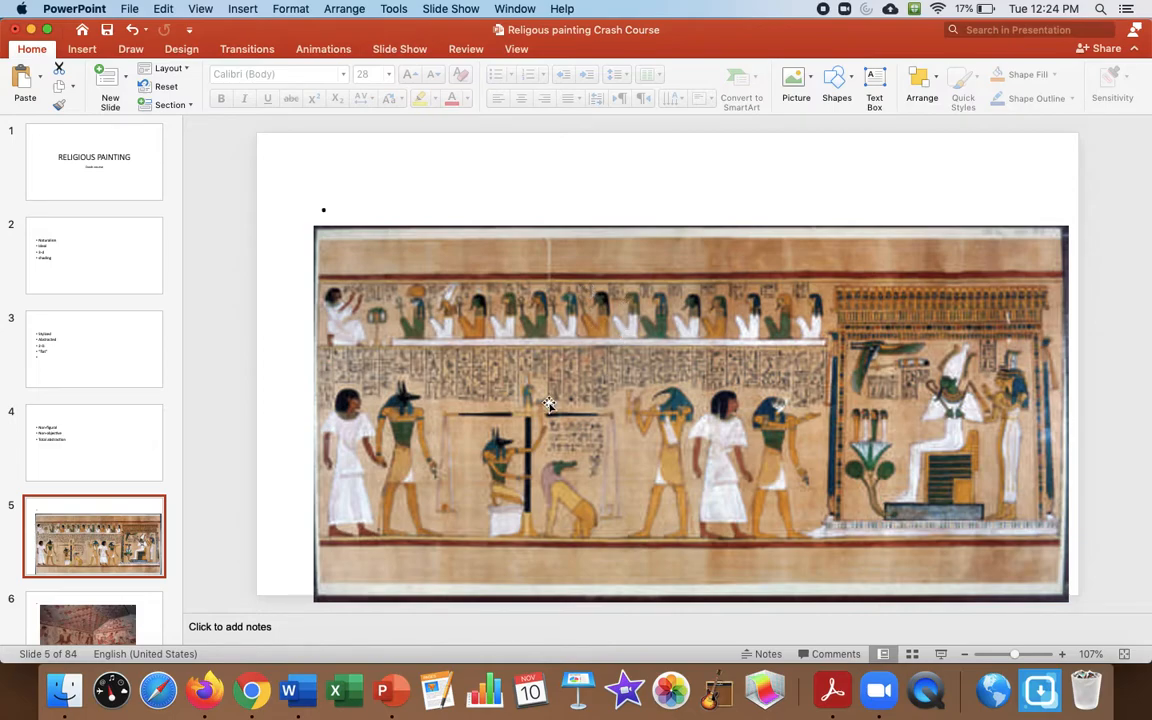
mouse_move(575, 105)
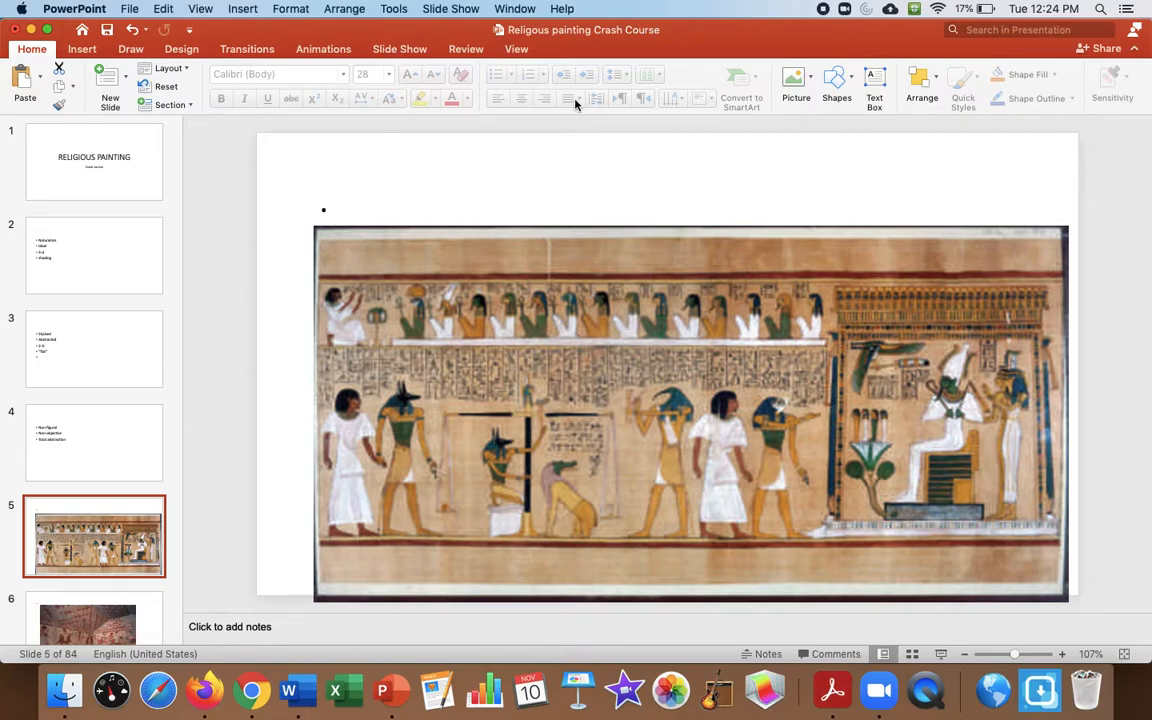
mouse_move(430, 447)
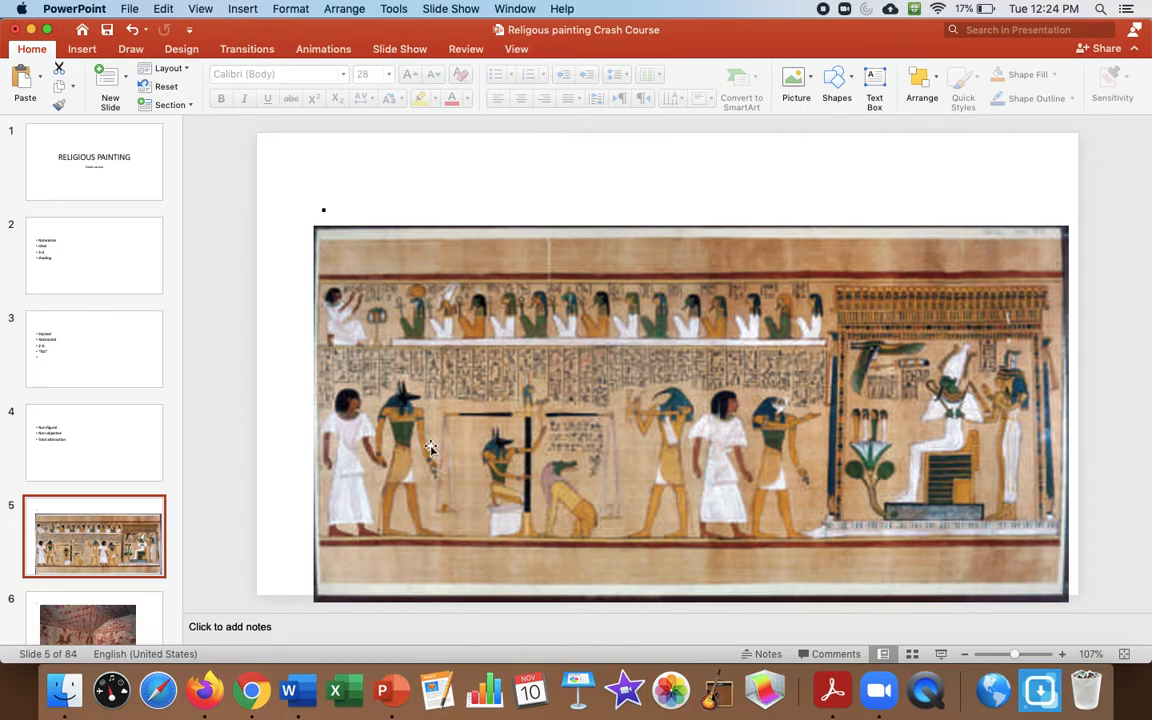
left_click(87, 620)
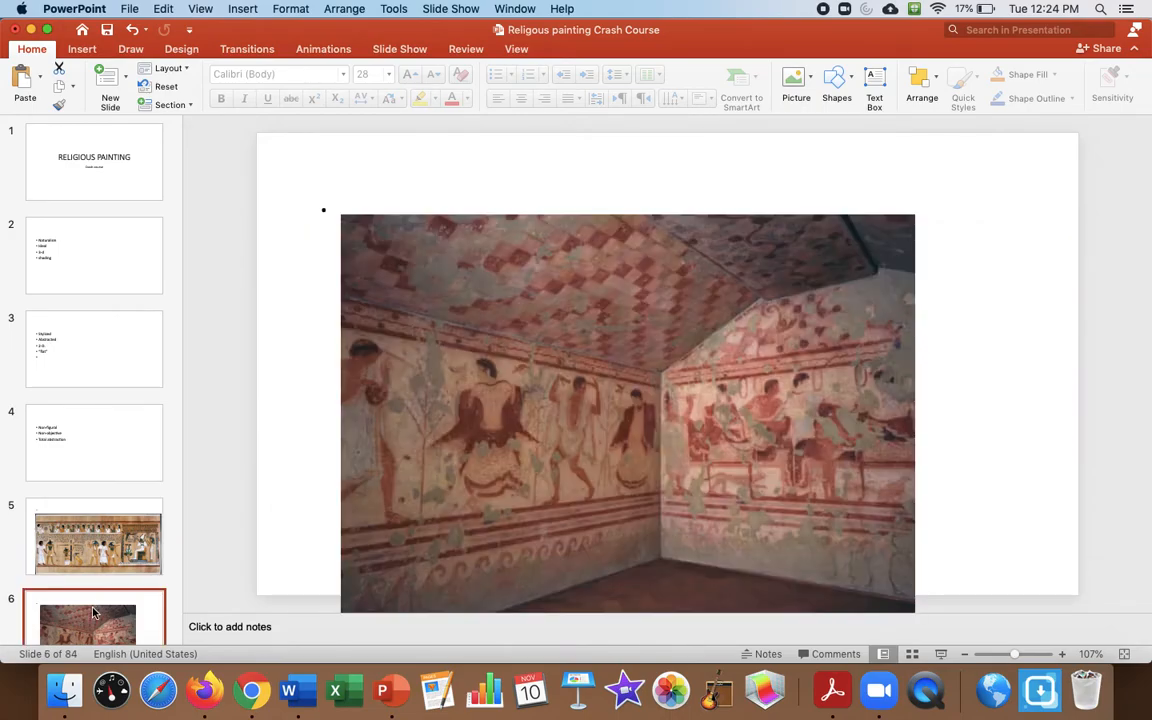
scroll("down", 3)
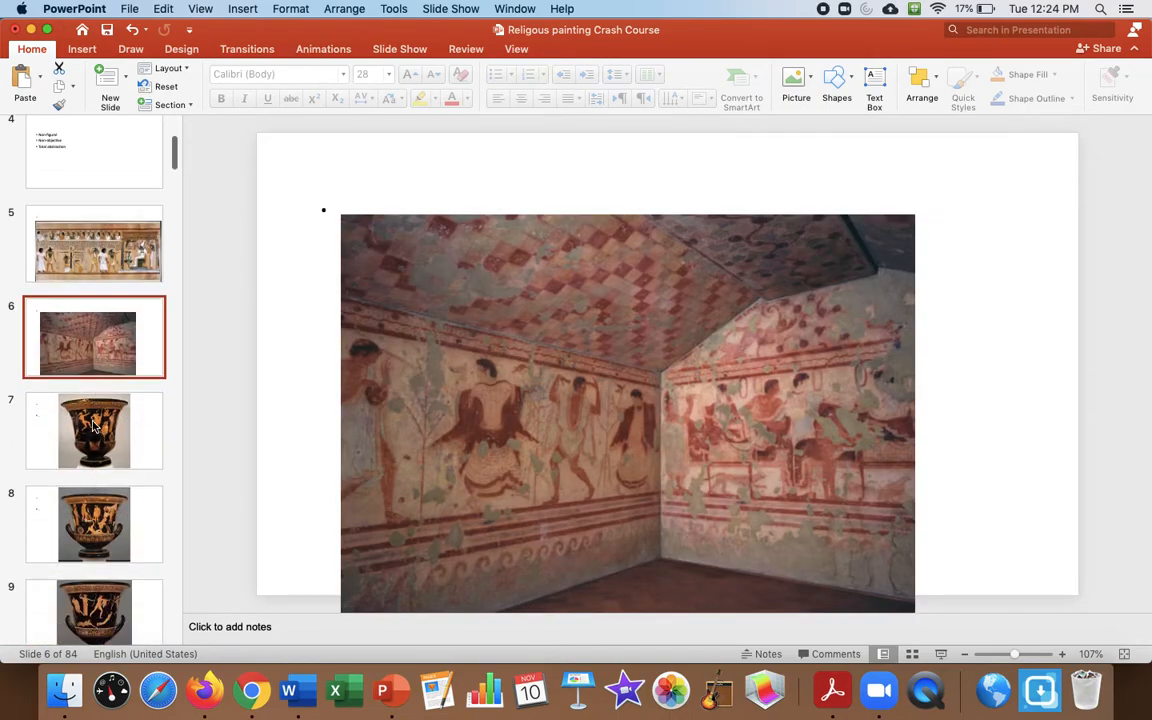
Browse the Greek red-figure vase slides 7, 8 and 9.
left_click(94, 430)
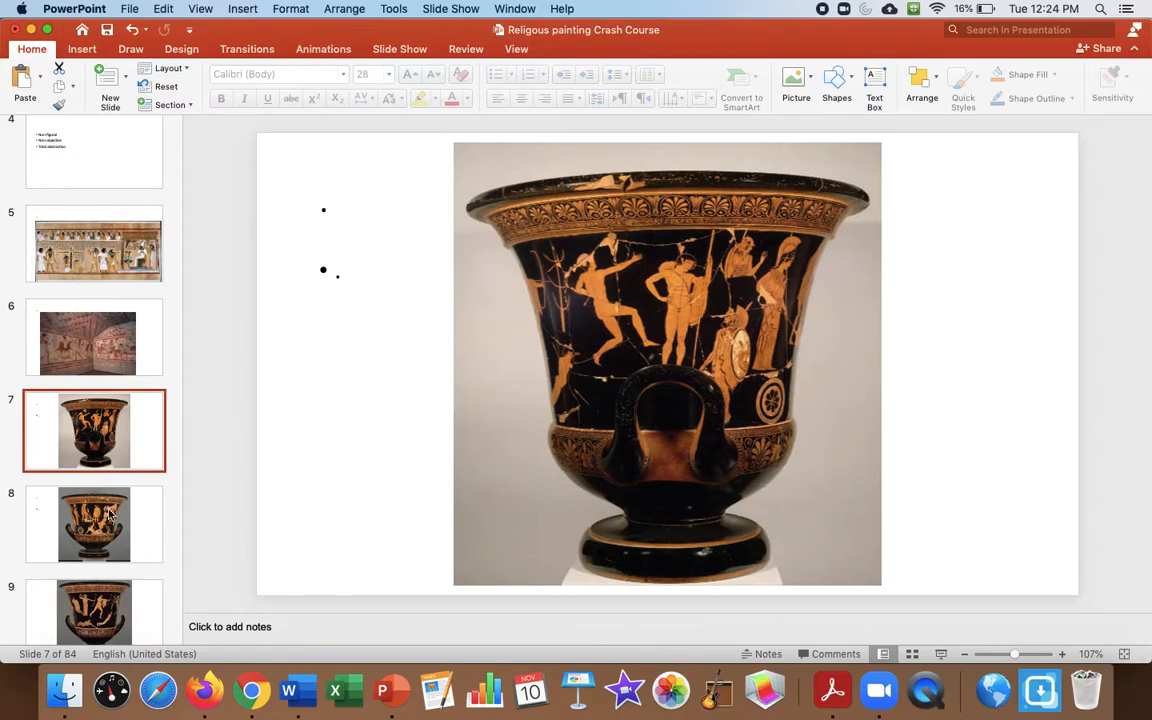
left_click(94, 524)
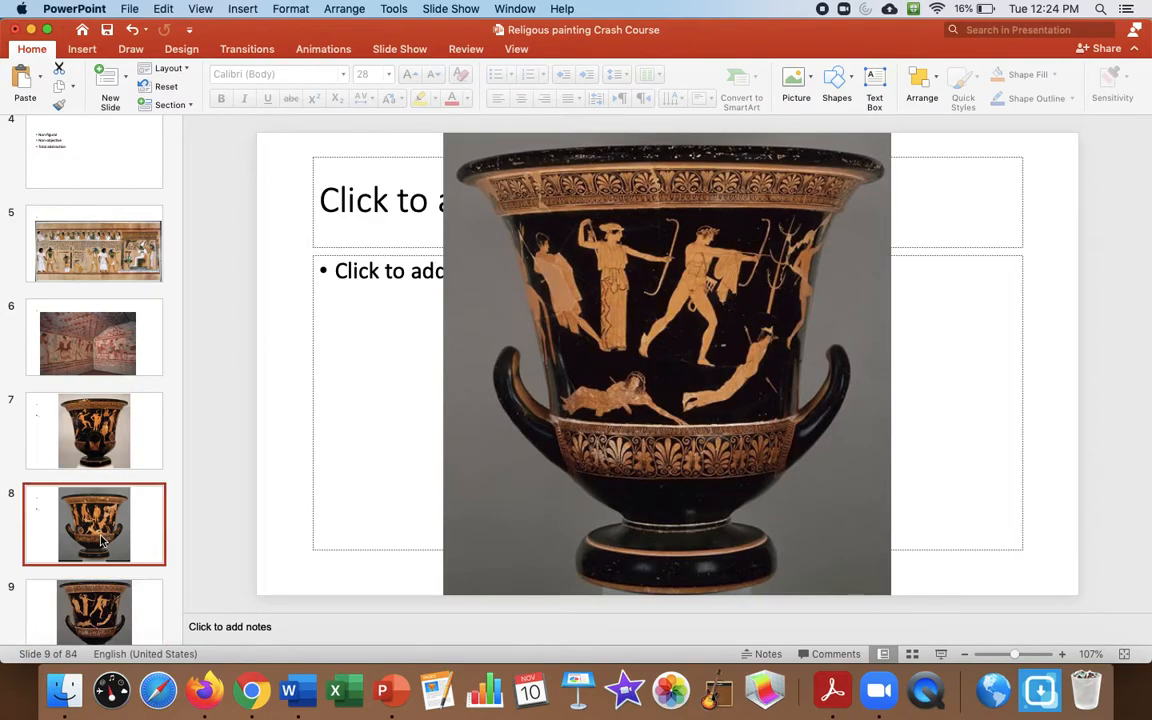
left_click(94, 430)
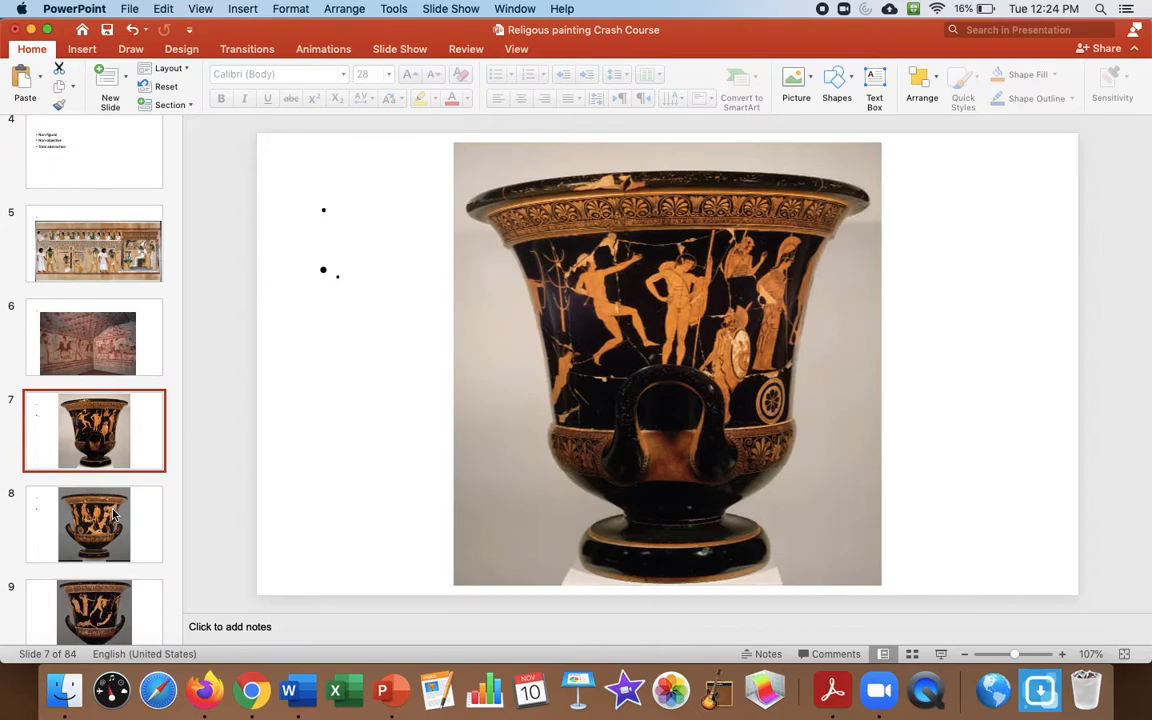
left_click(94, 524)
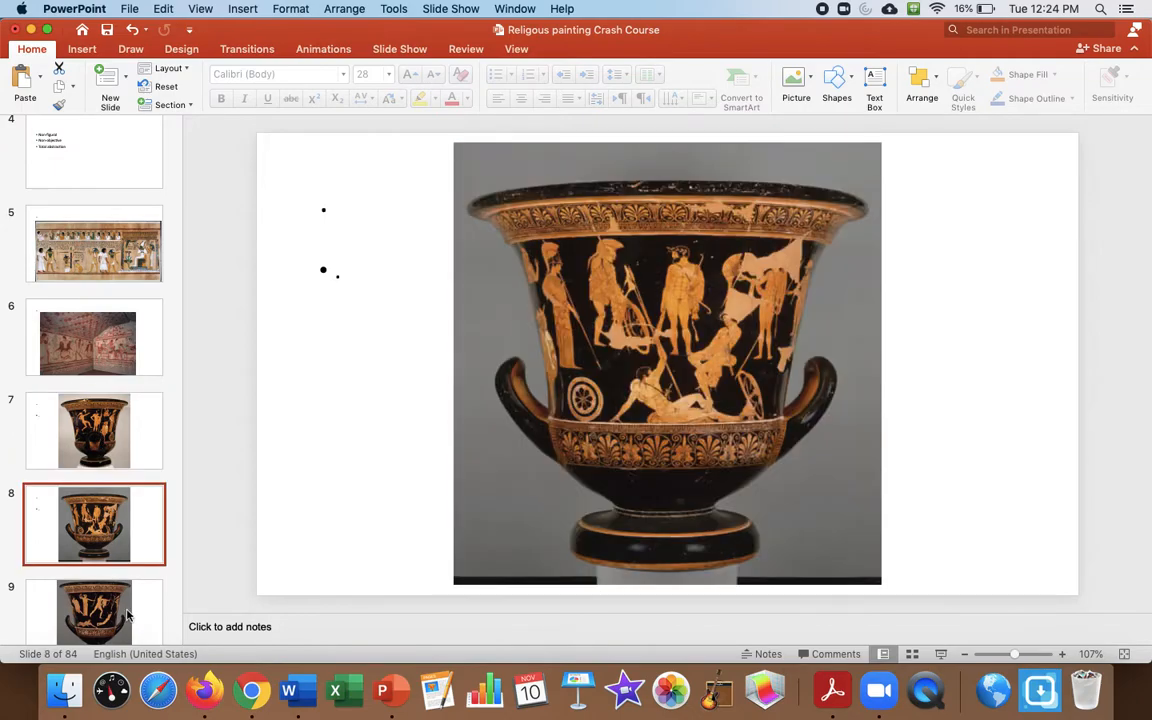
left_click(94, 610)
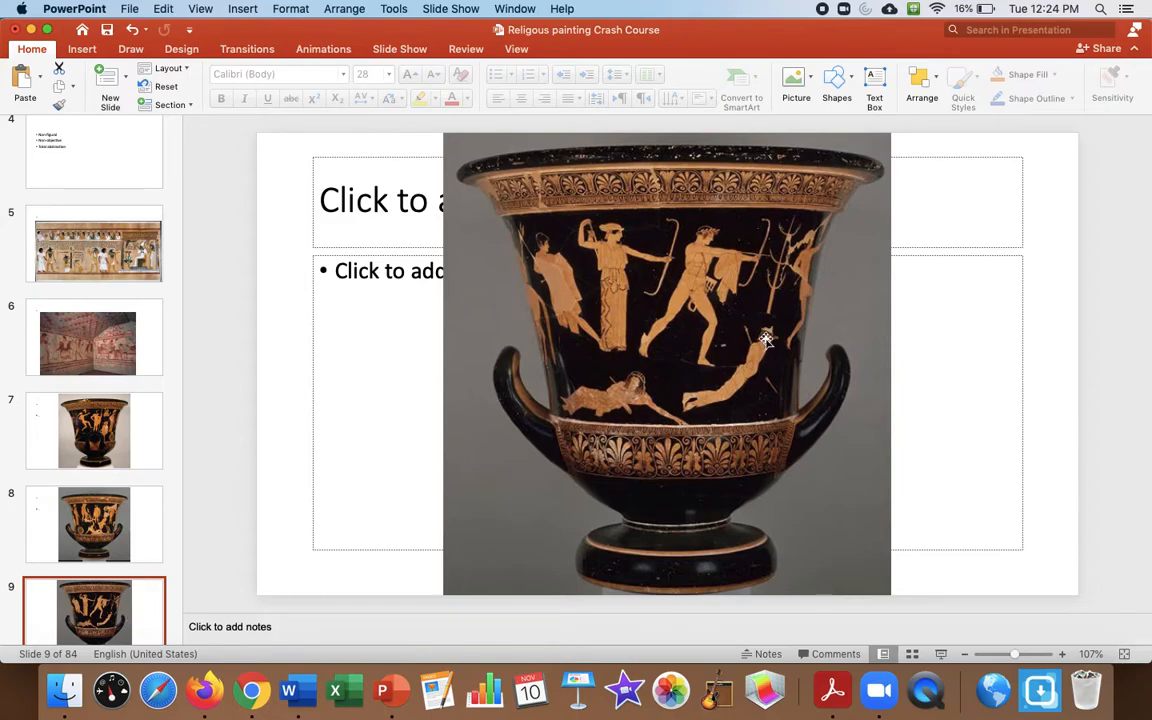
mouse_move(690, 277)
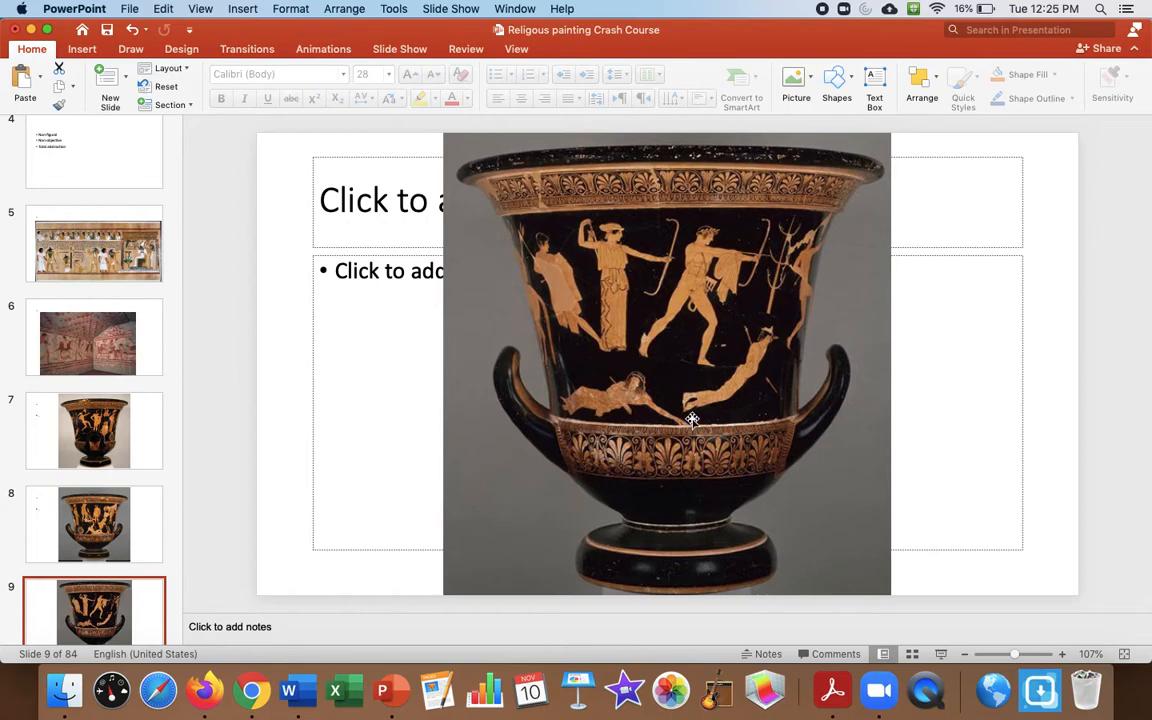
mouse_move(73, 536)
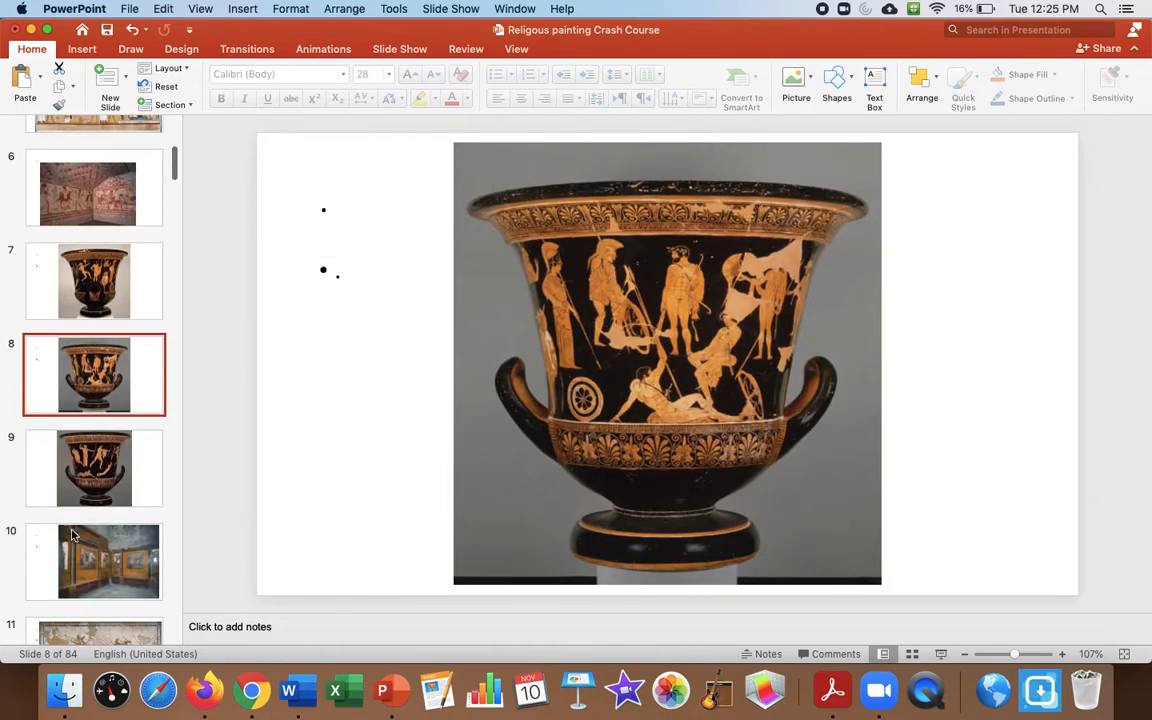
Revisit slide 9 and the papyrus slide, then show slide 10's painted Roman room.
left_click(94, 467)
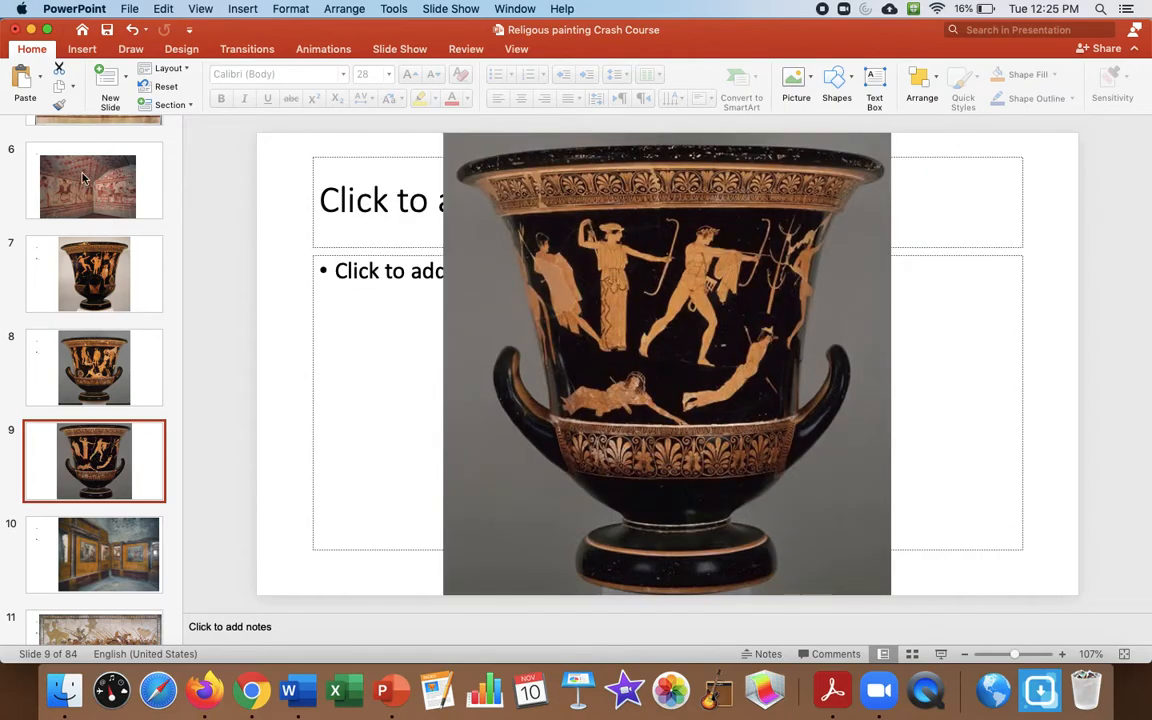
left_click(95, 199)
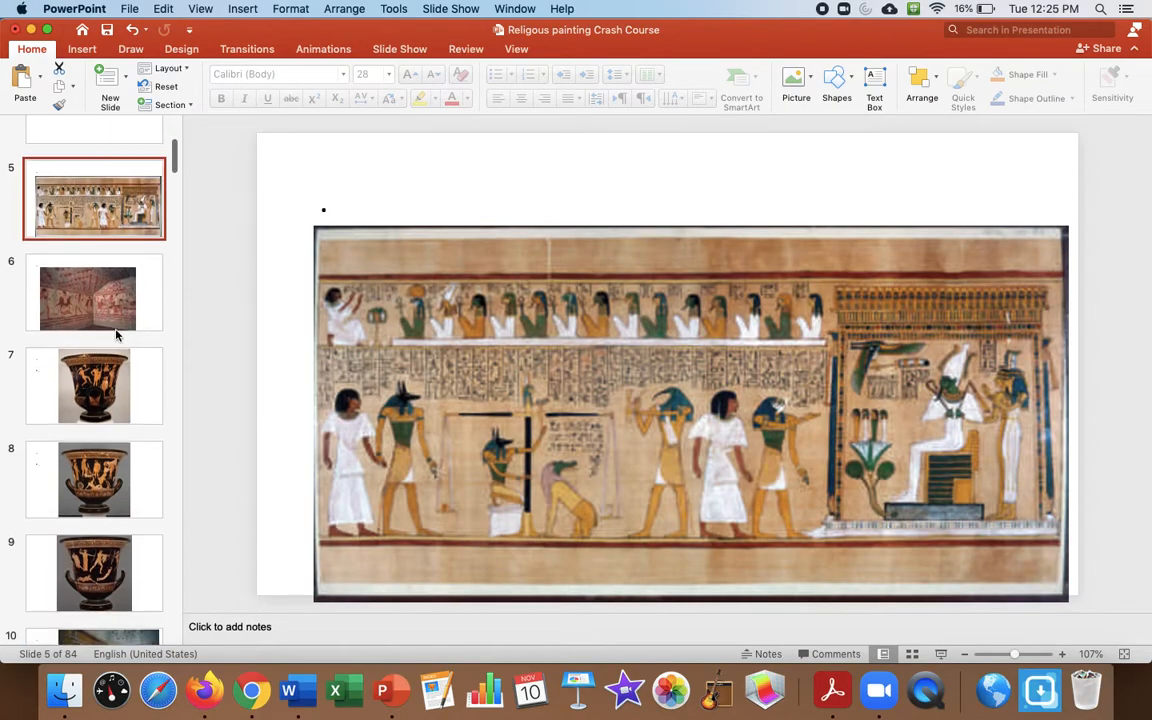
left_click(94, 527)
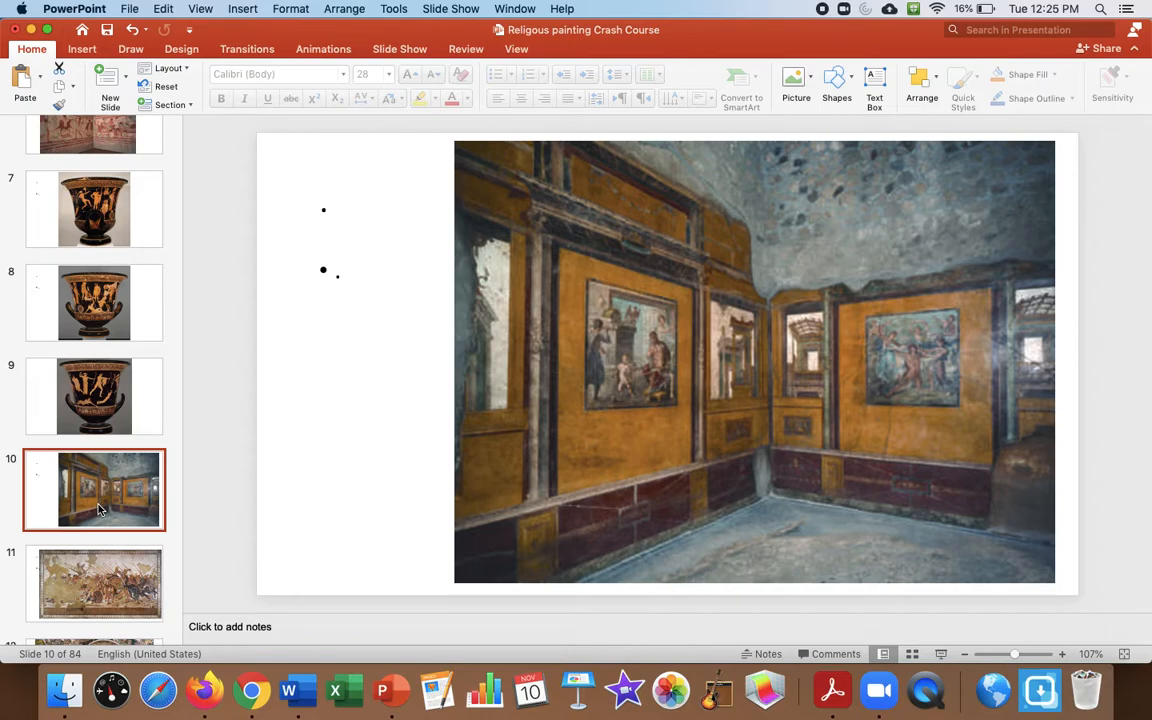
View slide 12's mosaic close-up, then return to slide 11's full battle mosaic.
left_click(94, 396)
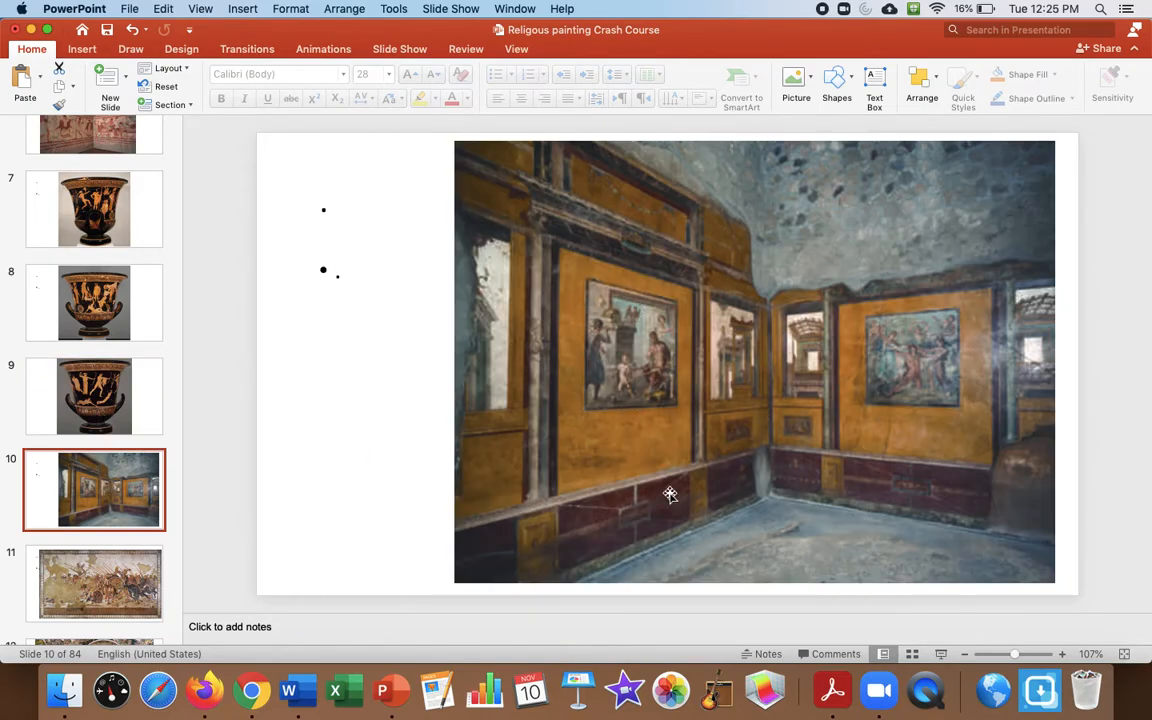
mouse_move(668, 543)
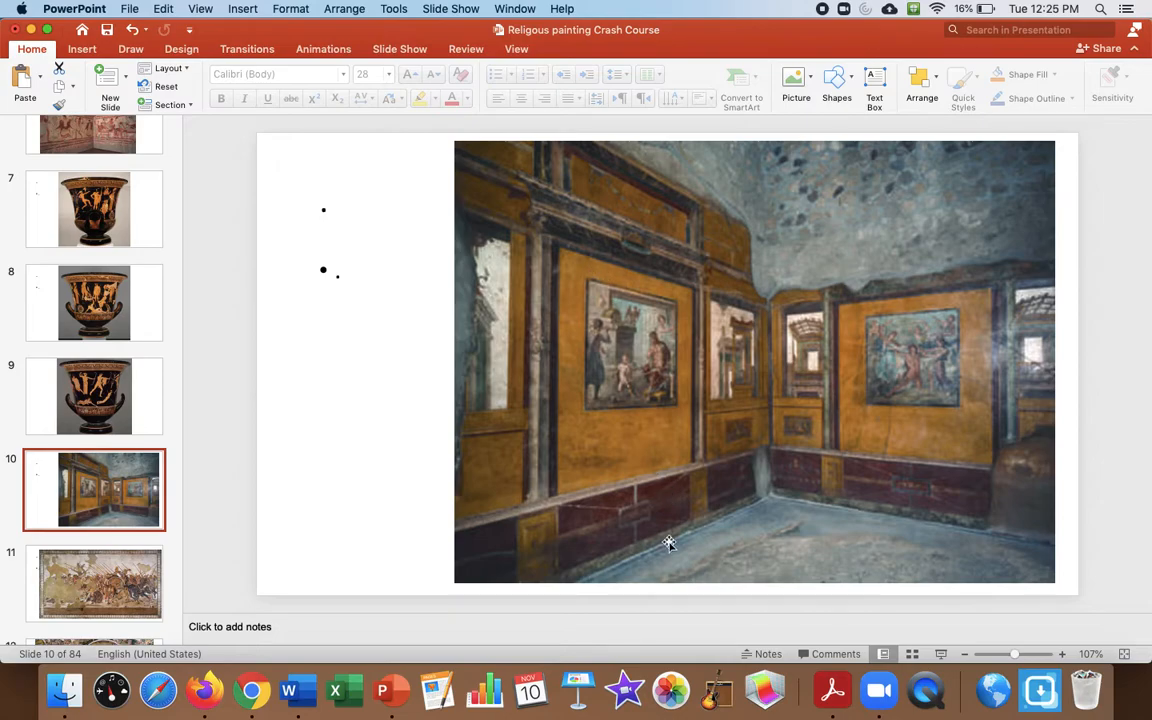
mouse_move(580, 482)
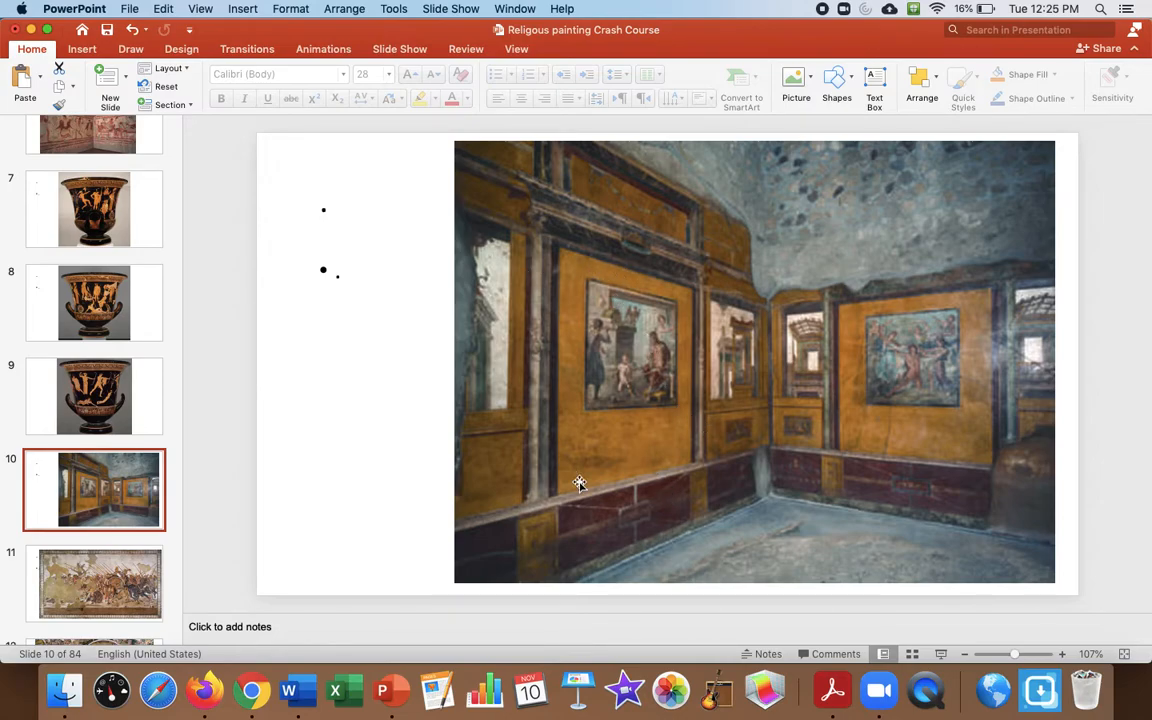
mouse_move(633, 347)
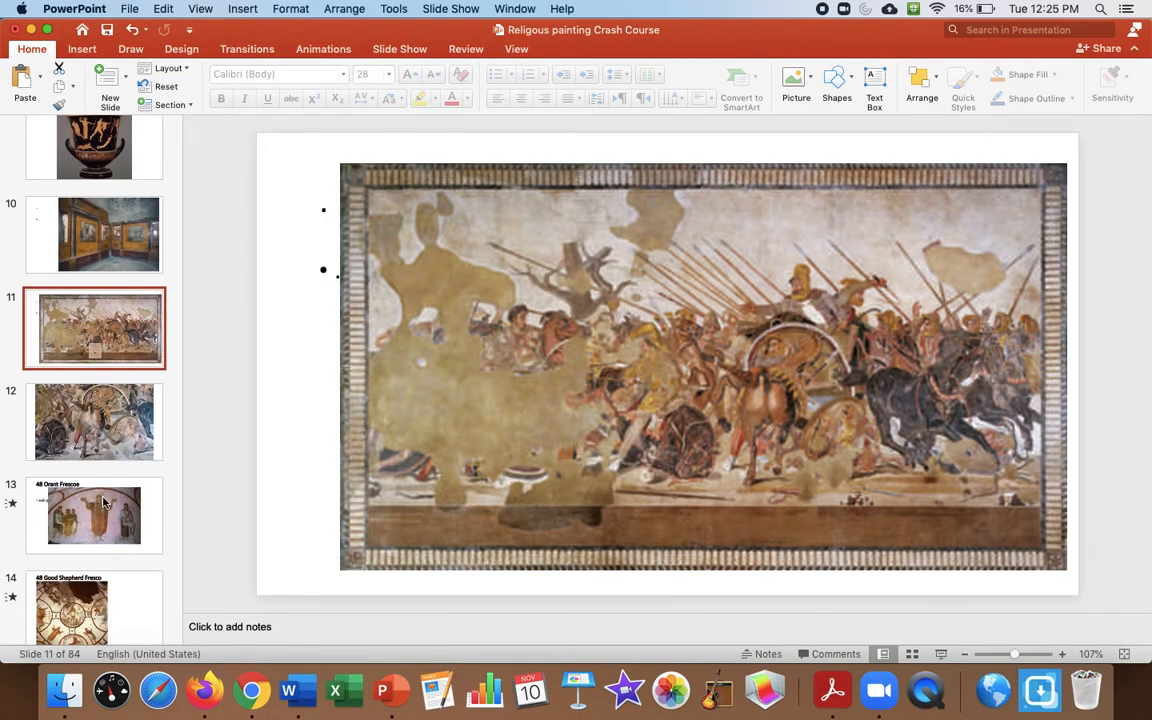
left_click(94, 421)
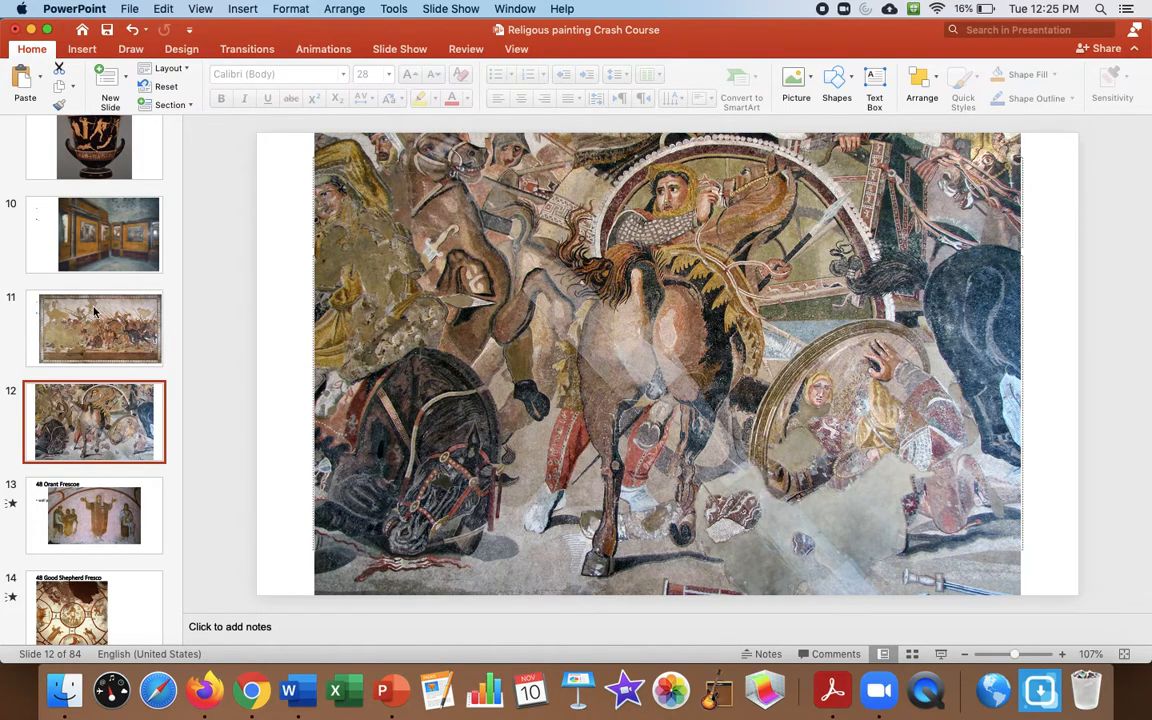
mouse_move(515, 385)
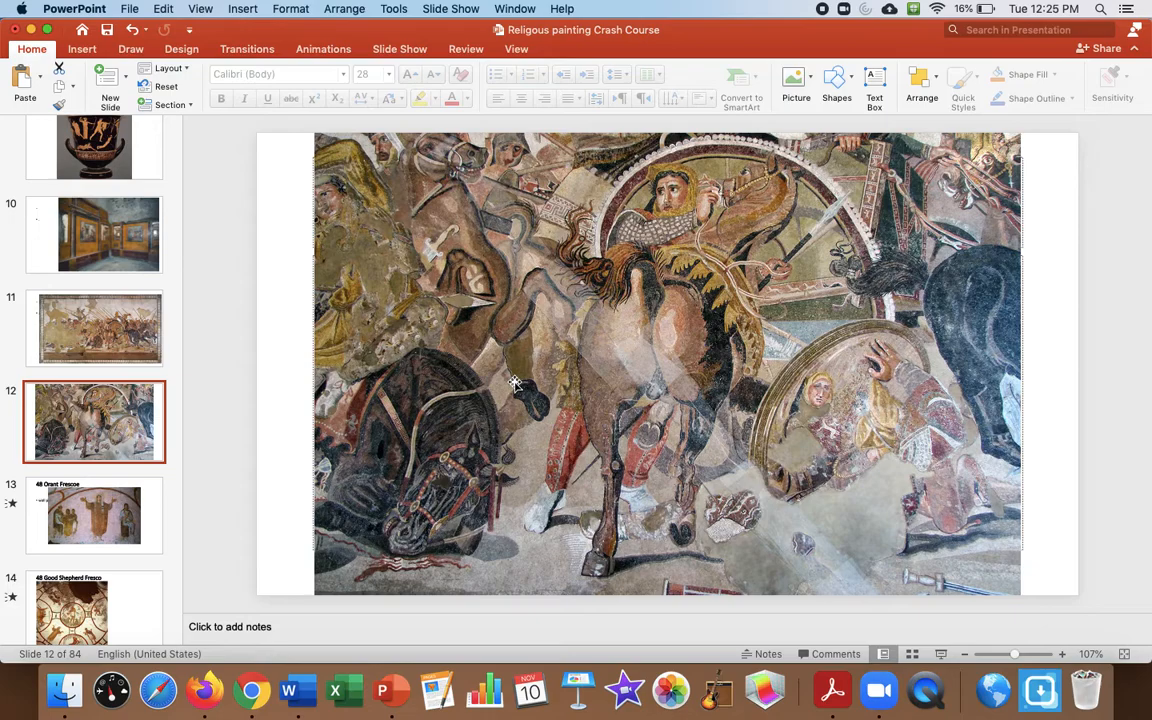
mouse_move(703, 321)
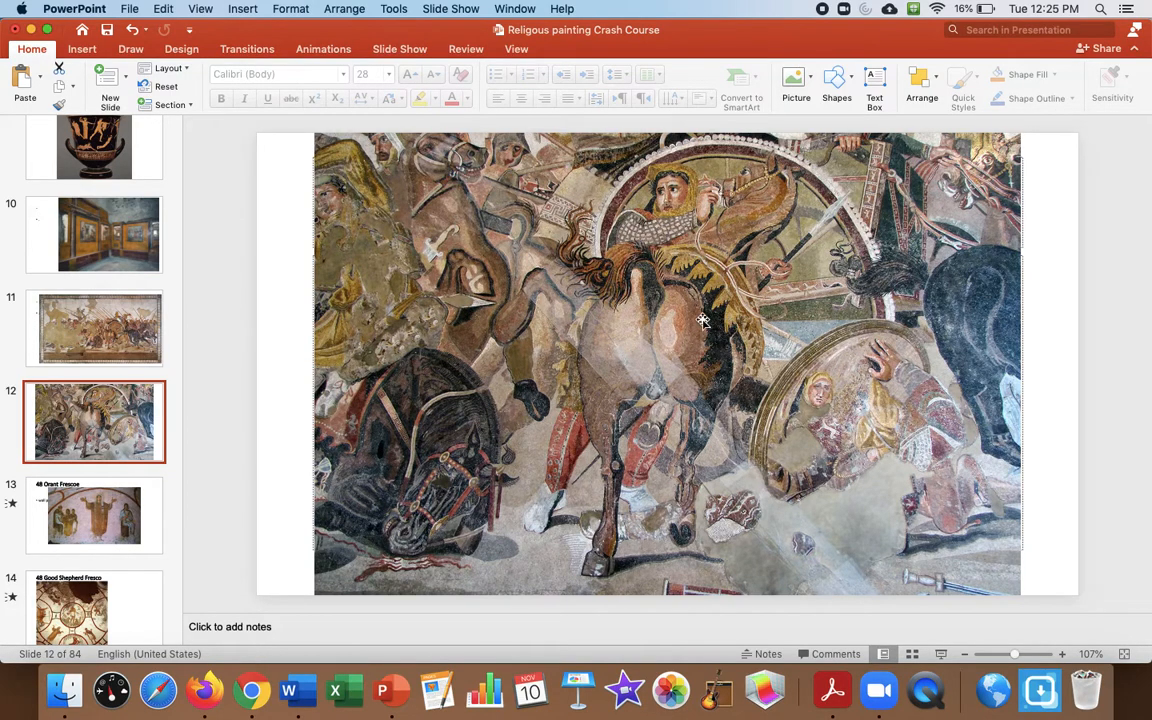
mouse_move(657, 562)
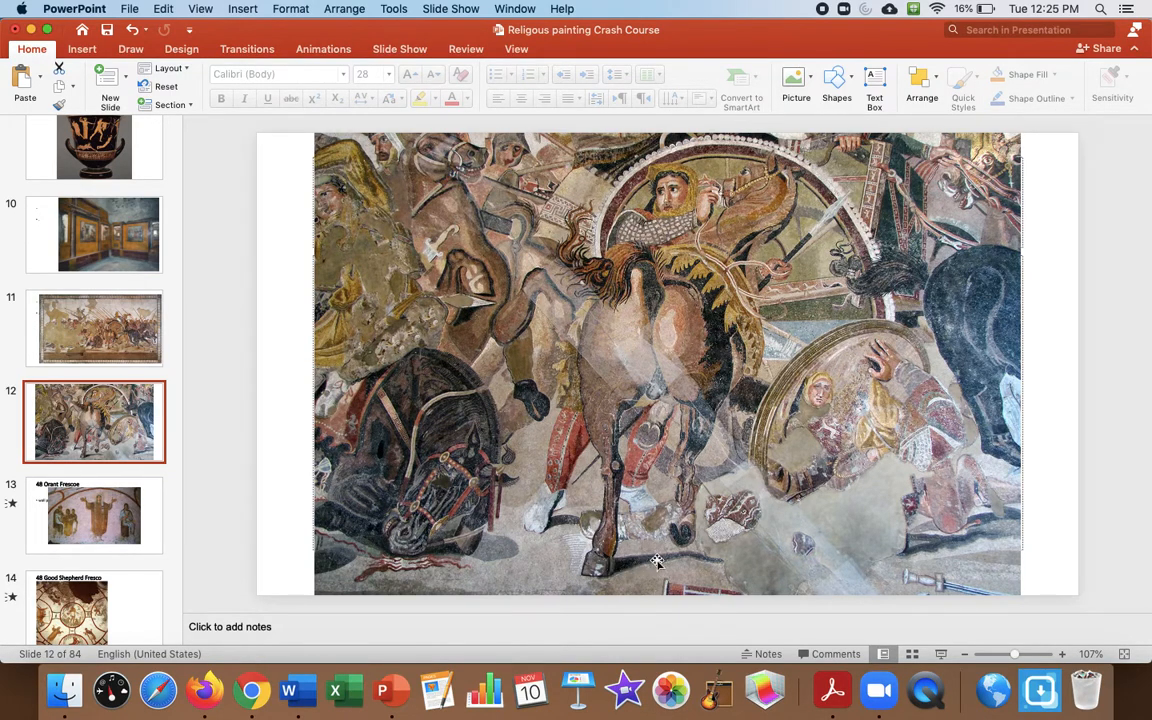
mouse_move(703, 540)
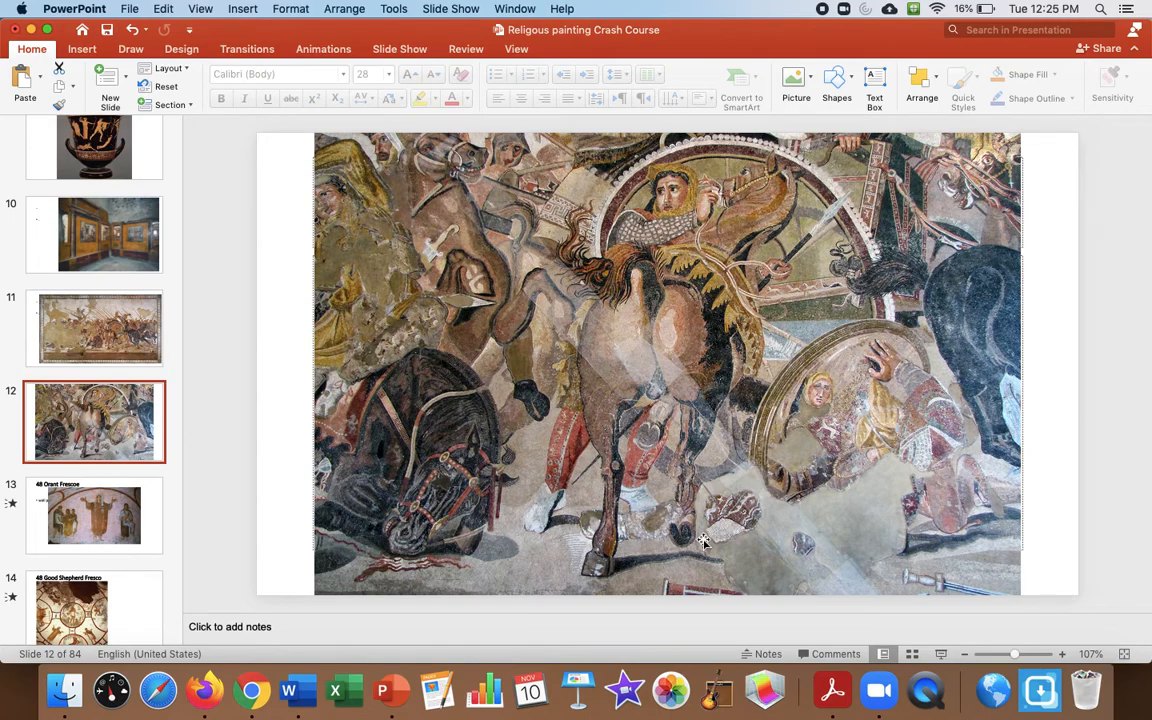
mouse_move(654, 378)
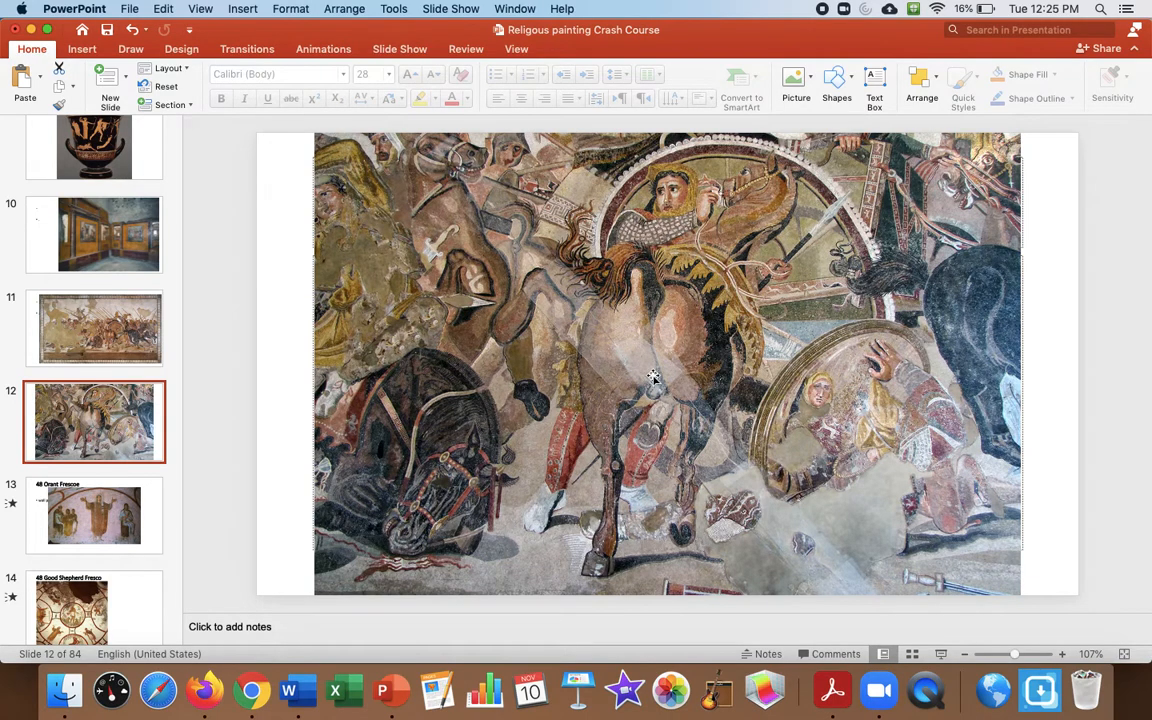
mouse_move(55, 385)
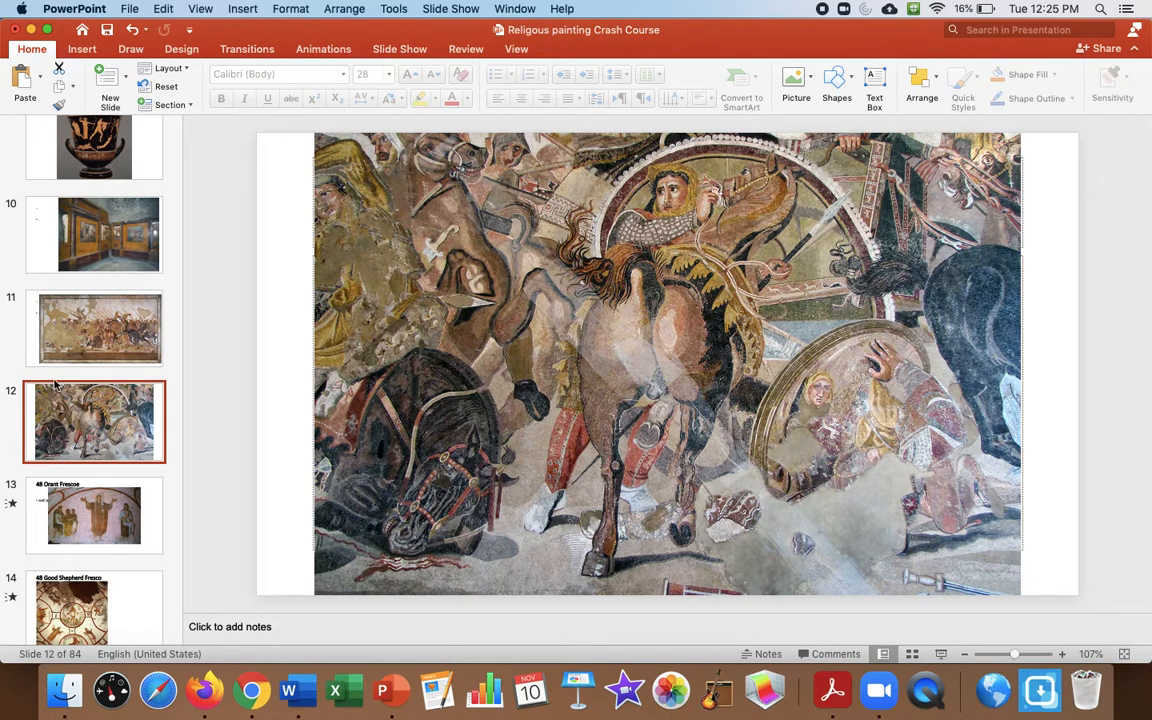
left_click(98, 328)
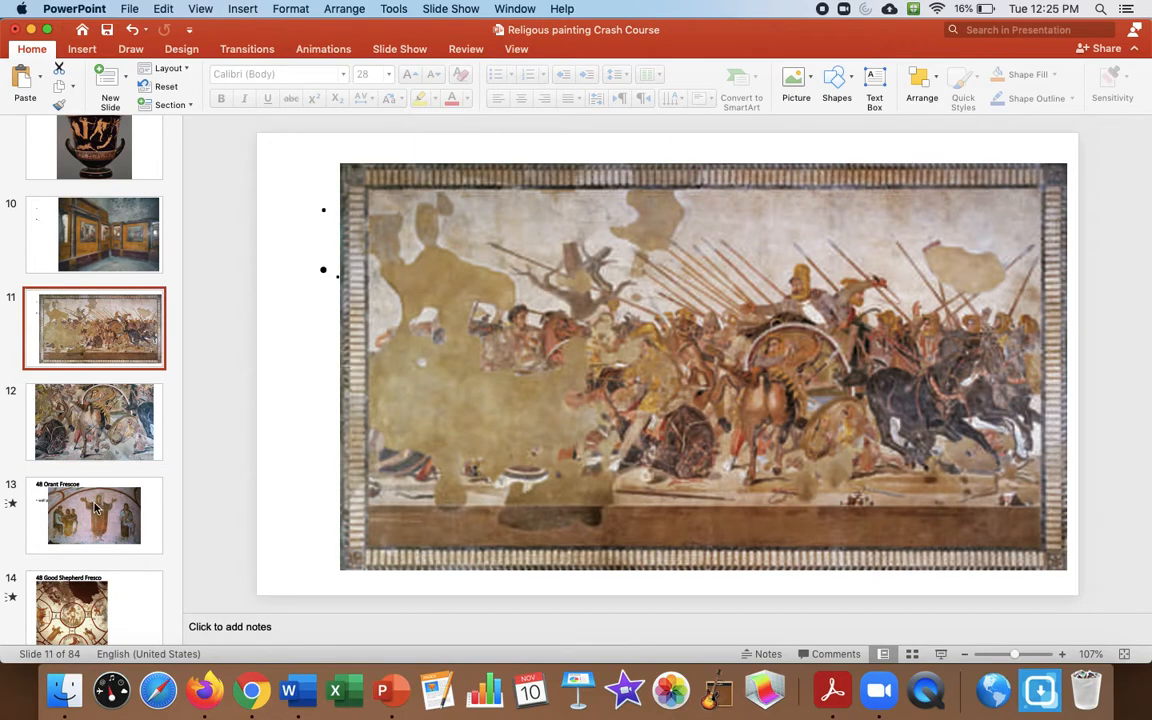
Compare the Orant and Good Shepherd fresco slides 13–15, ending on slide 16's Egyptian comparison.
left_click(94, 515)
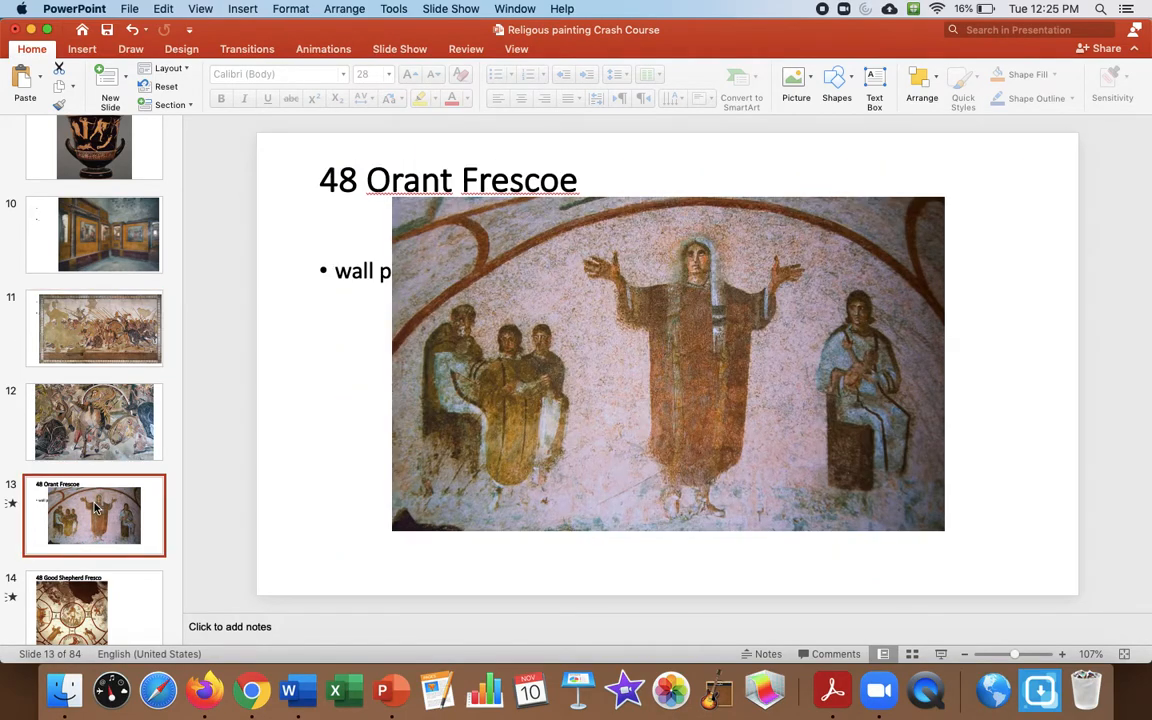
scroll("down", 3)
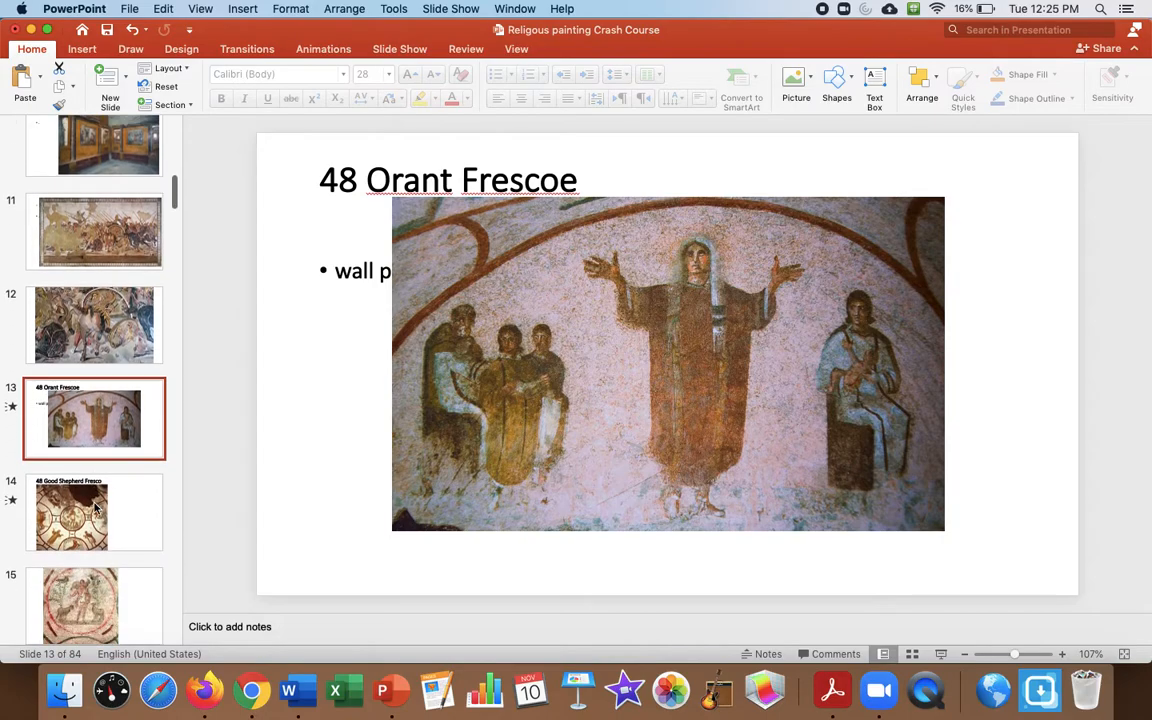
left_click(94, 605)
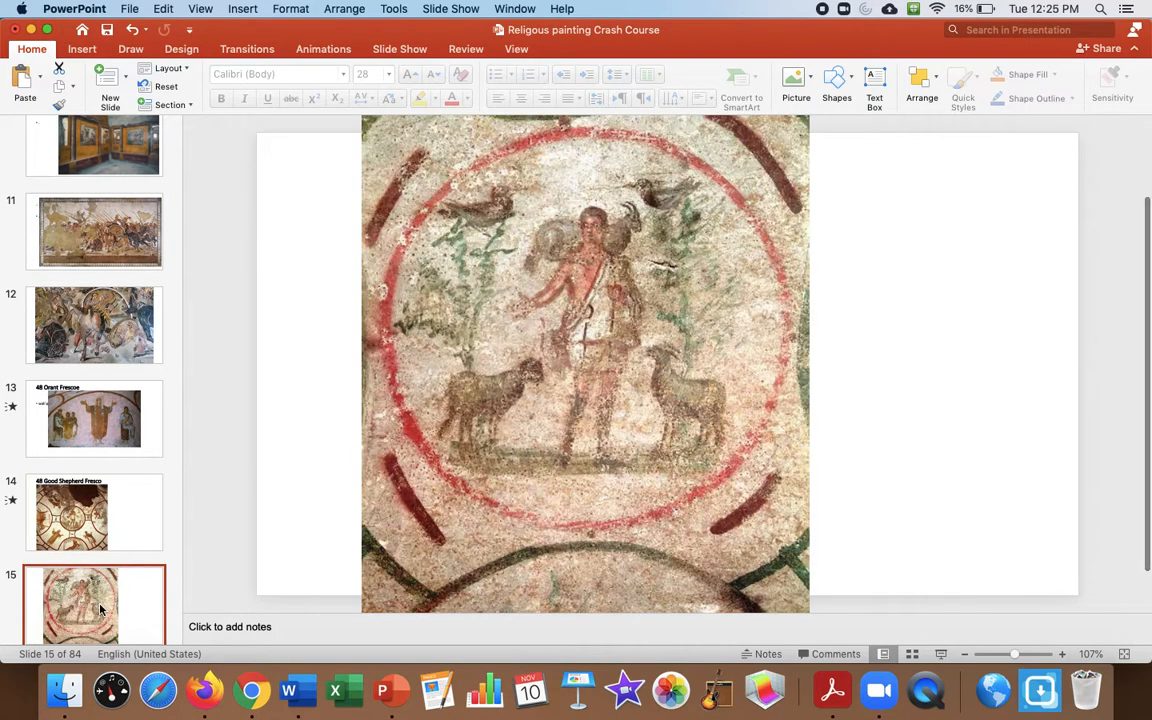
mouse_move(100, 388)
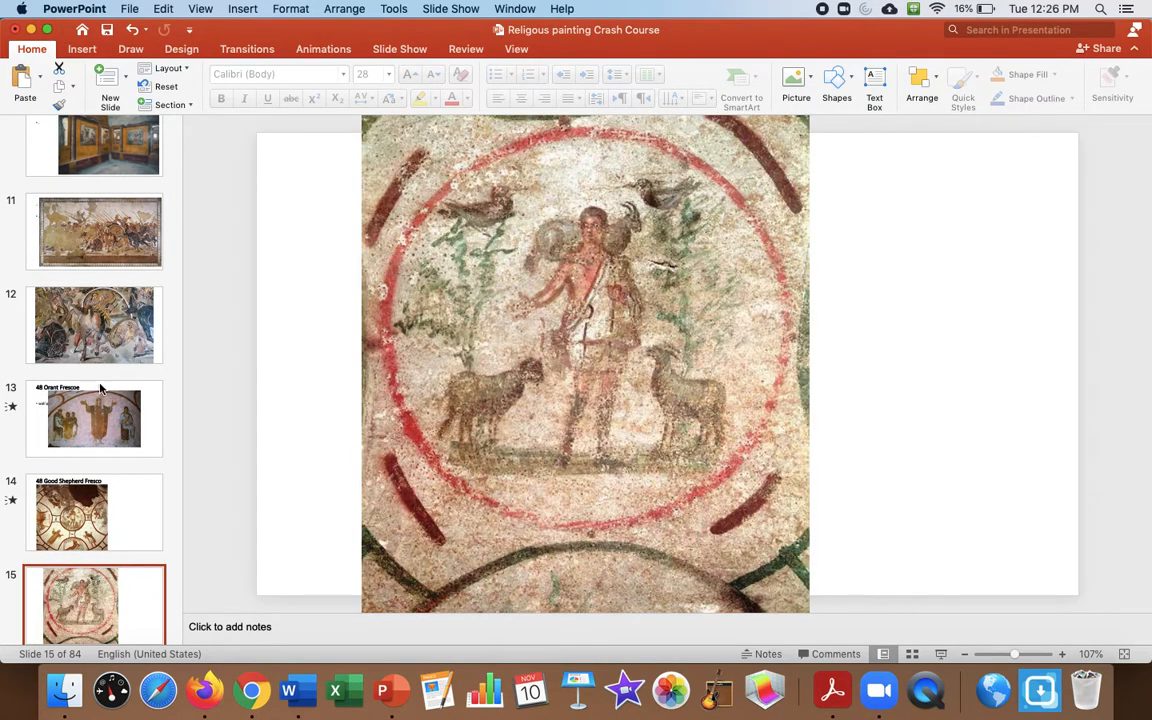
left_click(94, 418)
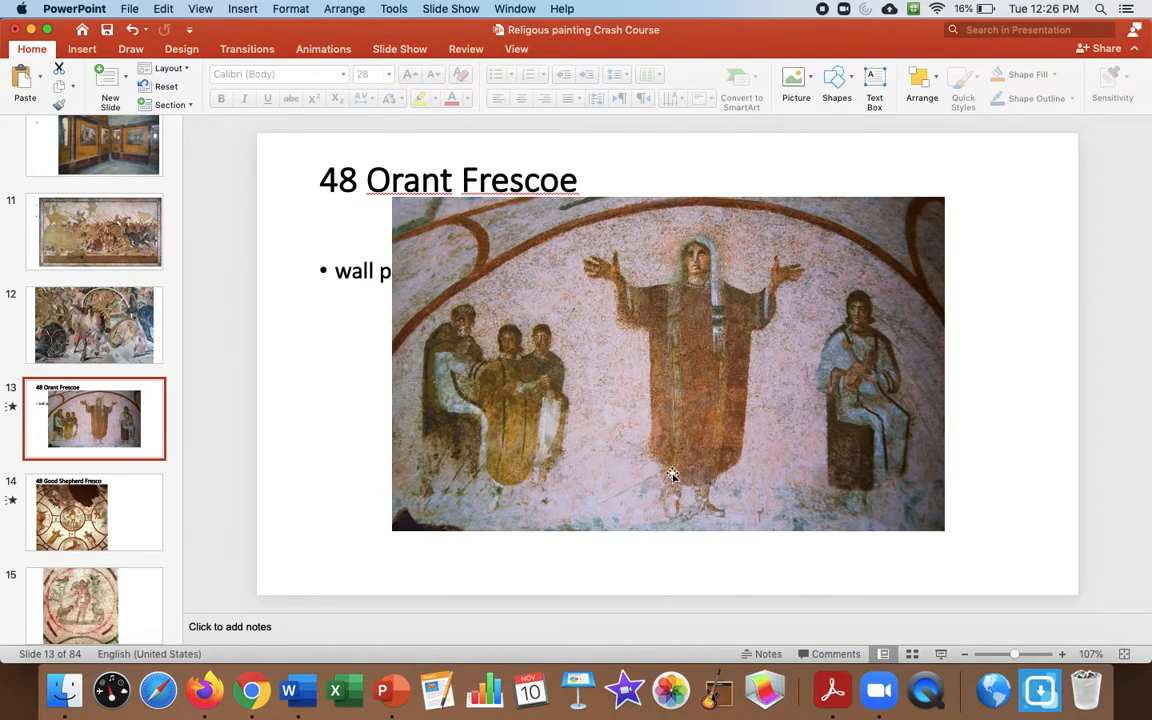
left_click(94, 513)
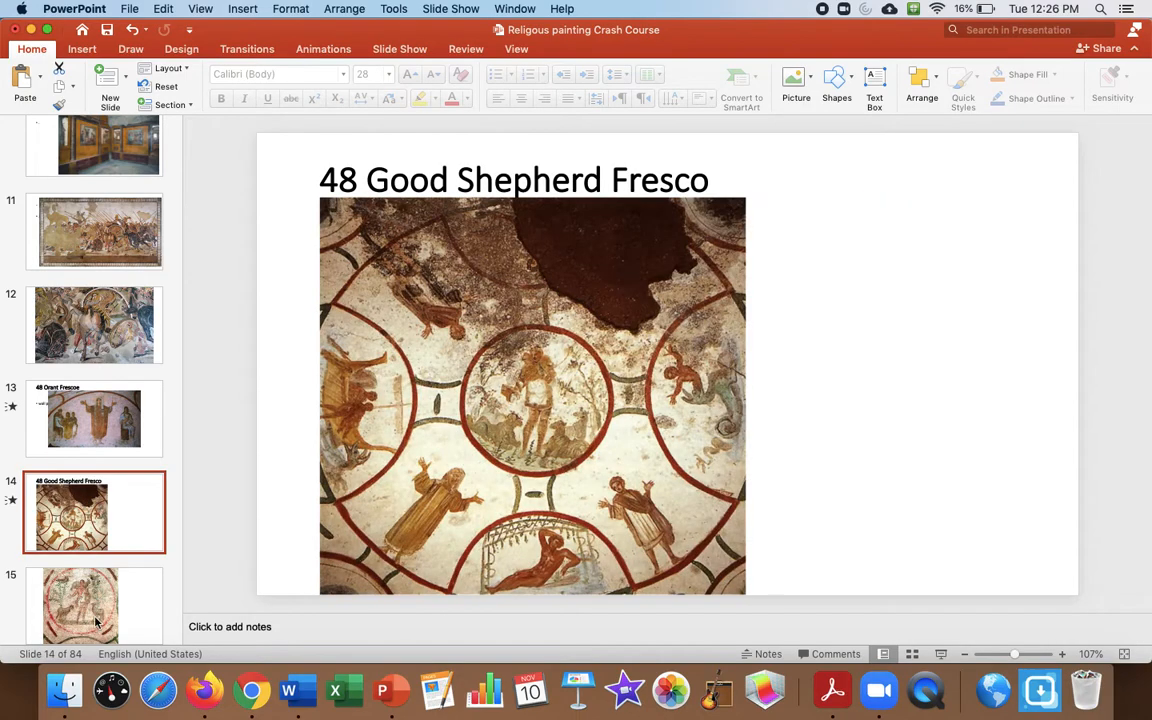
left_click(94, 605)
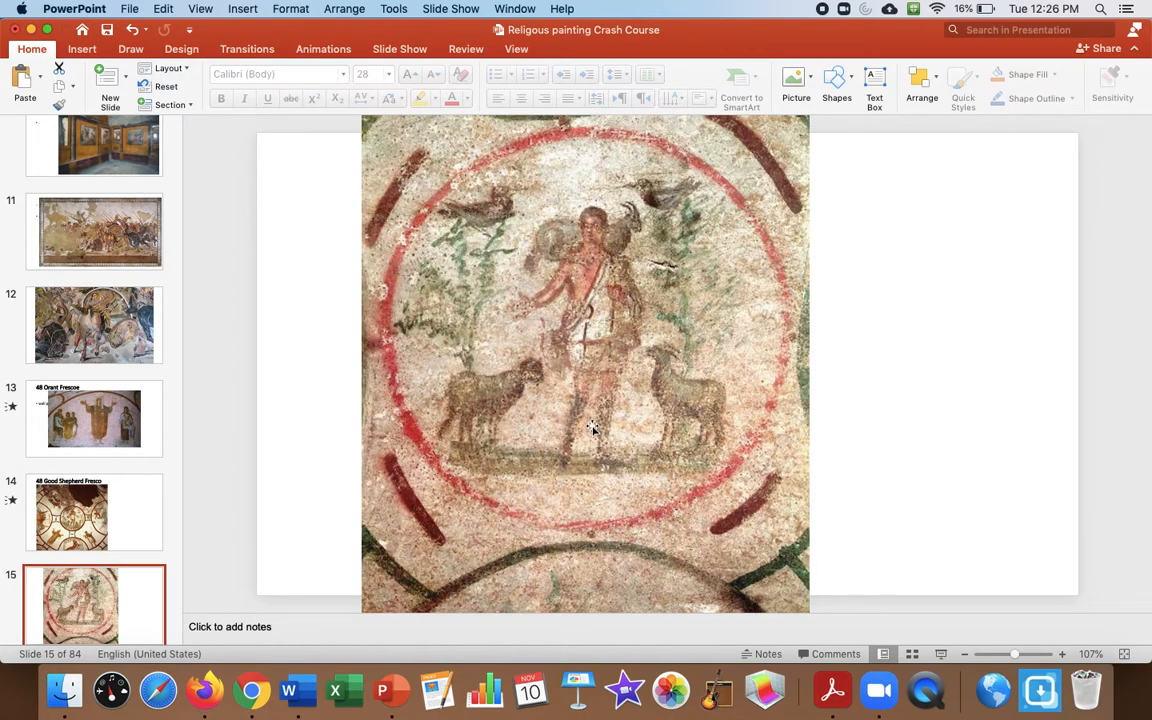
mouse_move(205, 303)
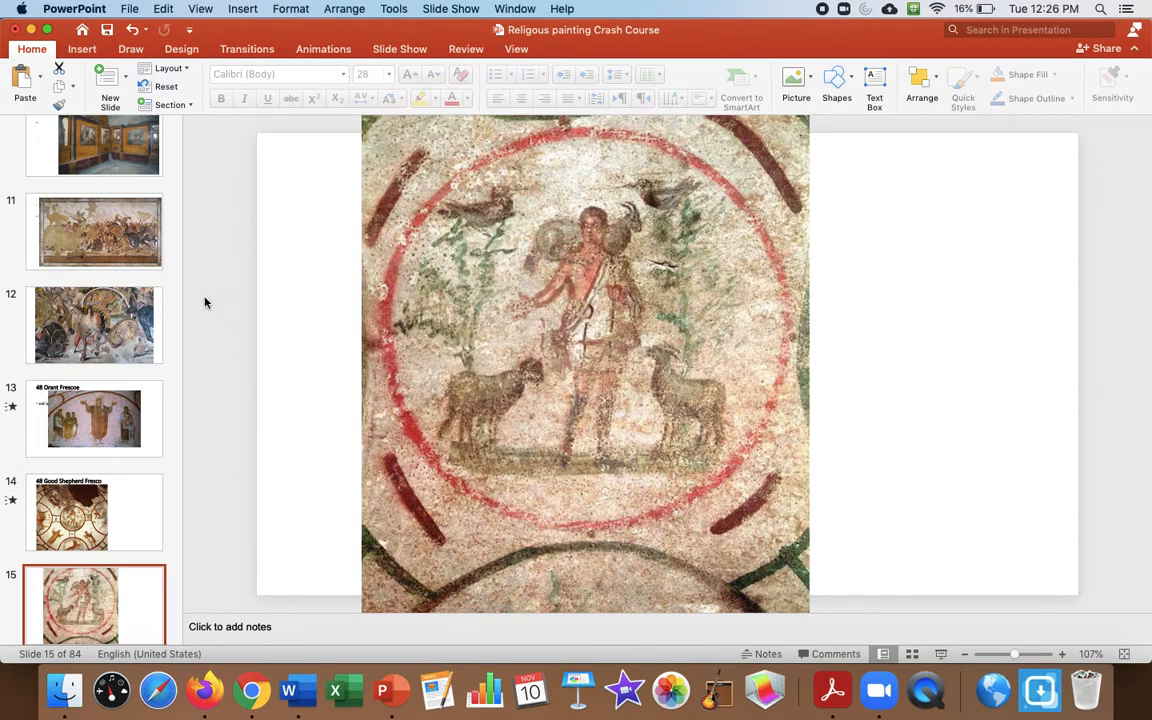
left_click(95, 480)
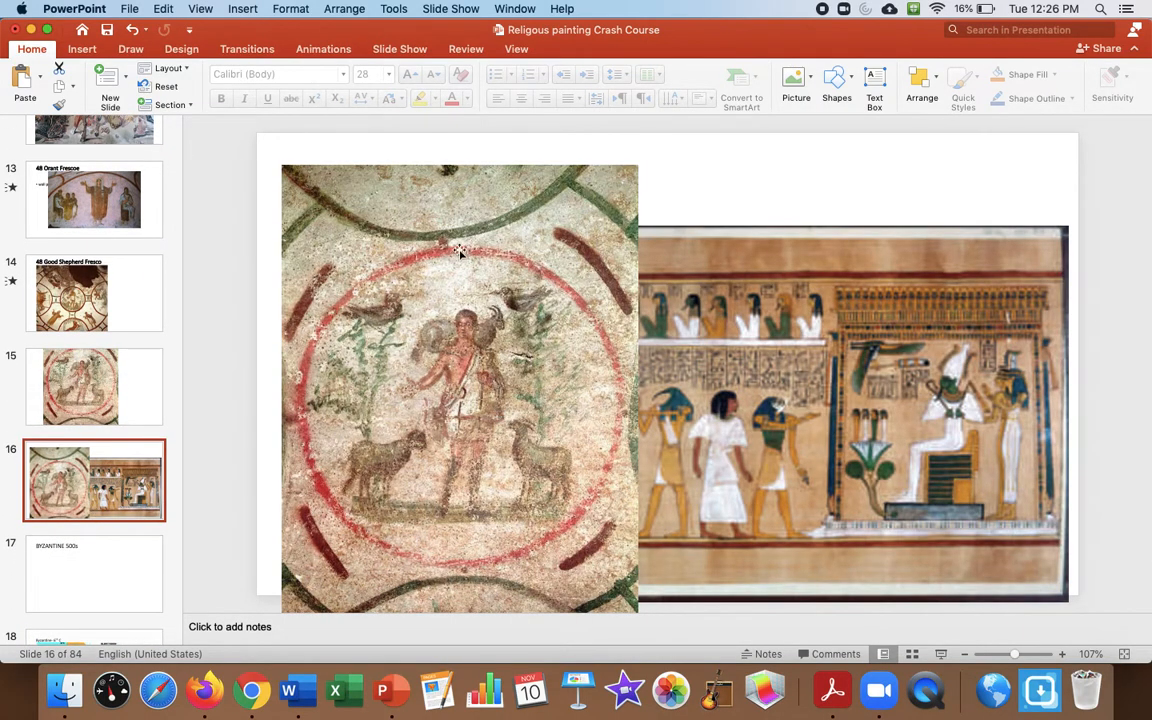
mouse_move(465, 432)
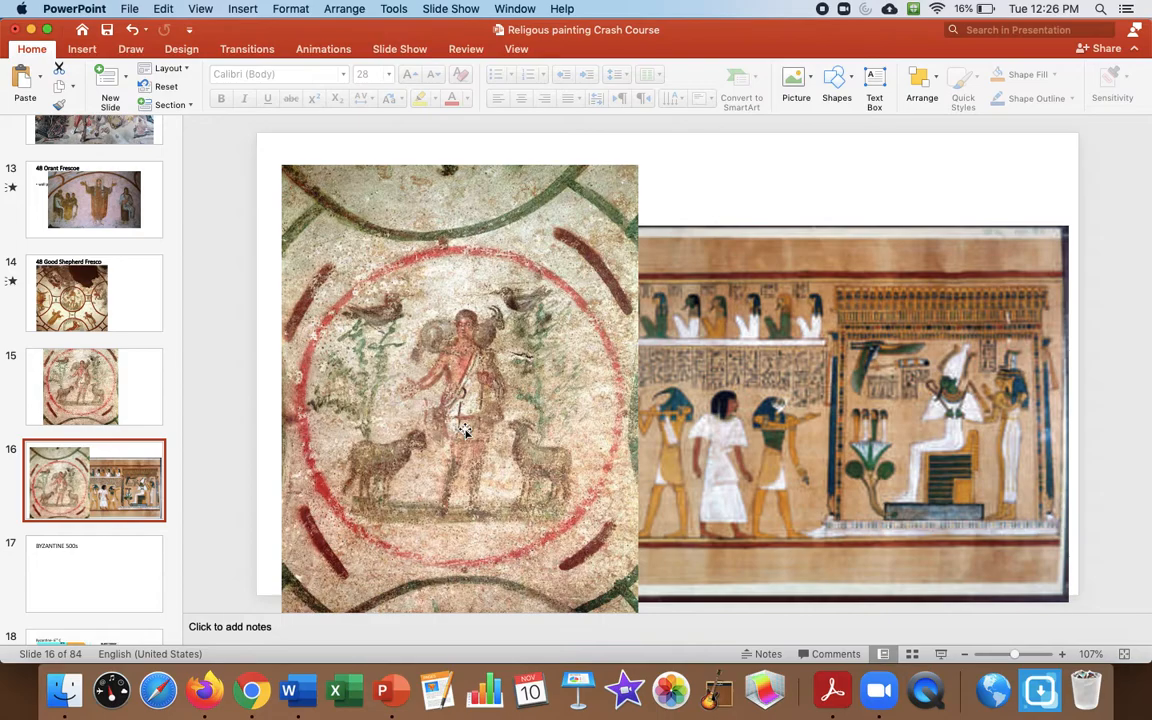
mouse_move(99, 510)
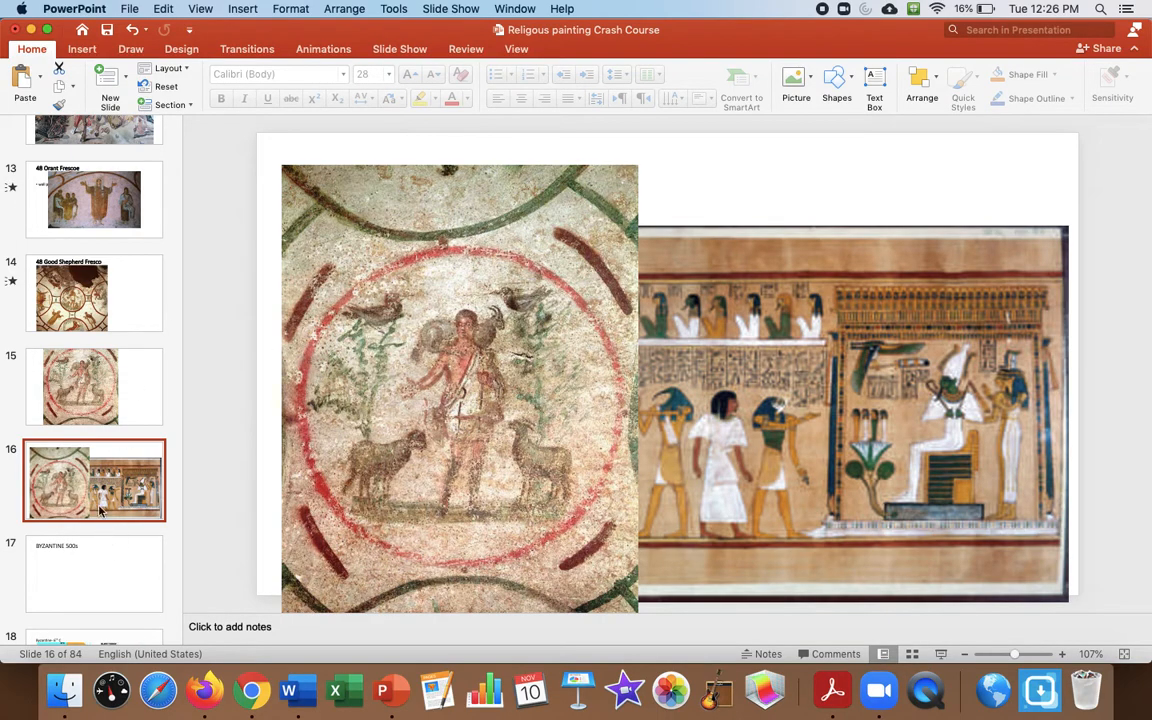
View Byzantine slide 17, Jacob slide 20 and classical slide 21, then return to slide 20.
left_click(94, 567)
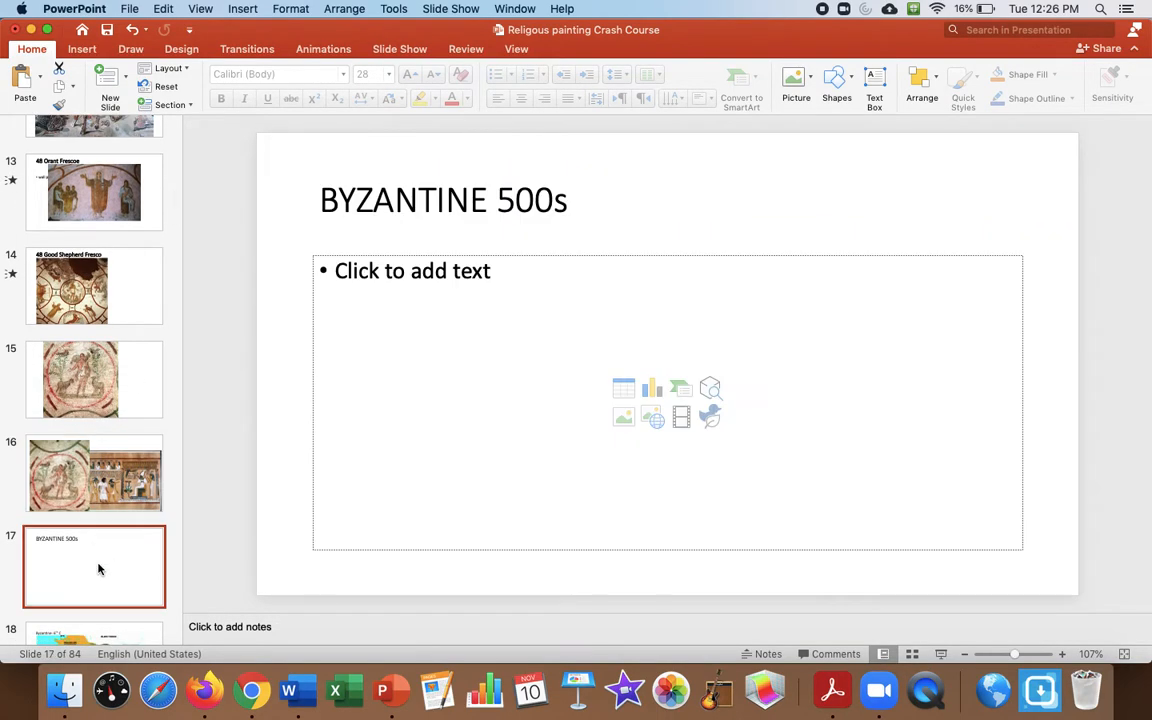
scroll("down", 3)
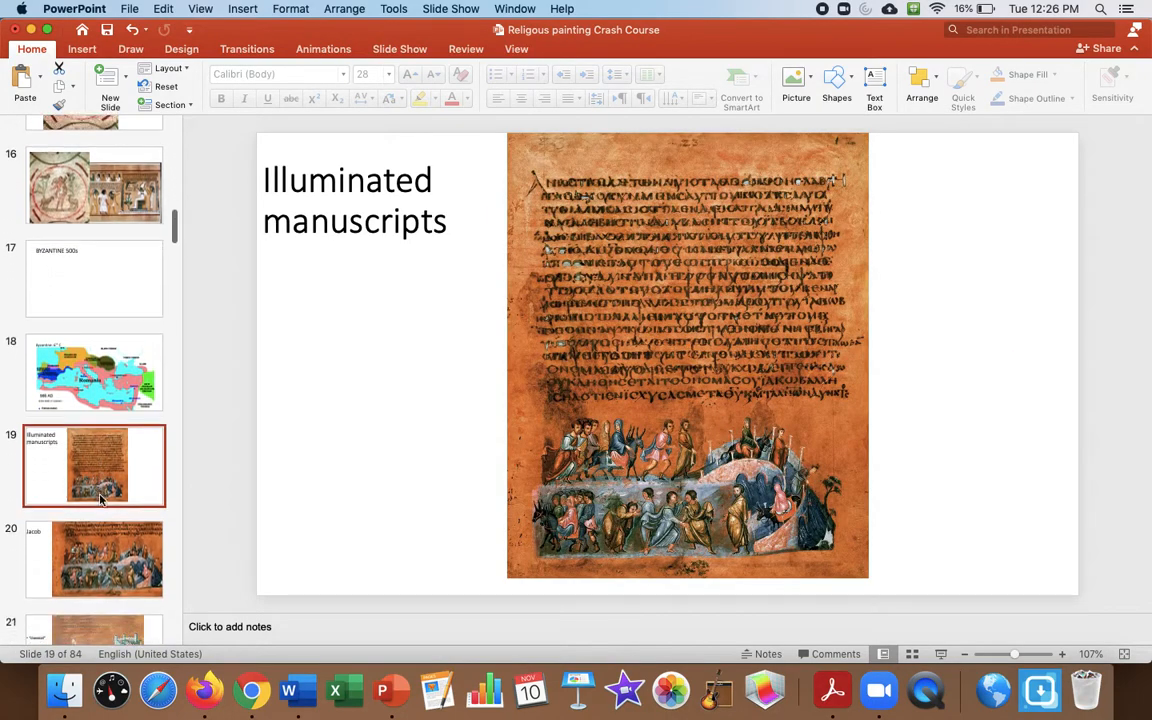
left_click(94, 452)
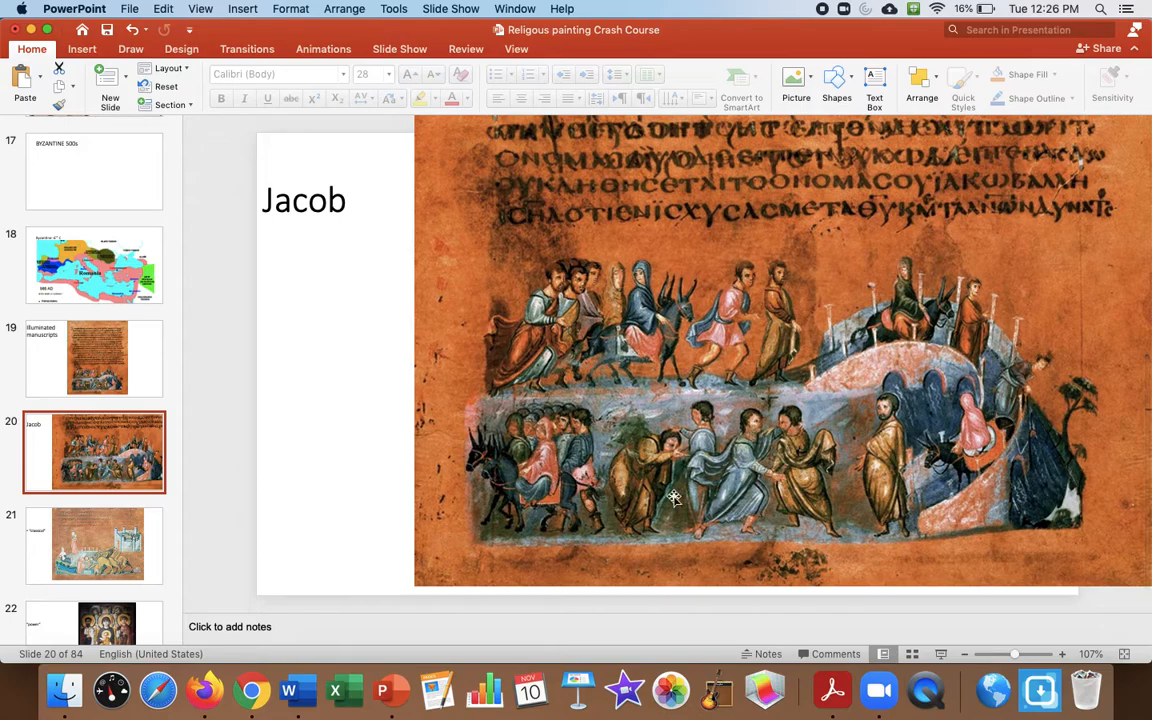
mouse_move(405, 415)
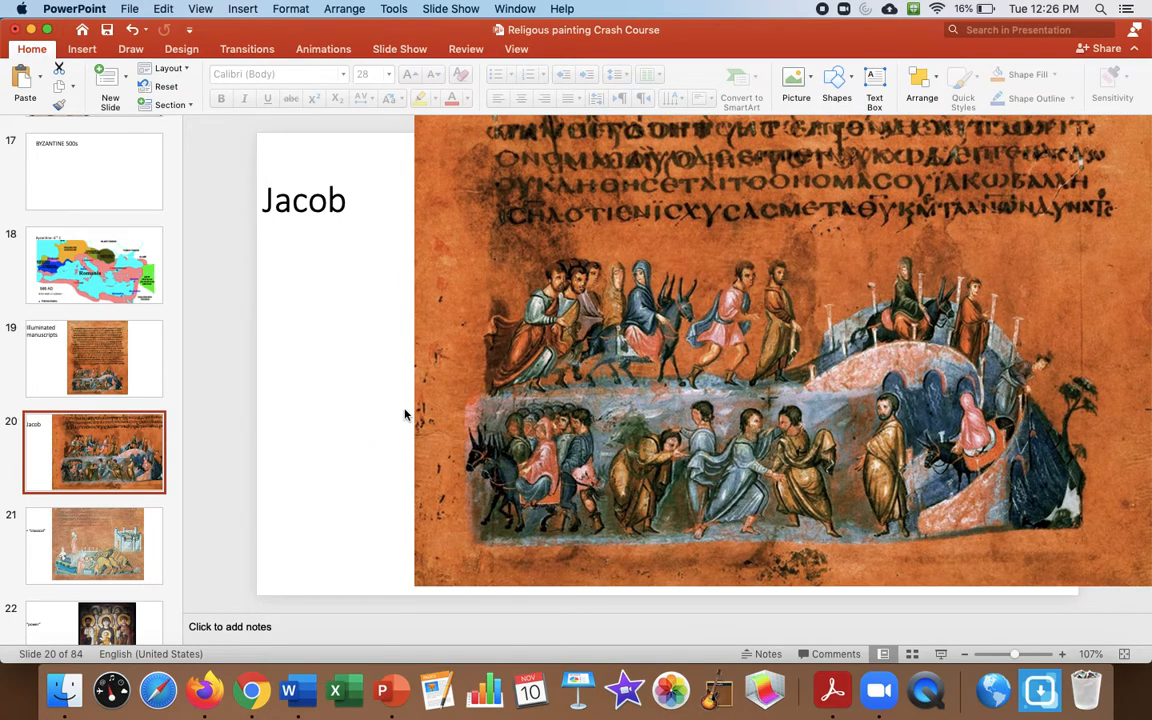
mouse_move(495, 367)
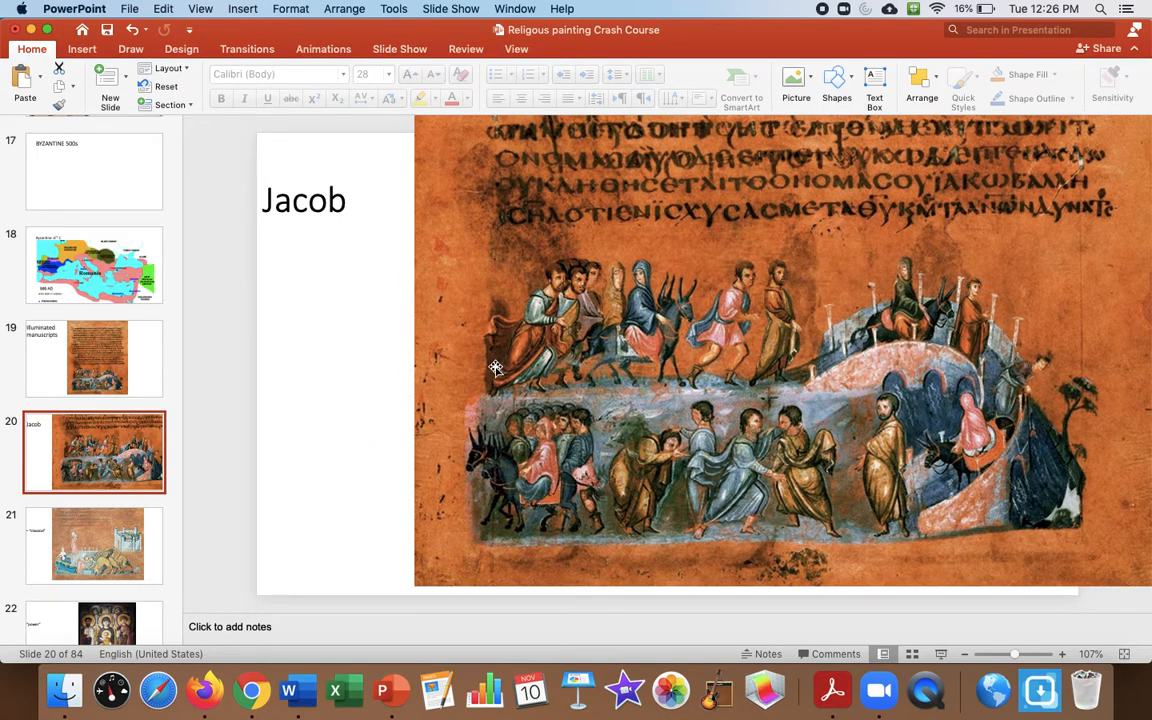
mouse_move(384, 315)
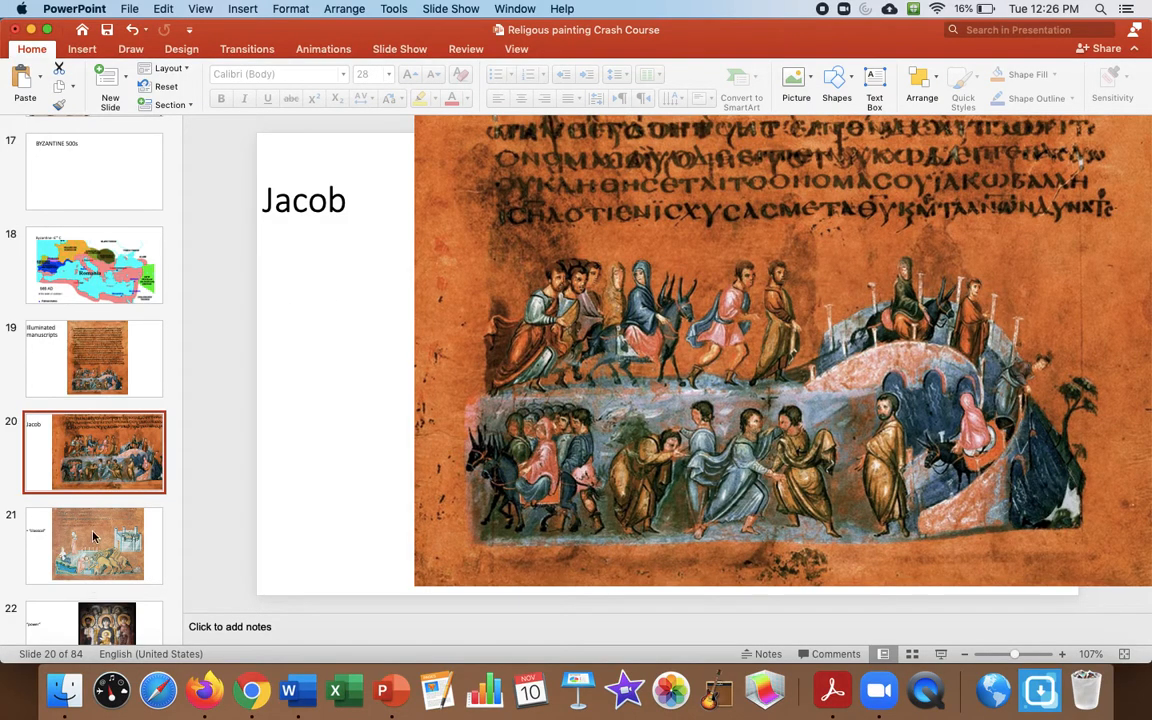
left_click(94, 545)
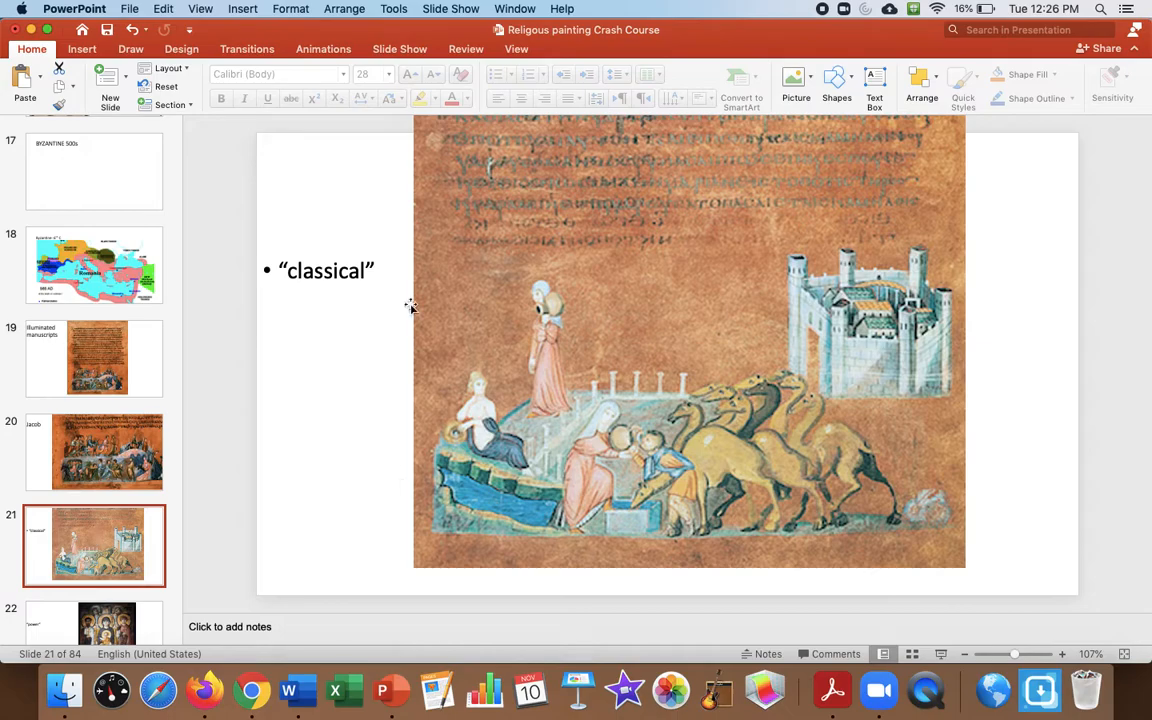
mouse_move(467, 382)
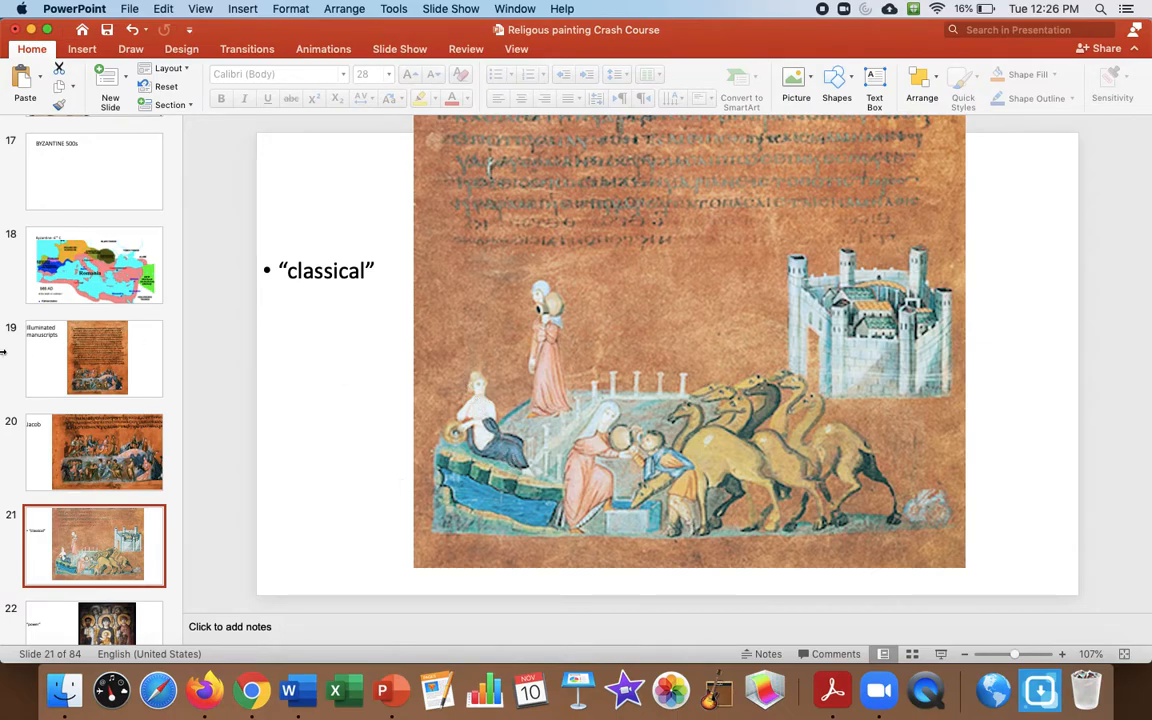
left_click(107, 452)
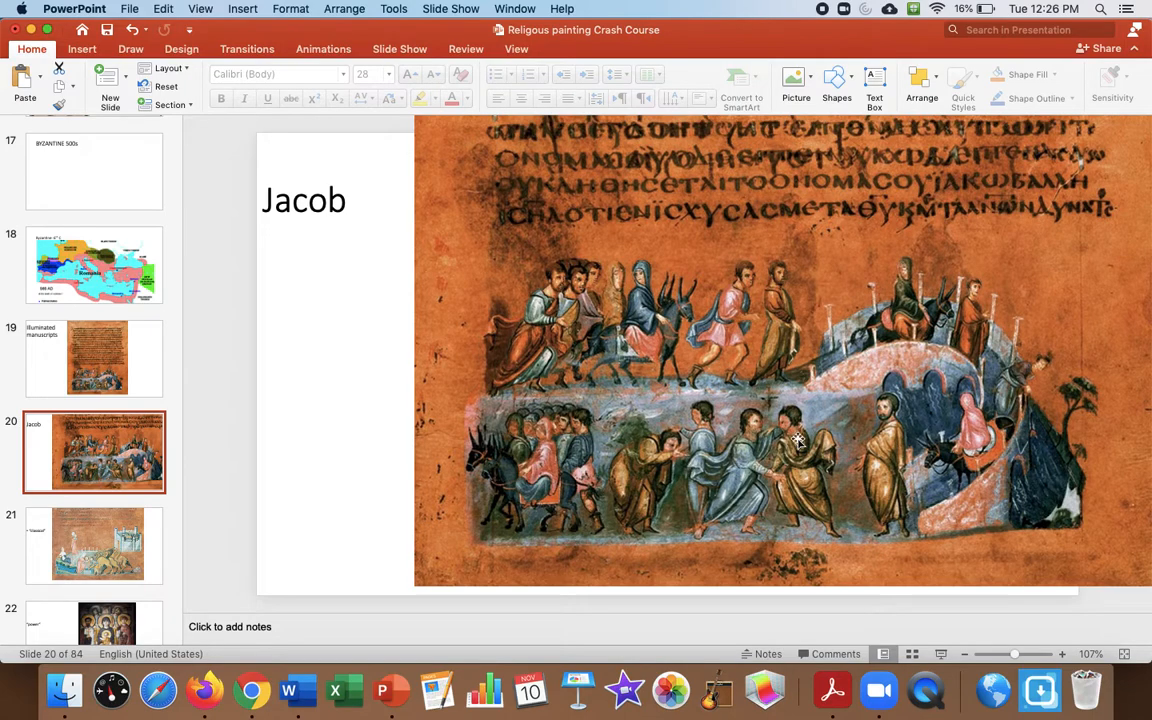
mouse_move(575, 310)
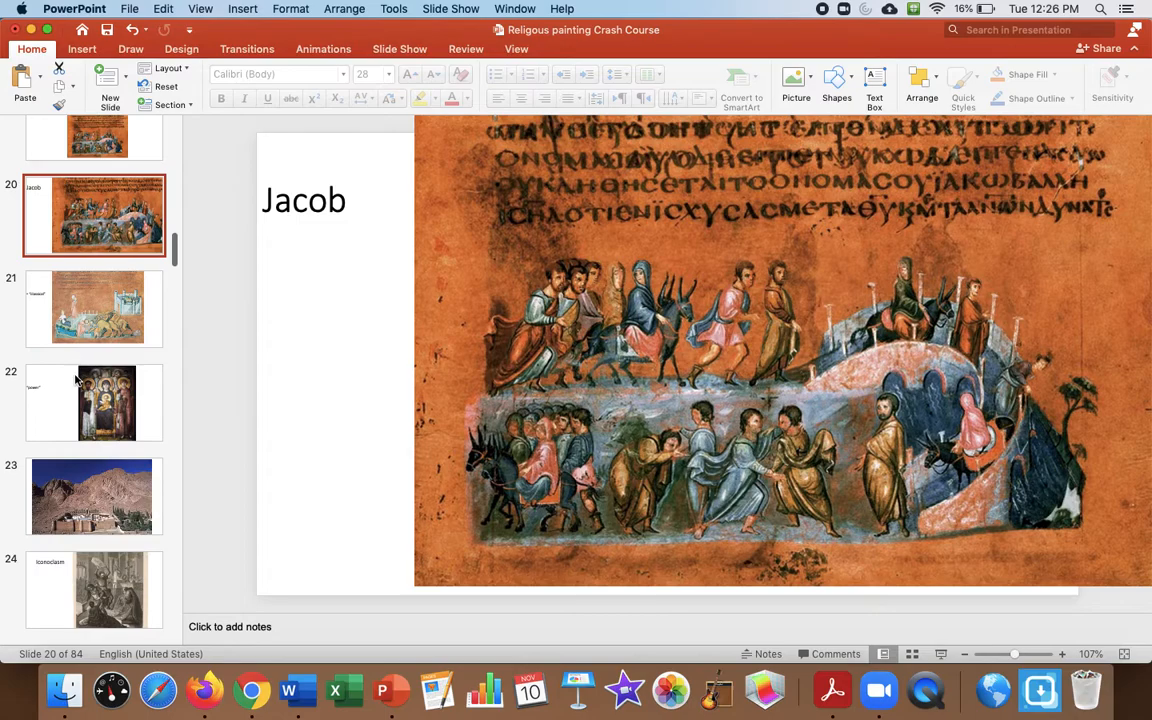
left_click(94, 402)
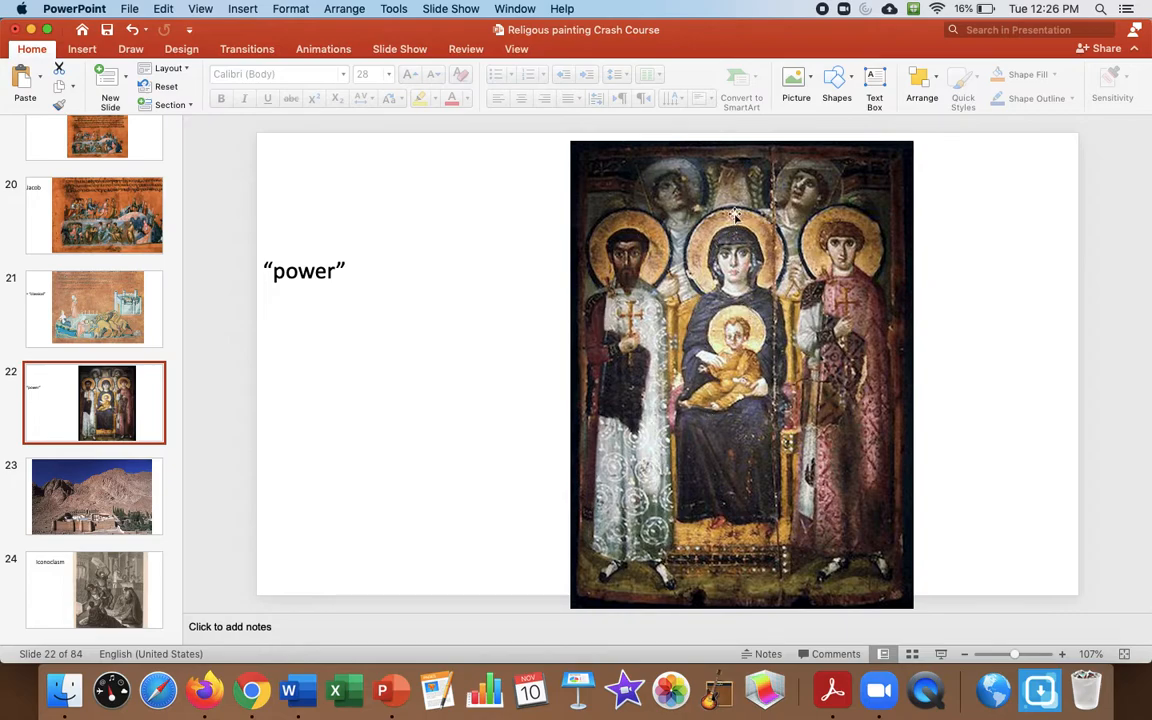
mouse_move(667, 437)
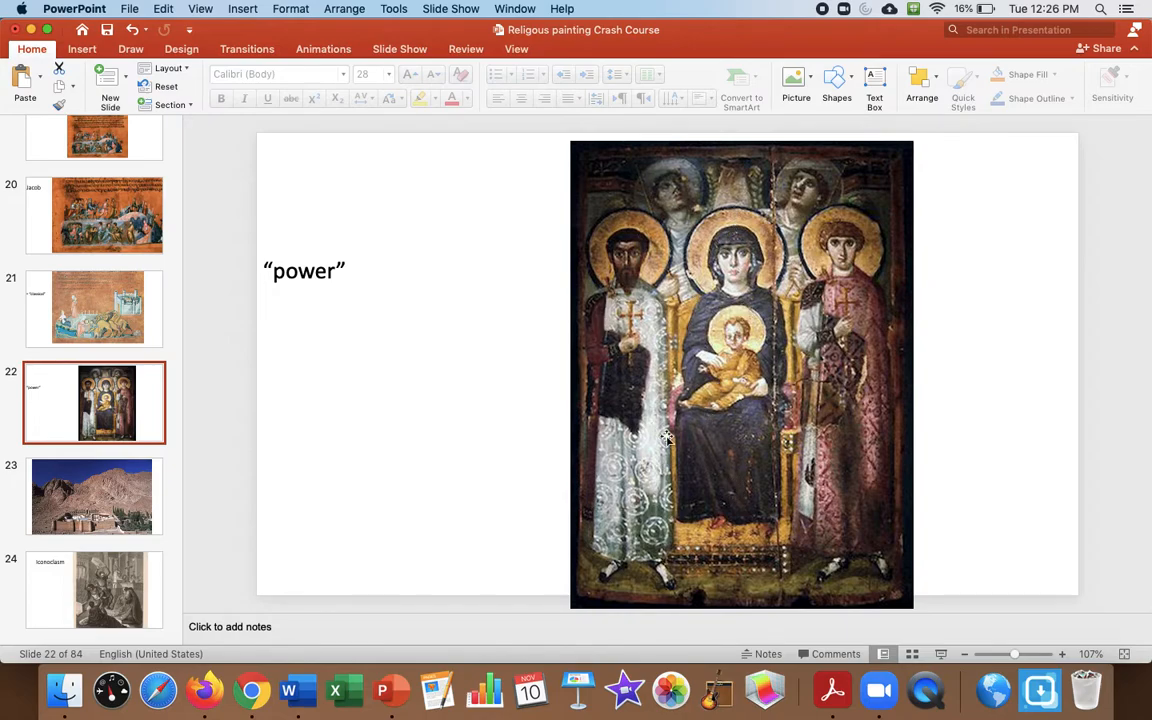
mouse_move(677, 256)
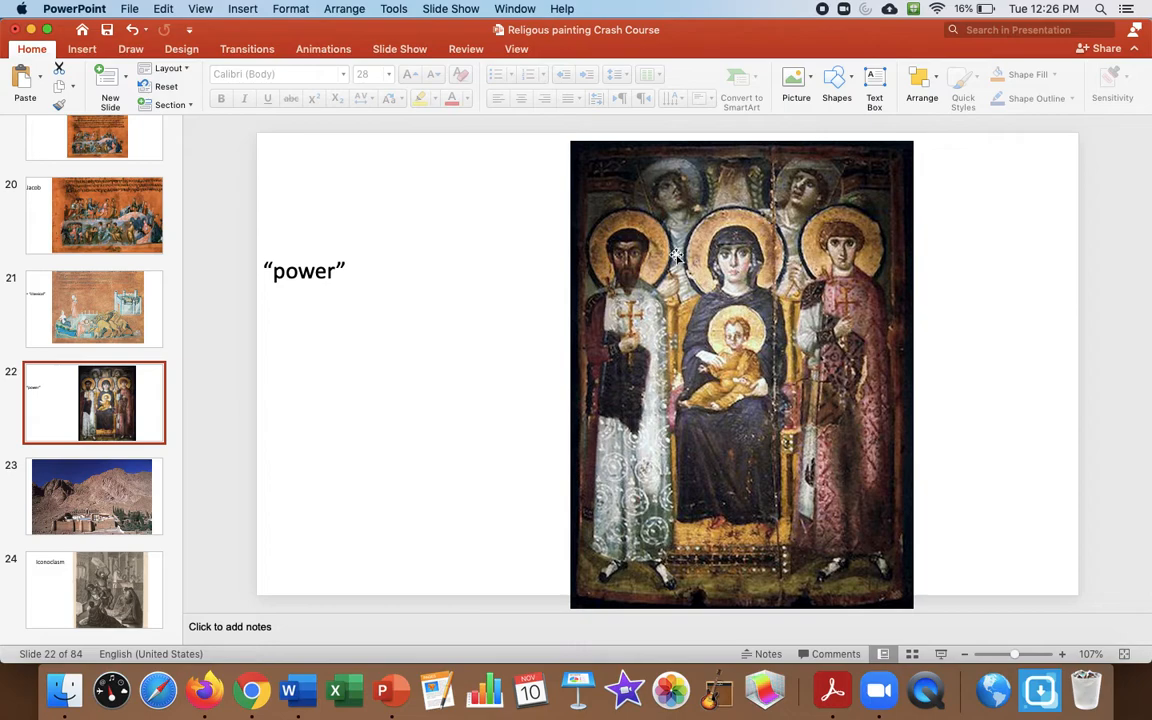
mouse_move(808, 500)
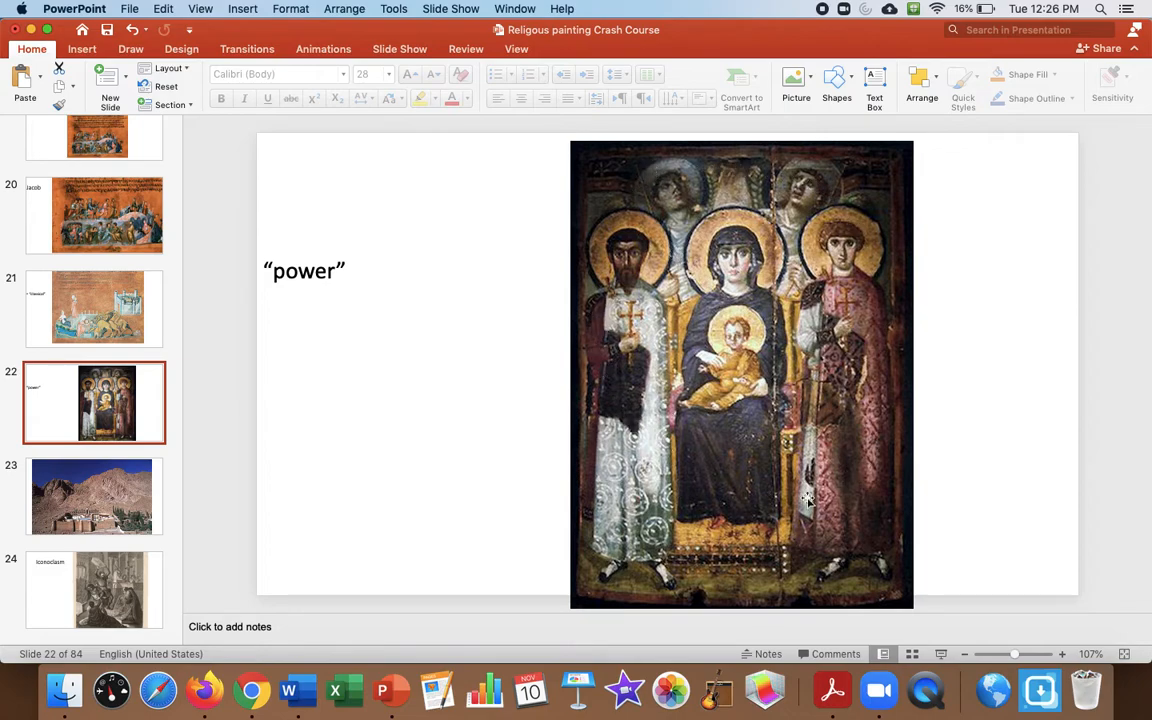
mouse_move(668, 265)
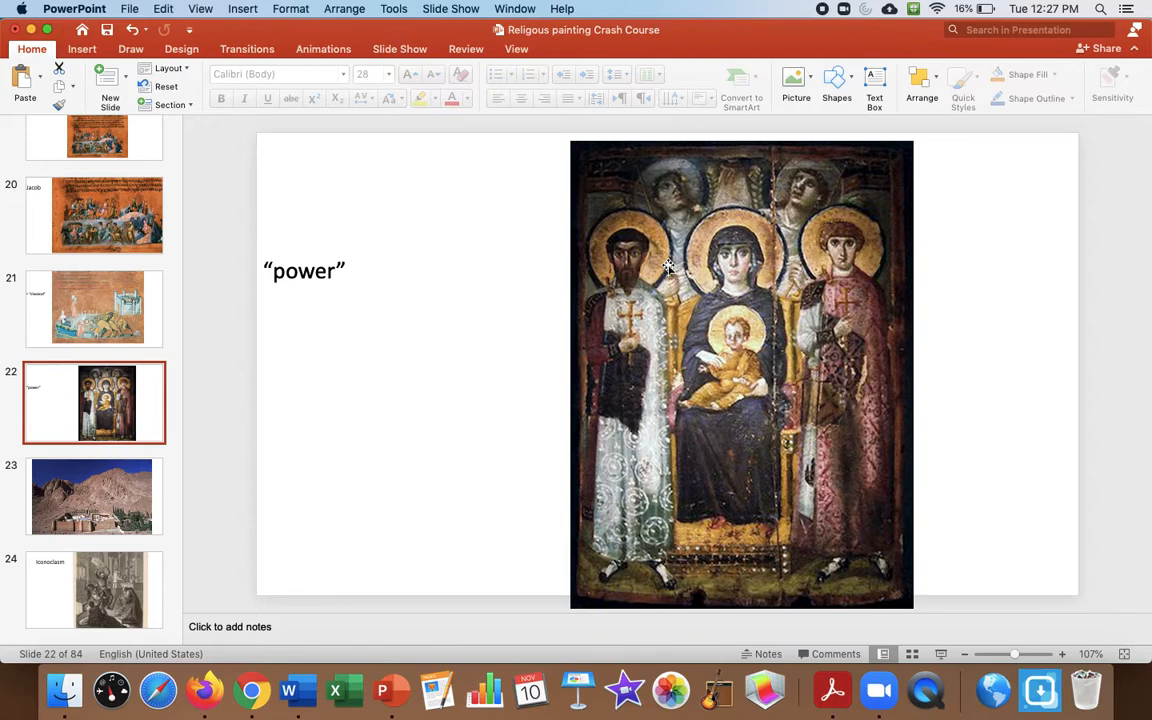
mouse_move(633, 369)
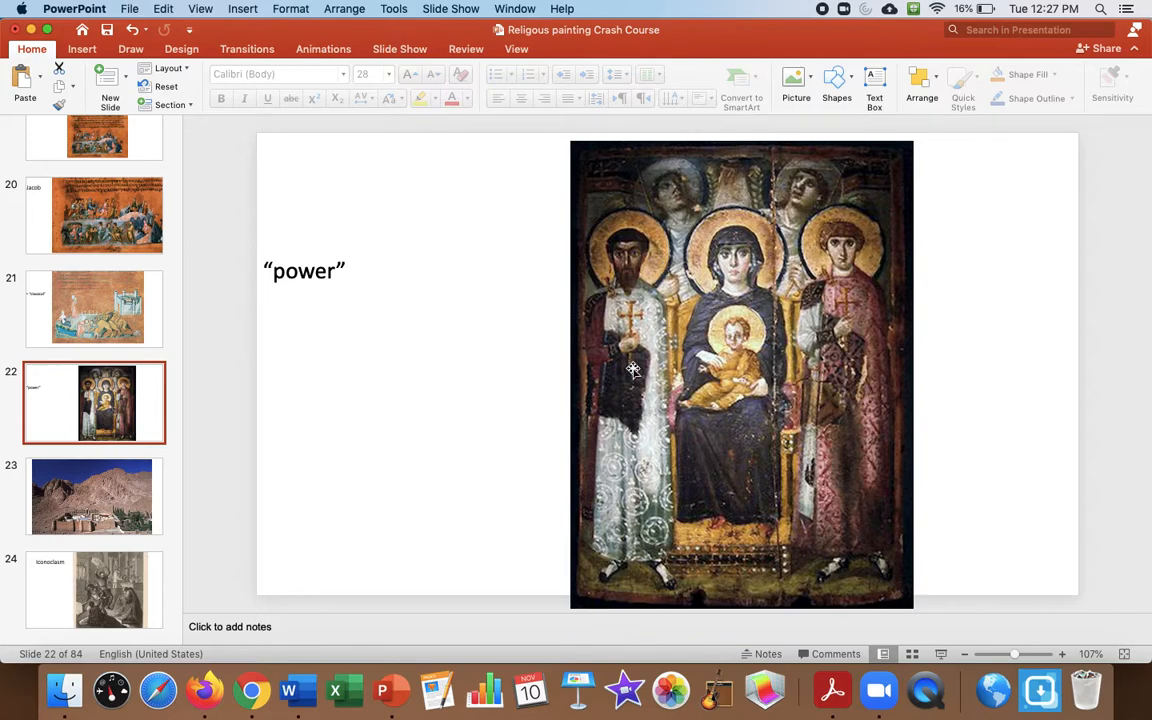
scroll("down", 3)
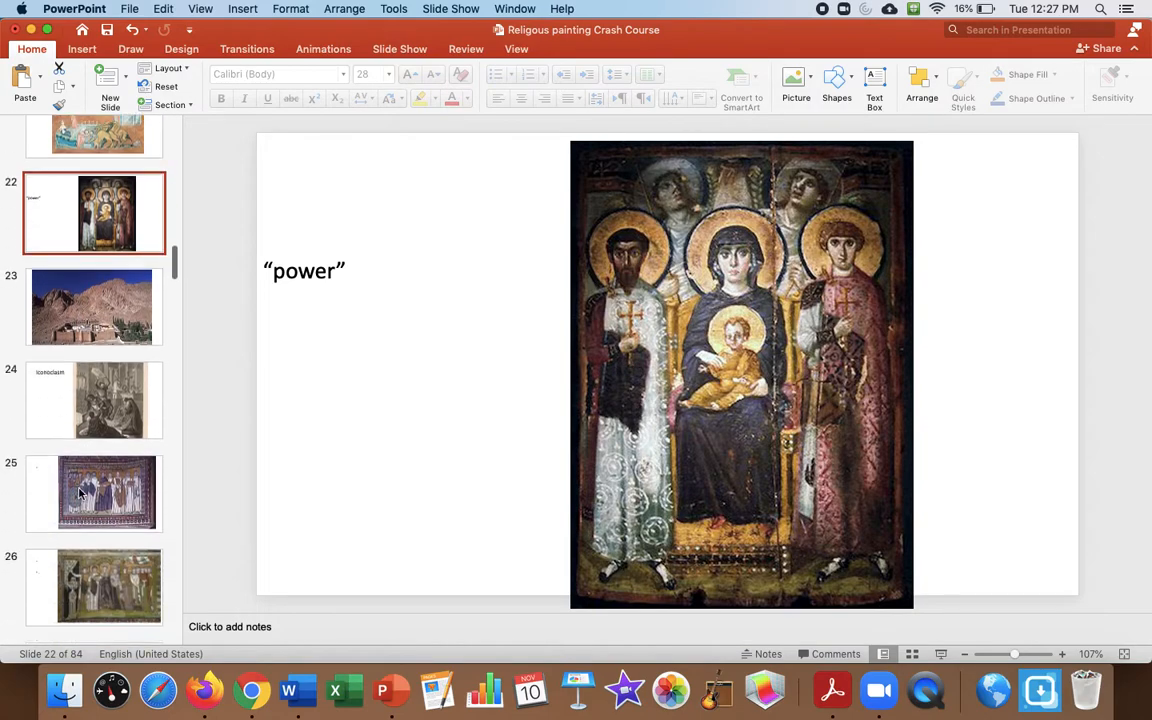
Alternate twice between slide 26's Theodora mosaic and slide 25's MAXIMIANUS mosaic.
left_click(94, 398)
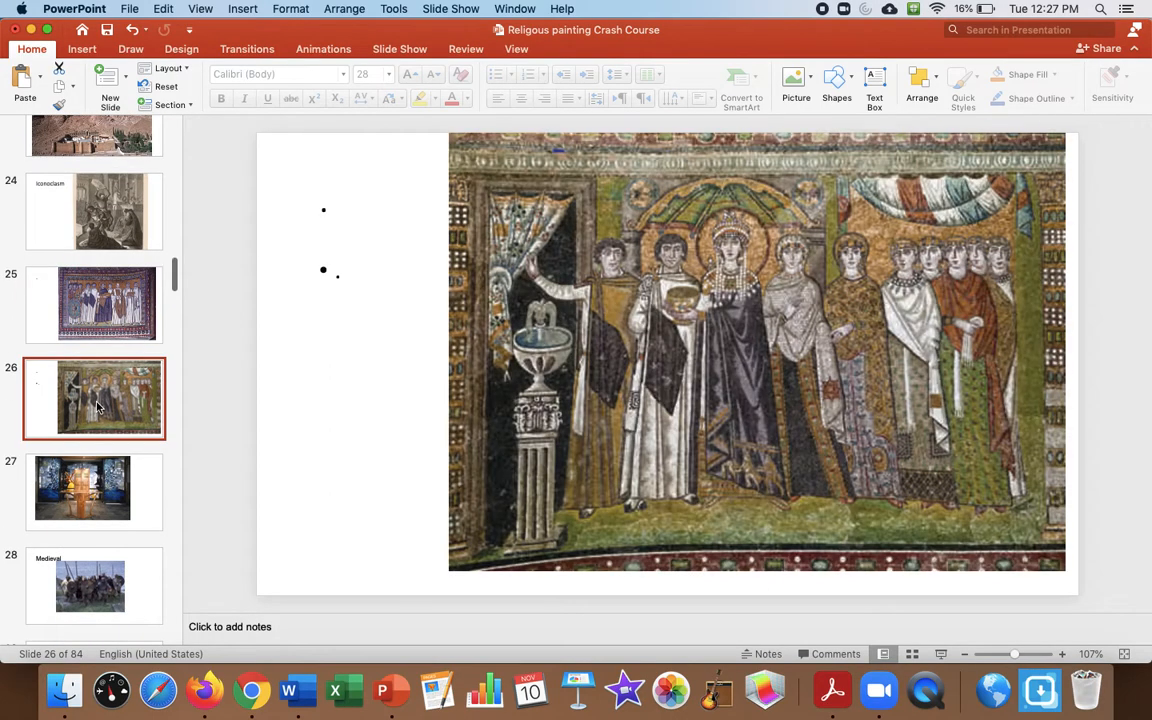
mouse_move(119, 396)
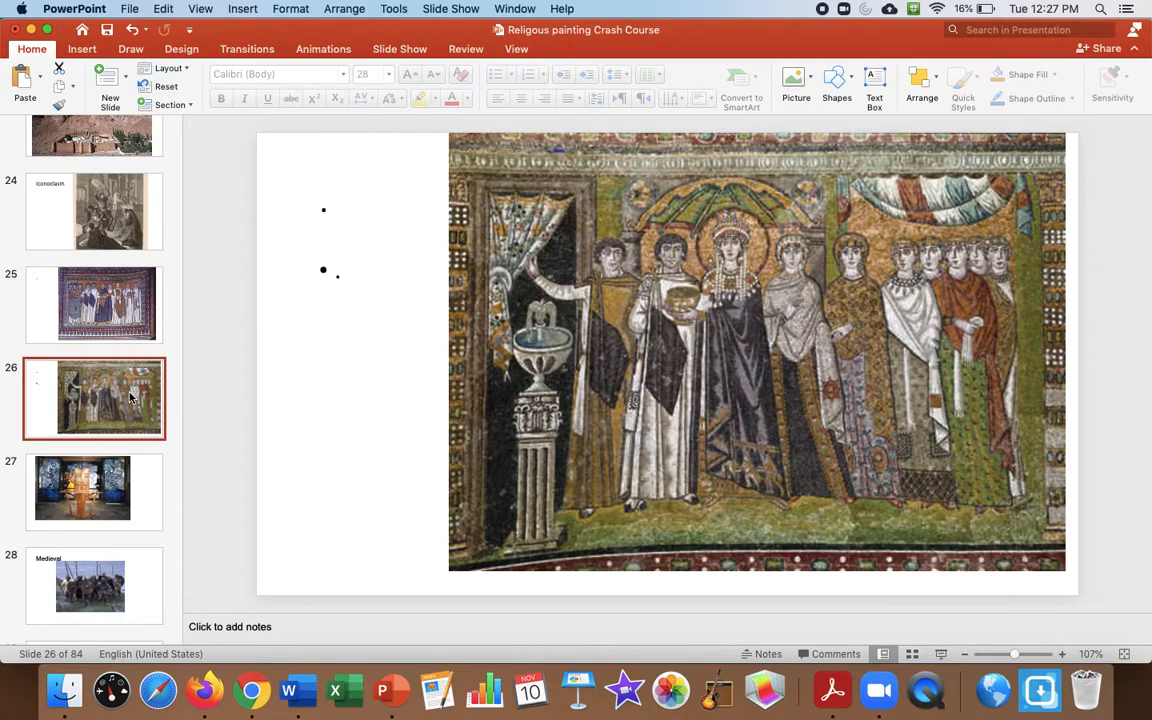
left_click(94, 304)
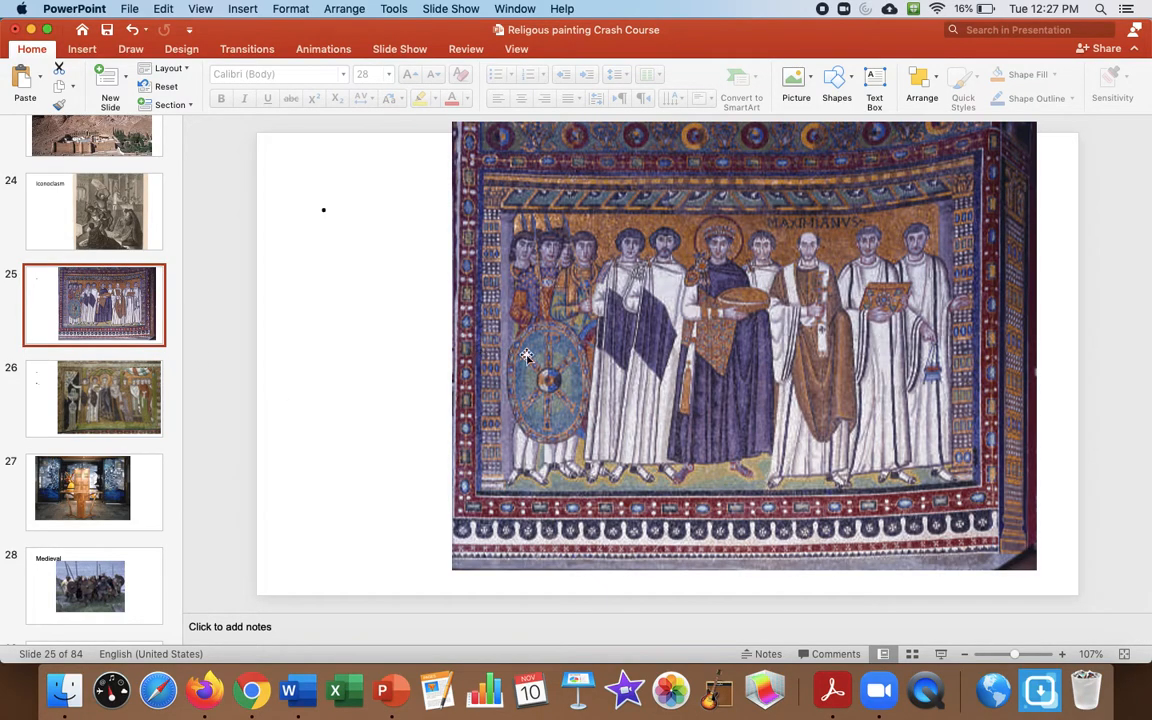
mouse_move(515, 356)
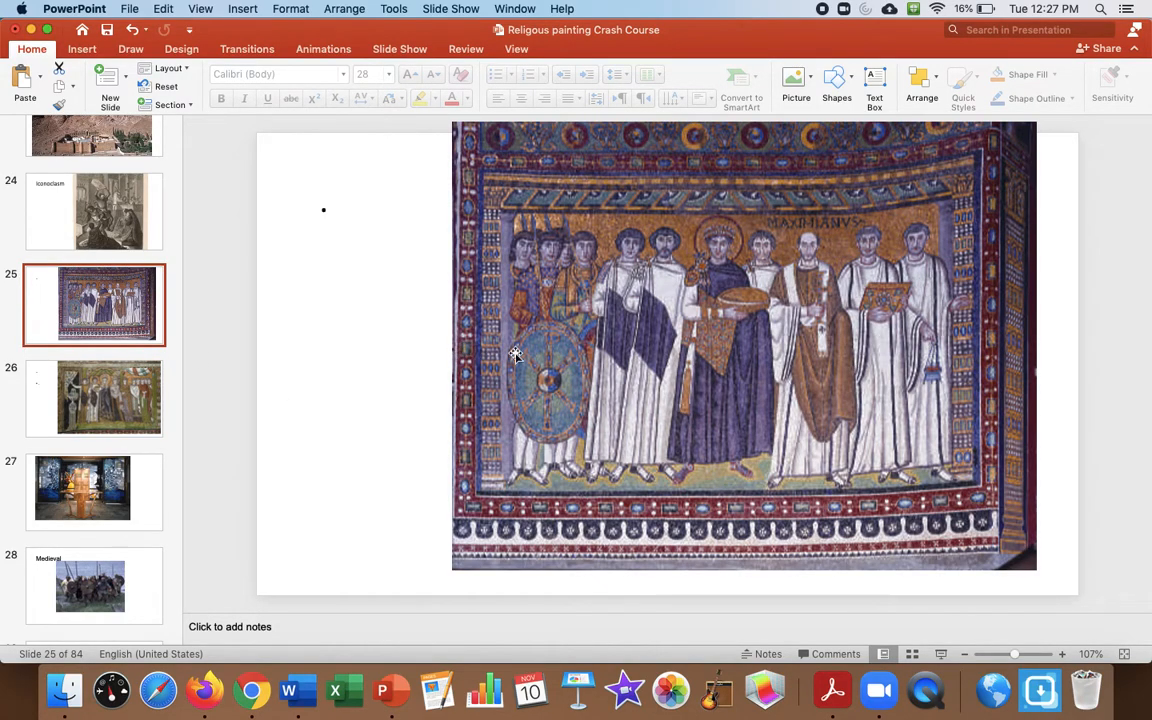
mouse_move(905, 382)
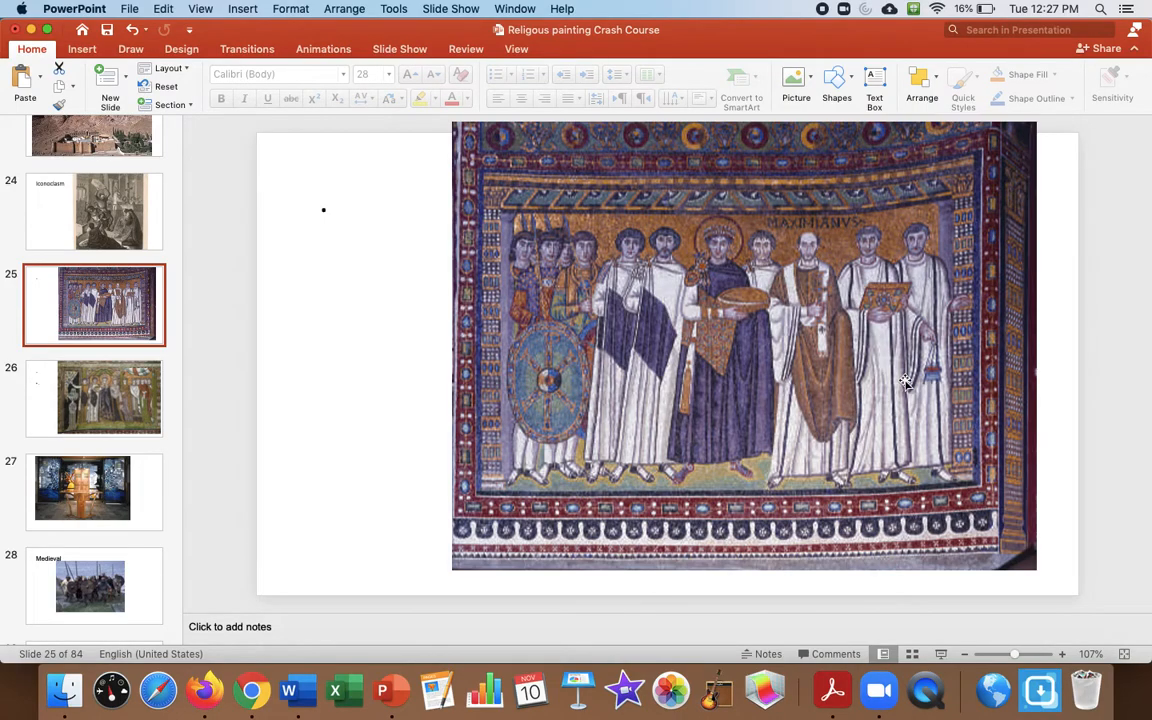
mouse_move(263, 305)
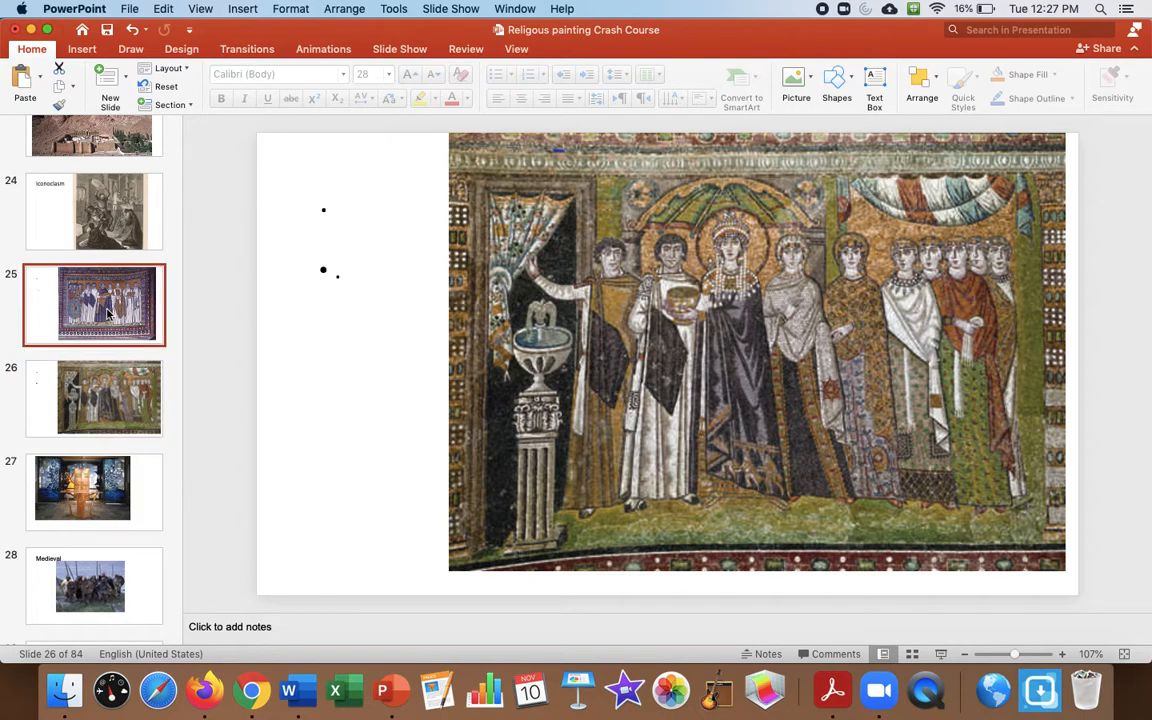
left_click(94, 398)
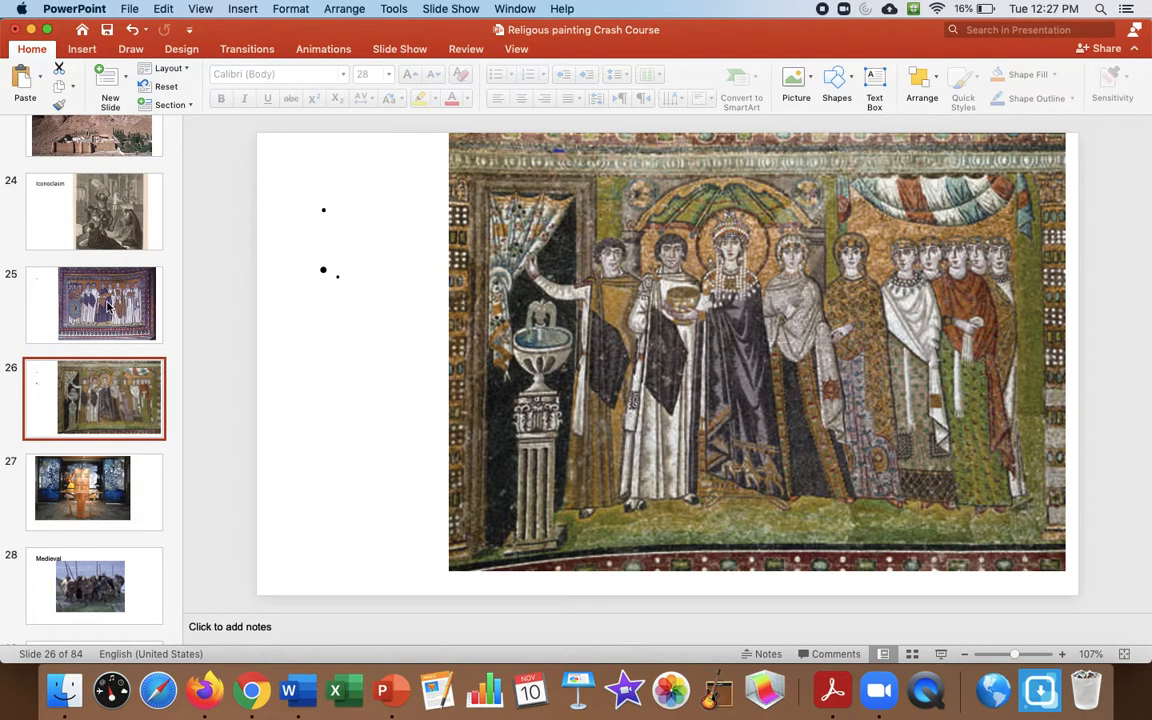
left_click(94, 305)
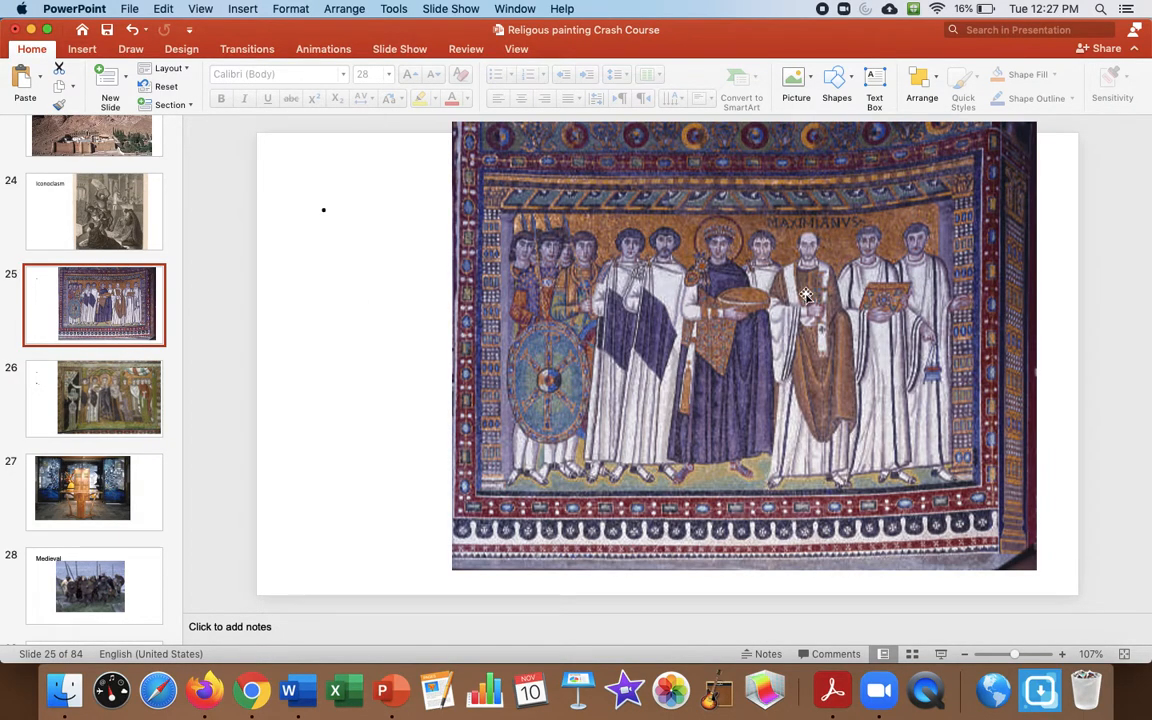
mouse_move(100, 503)
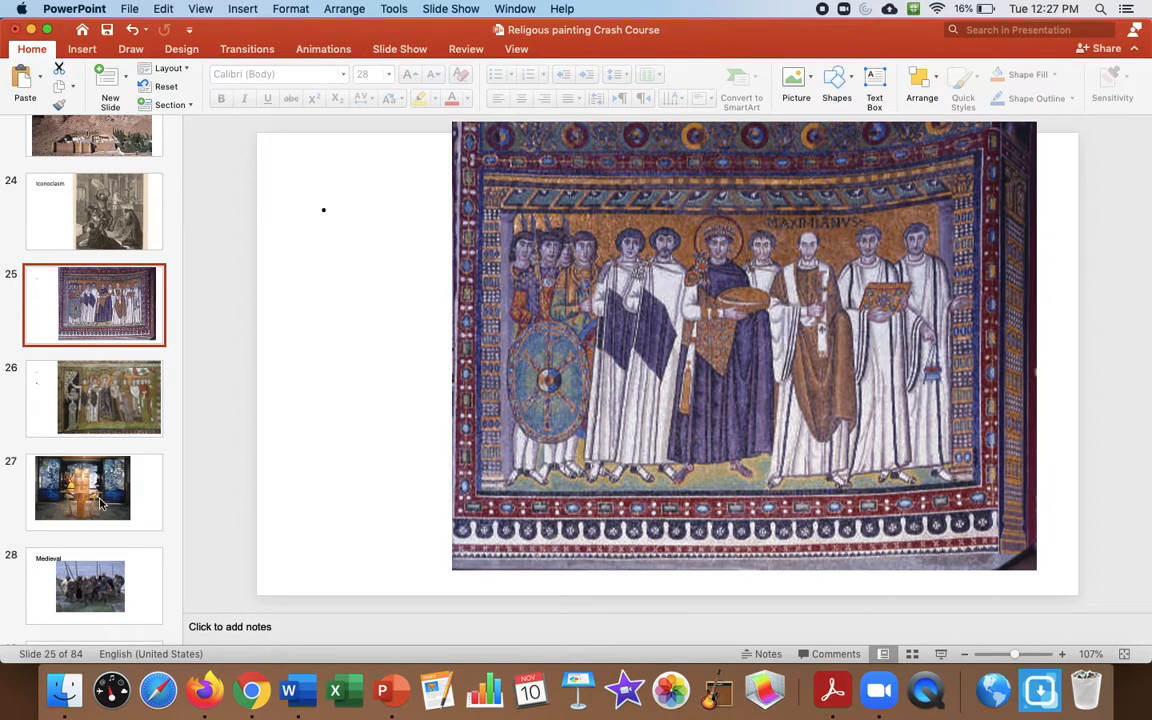
Show slide 27, the chapel interior with a wooden lectern before stained-glass windows.
left_click(83, 490)
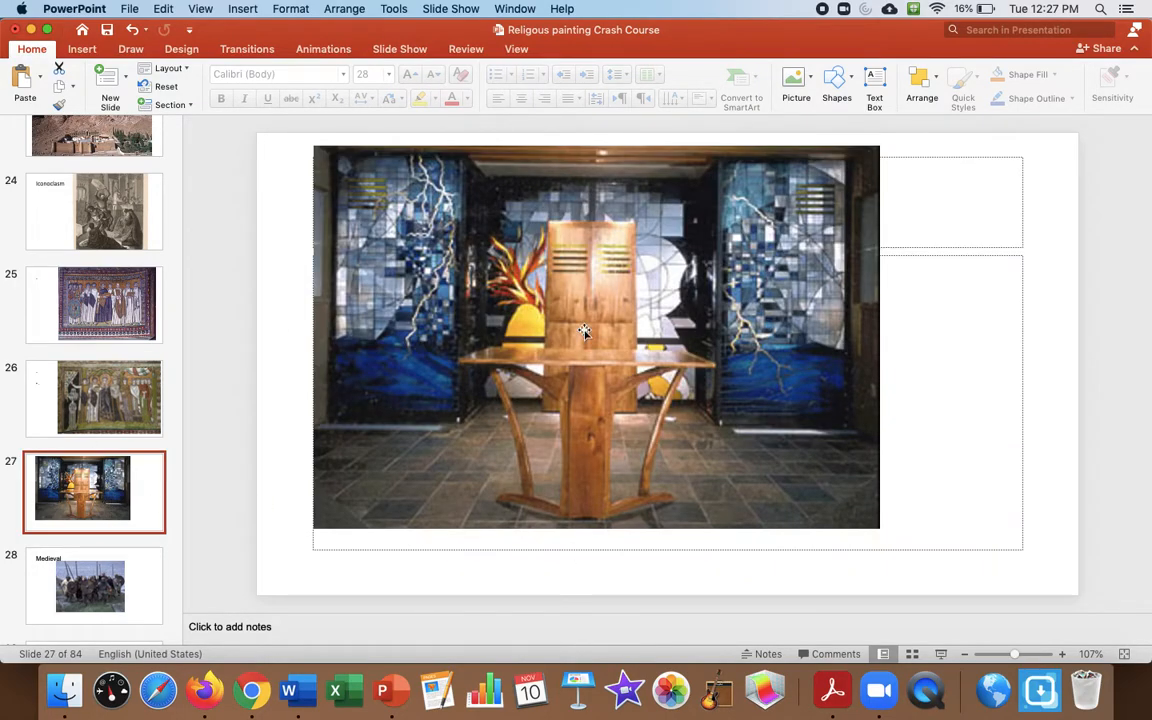
mouse_move(786, 335)
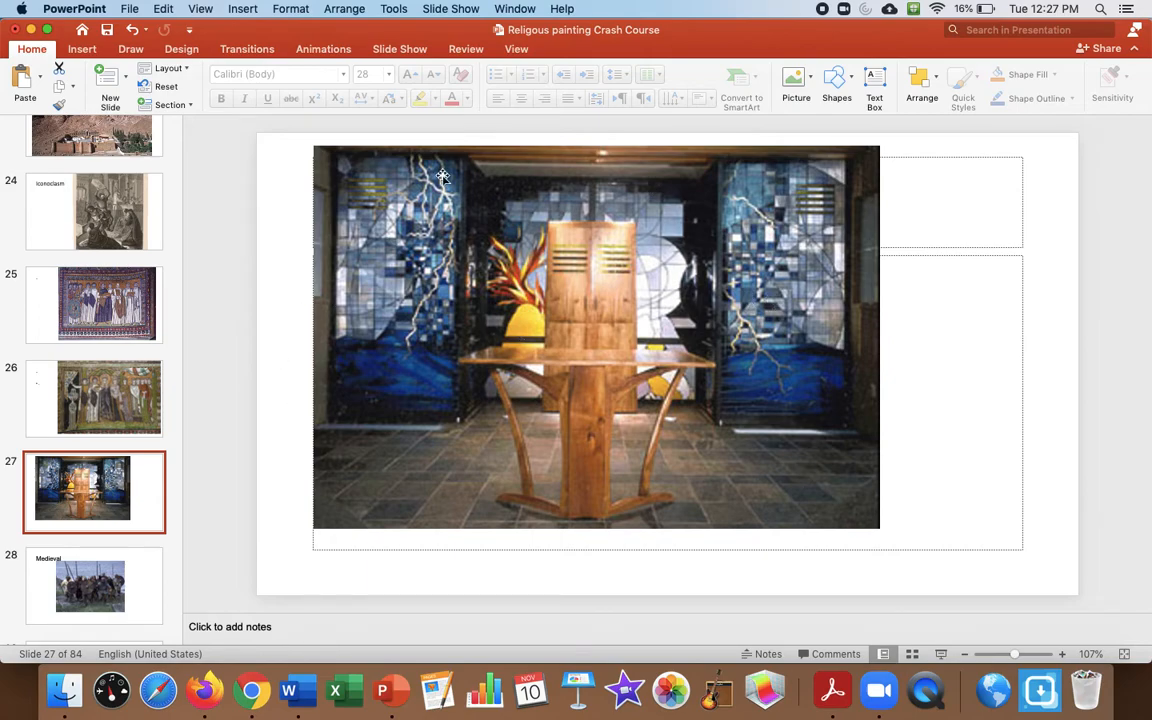
mouse_move(420, 431)
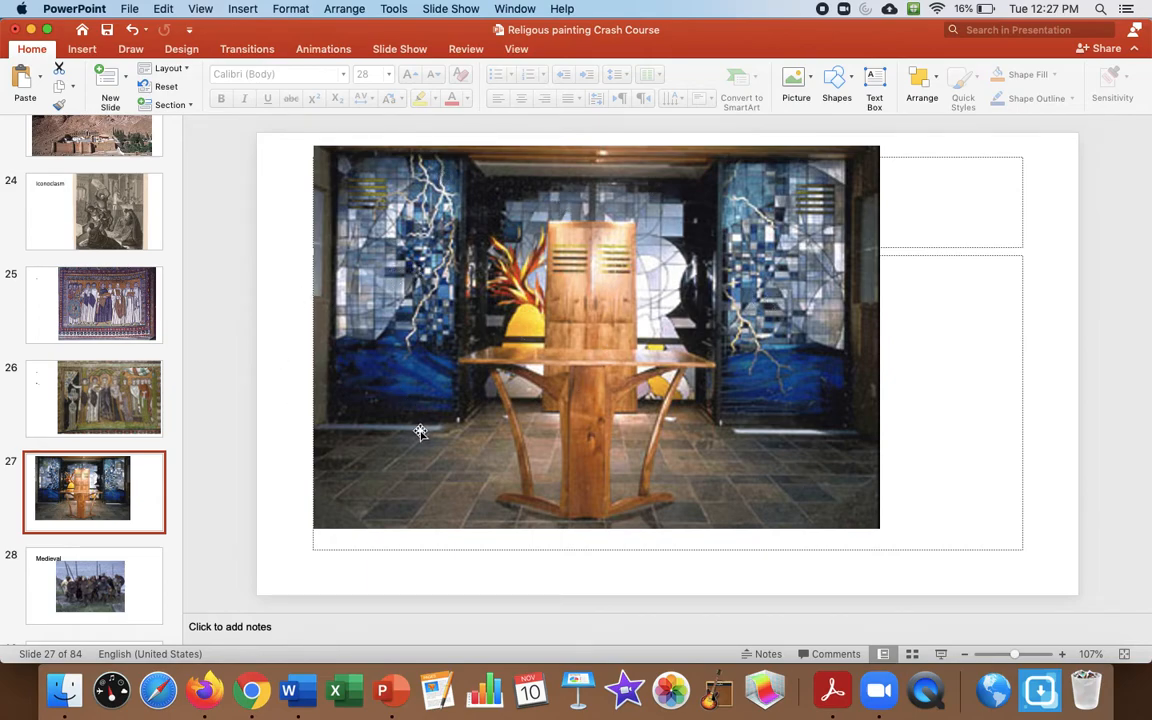
mouse_move(513, 370)
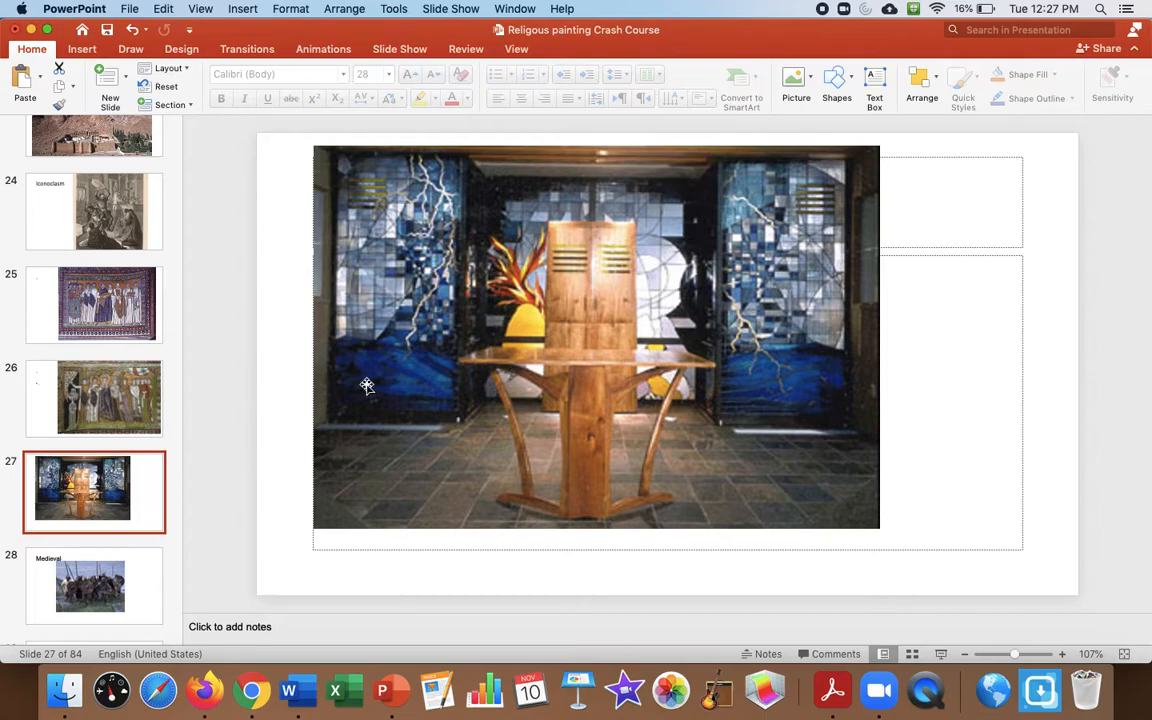
View slides 28 Medieval, 29 HIBERNO SAXON, 30 carpet page and 34 St Luke portrait.
left_click(90, 585)
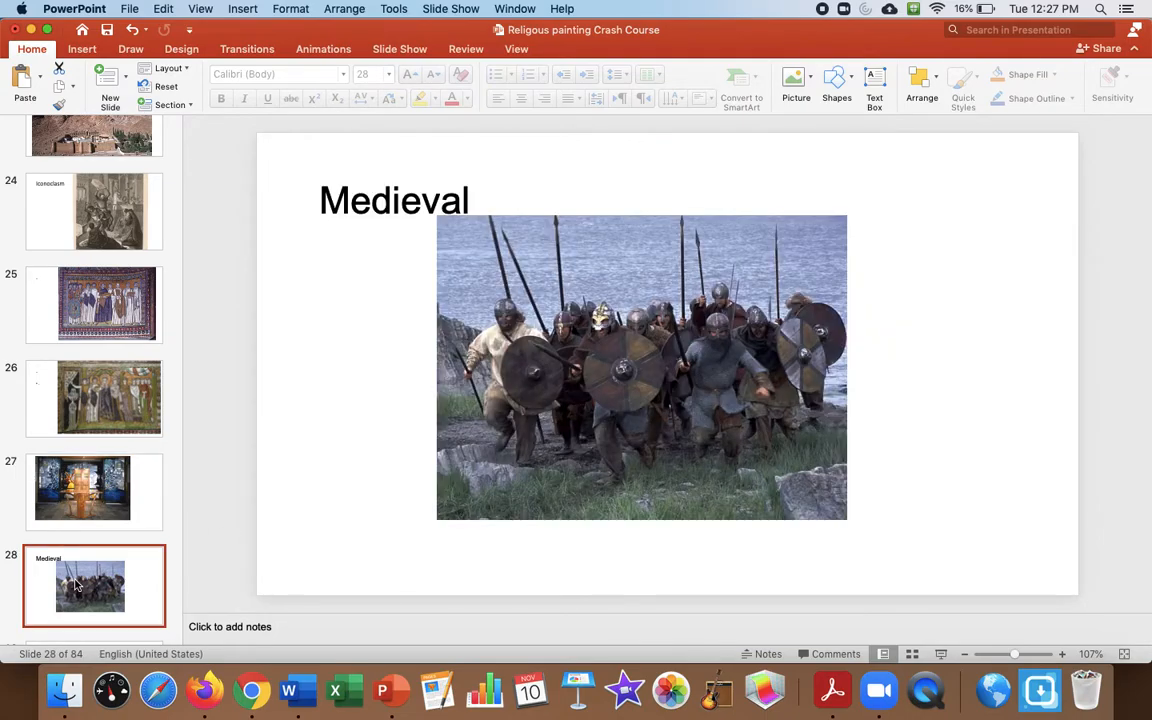
left_click(94, 292)
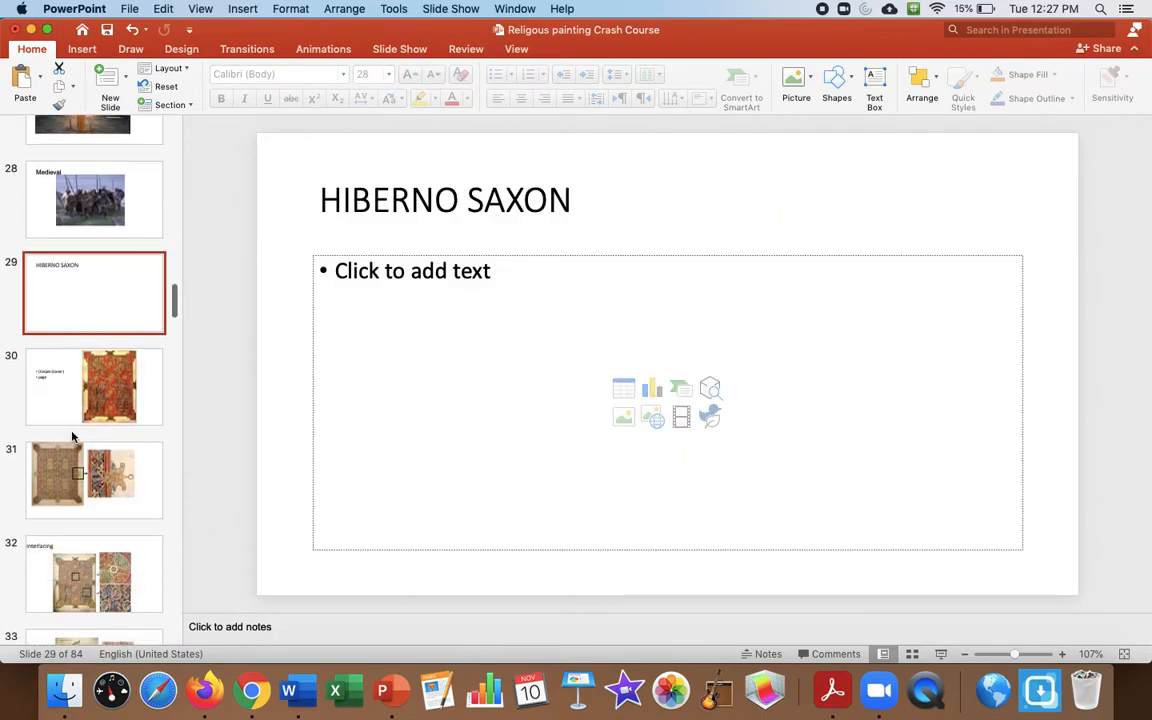
left_click(94, 380)
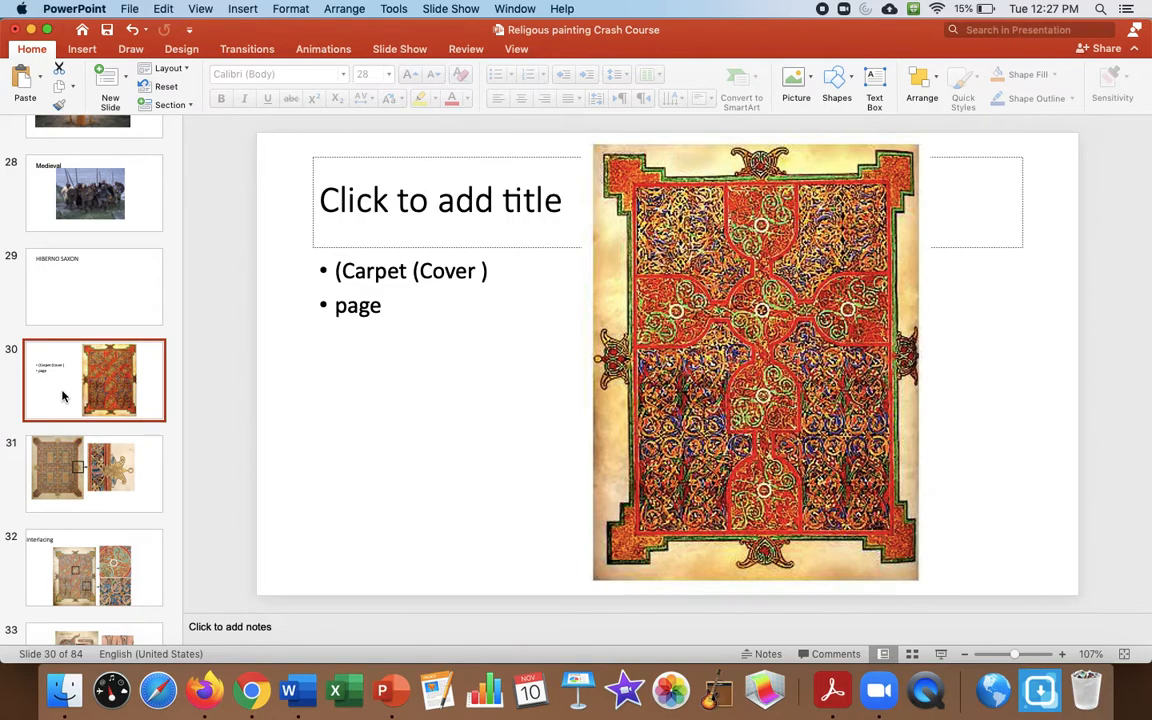
left_click(94, 548)
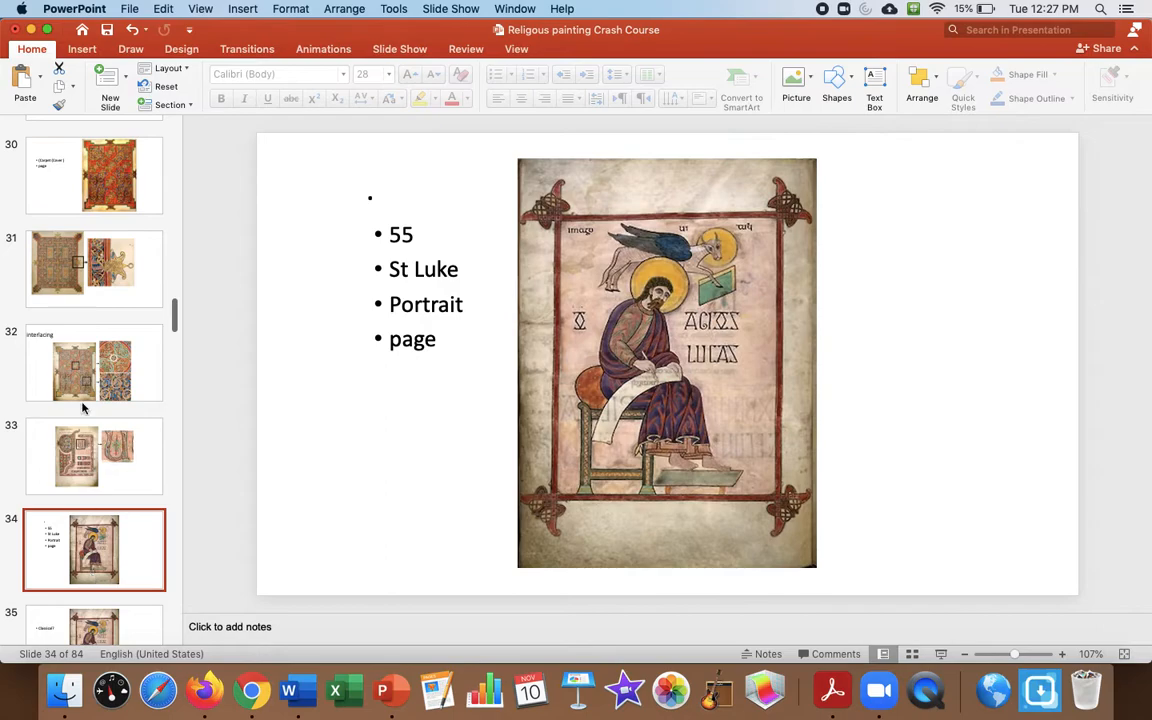
left_click(94, 176)
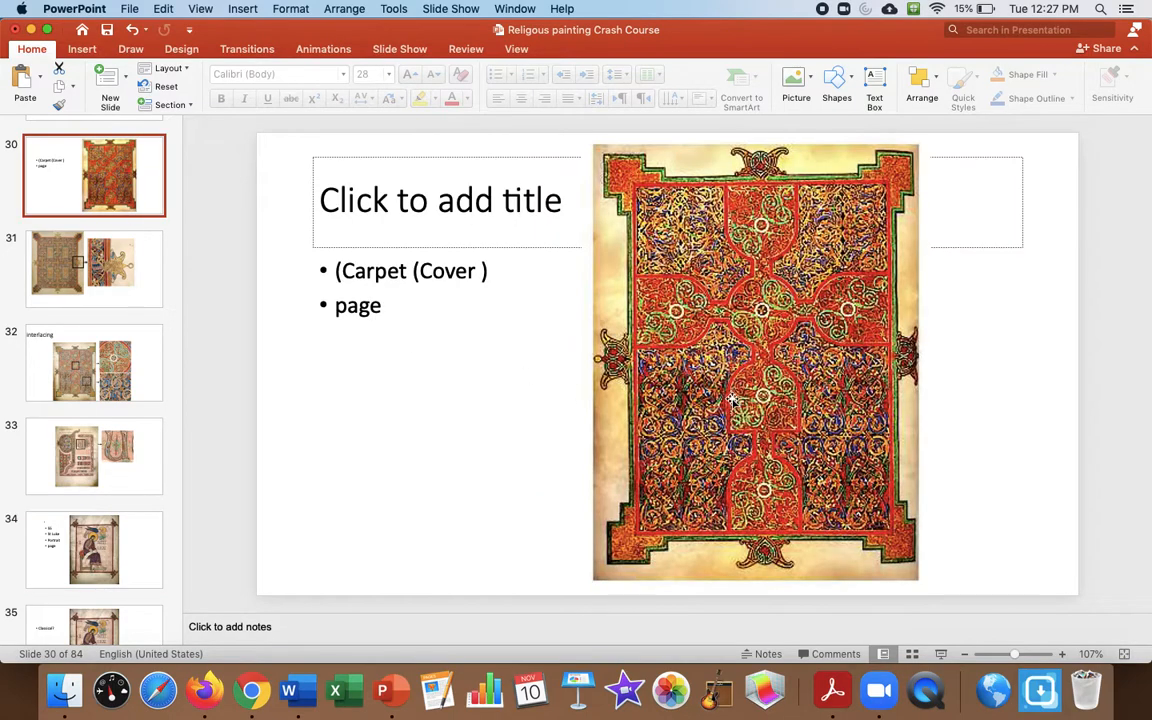
mouse_move(710, 480)
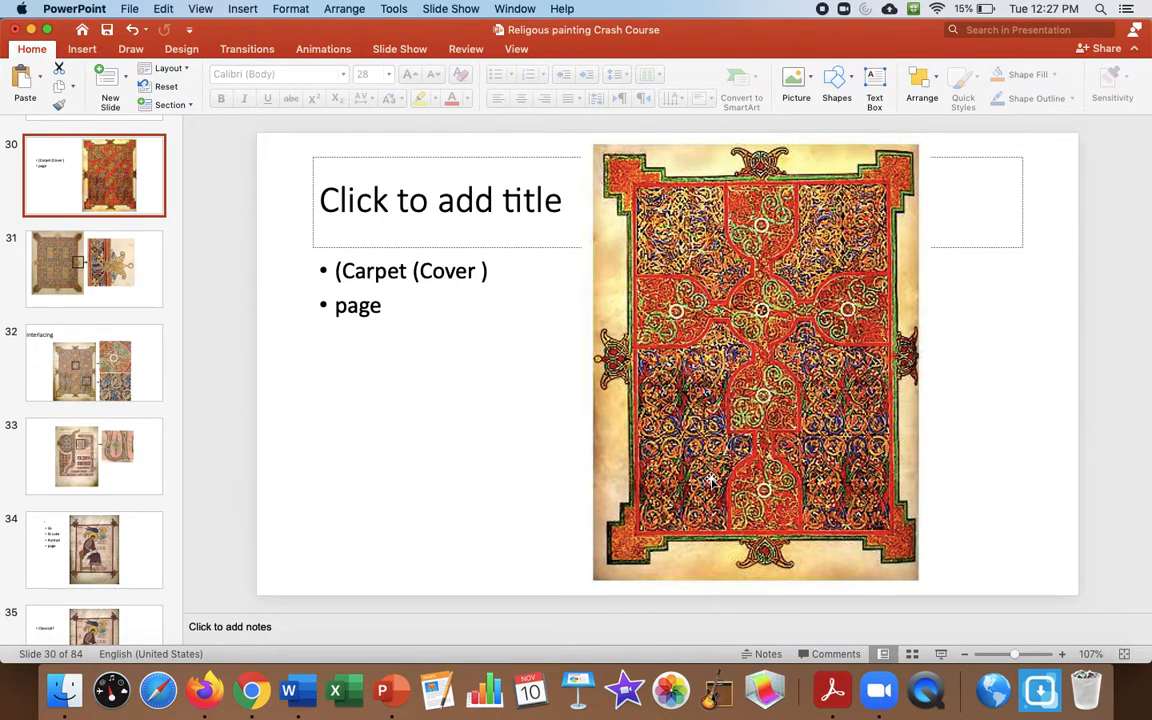
Compare the carpet page slides 30 and 31, then show slide 32 on interlacing.
left_click(94, 267)
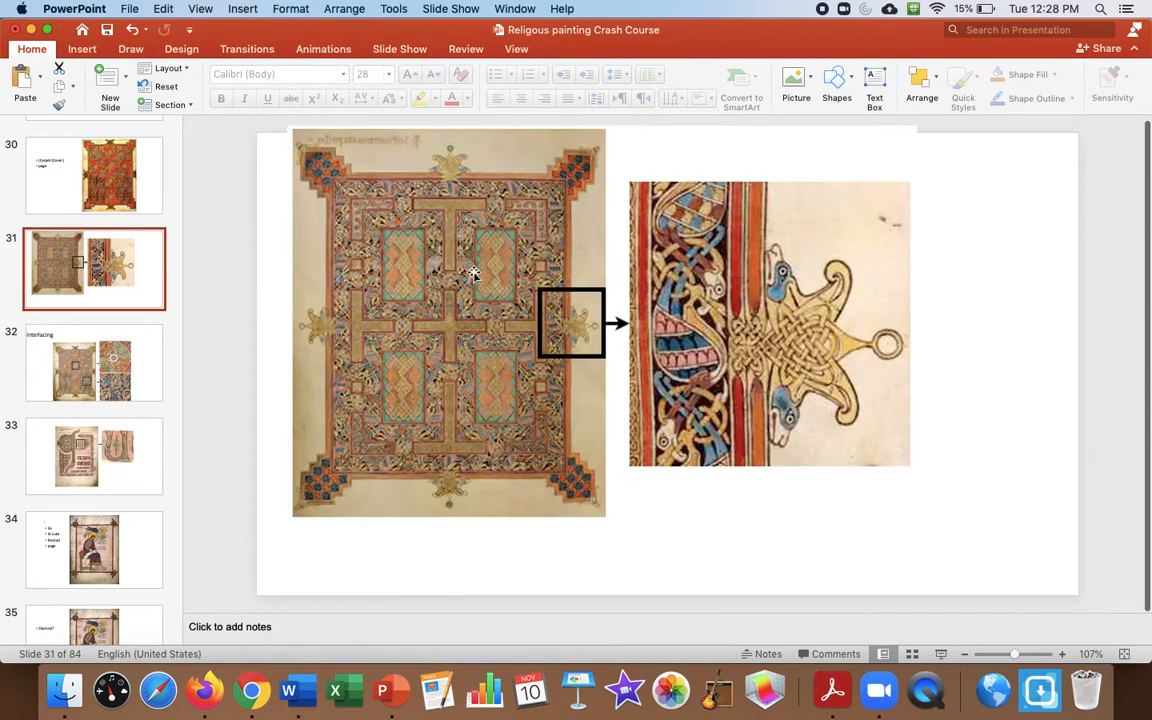
left_click(94, 176)
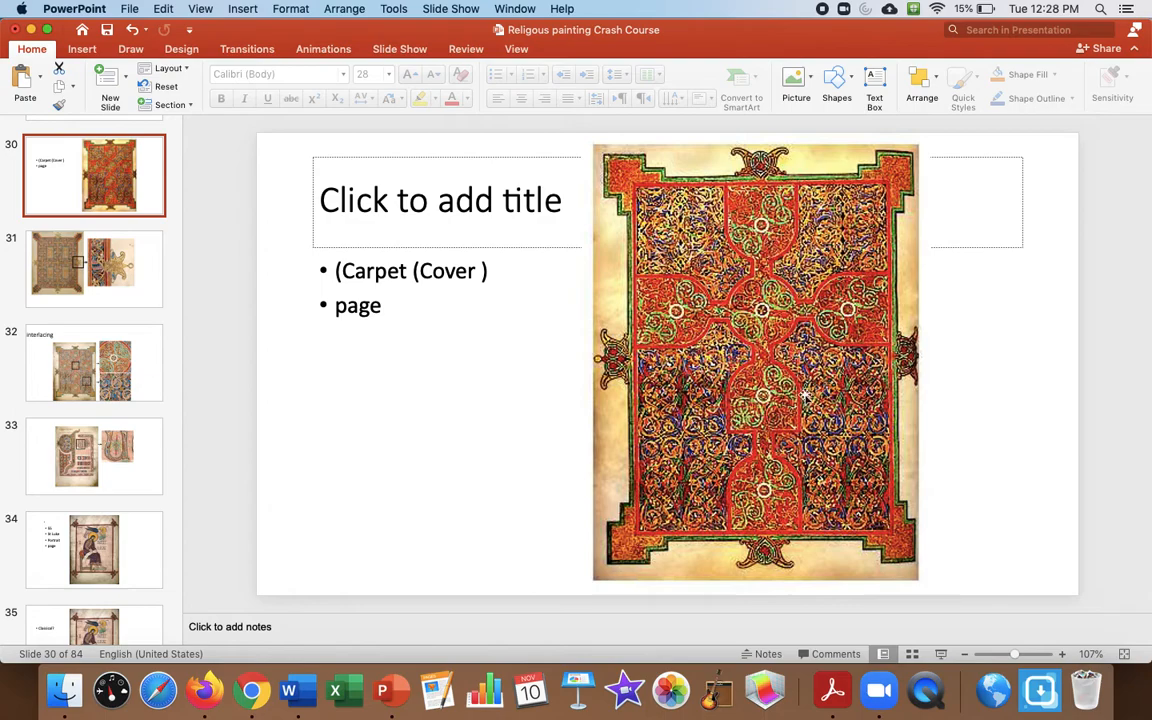
mouse_move(778, 308)
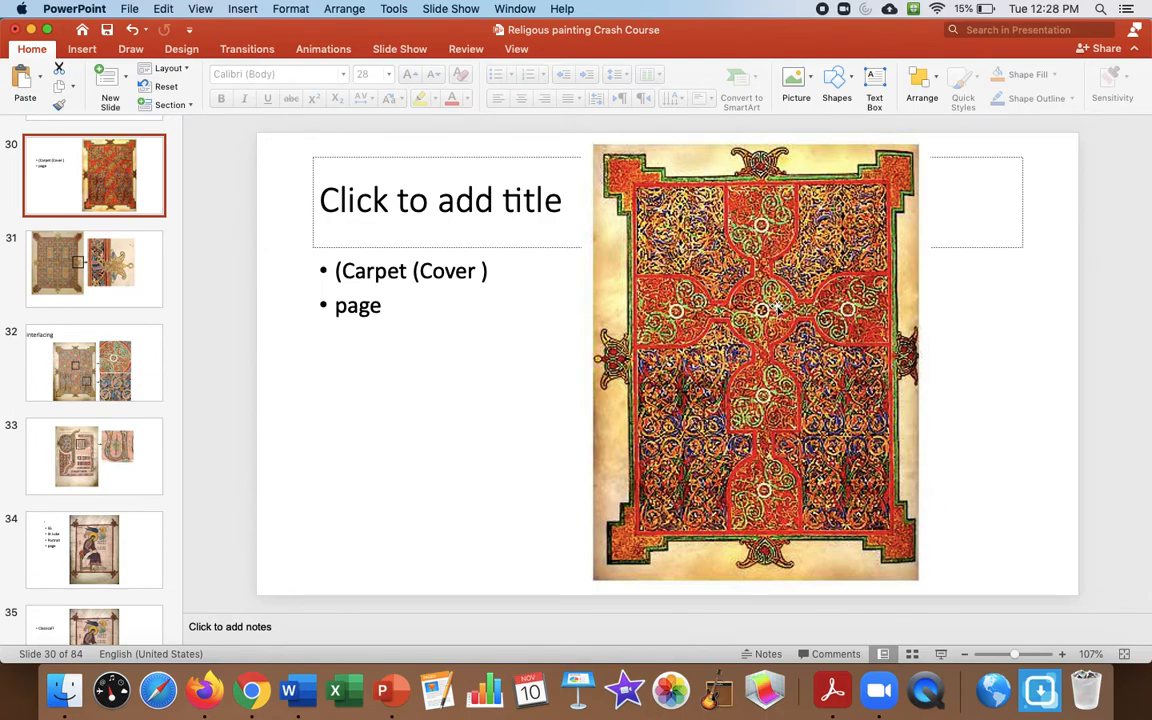
left_click(94, 362)
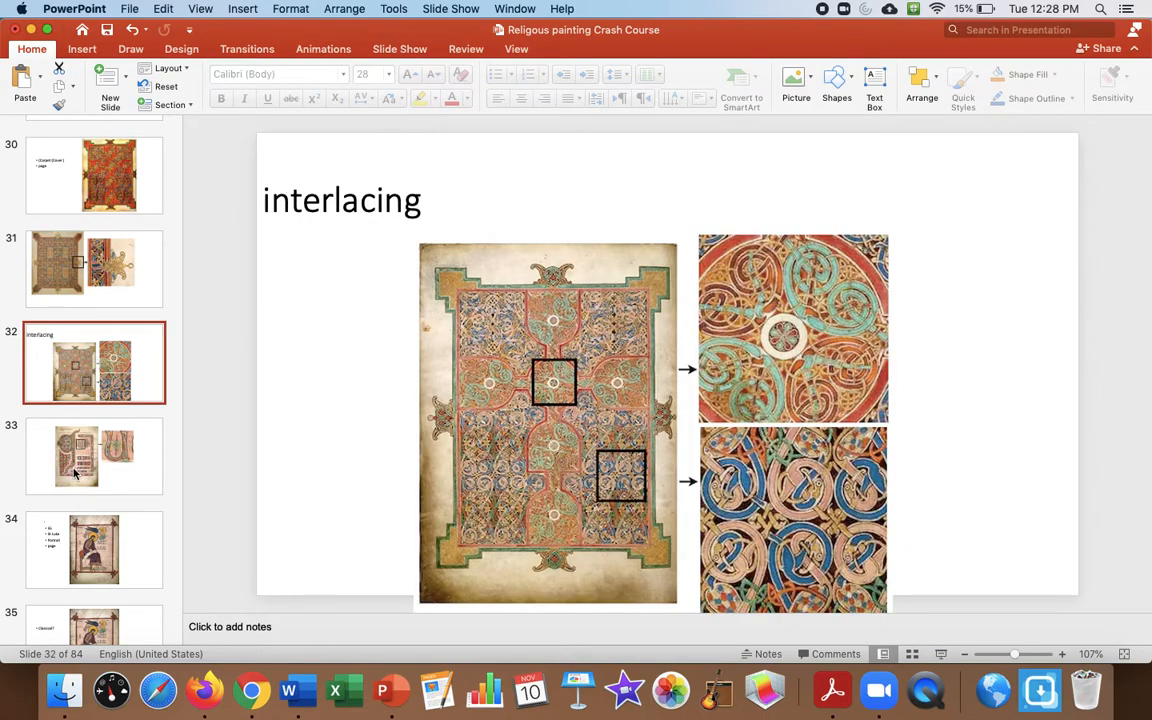
View the Lindisfarne St Luke slides 33–36, then show slide 38, the Bayeux cavalry attack.
left_click(94, 455)
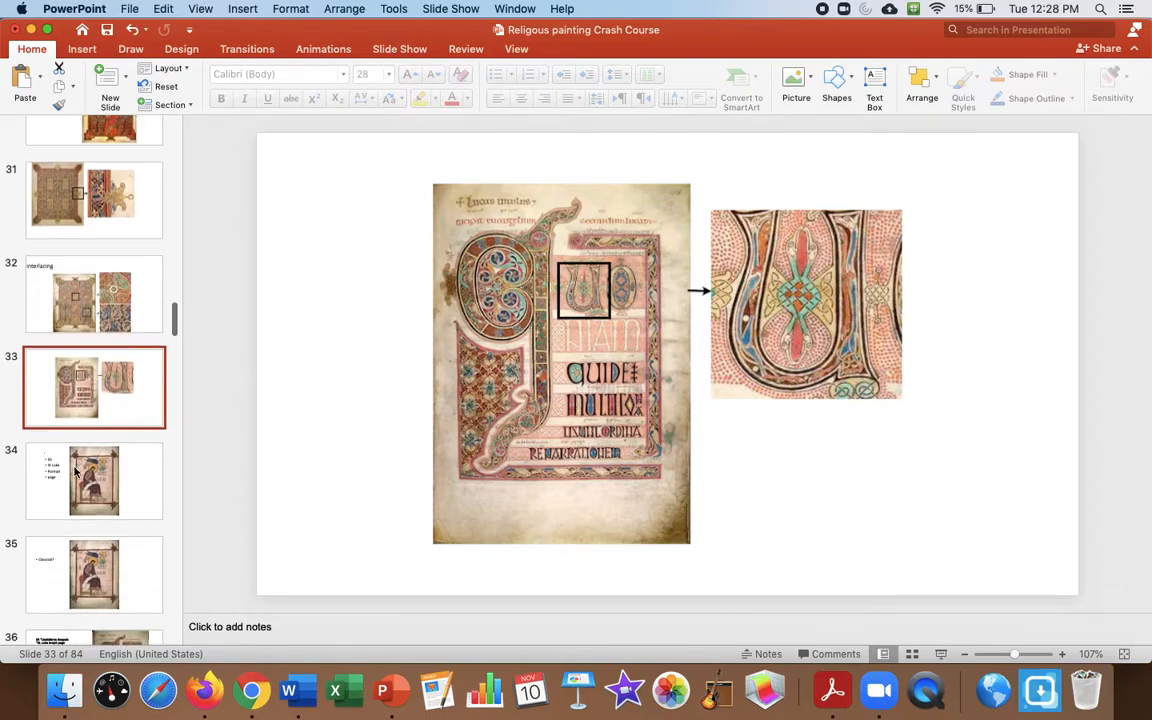
left_click(94, 480)
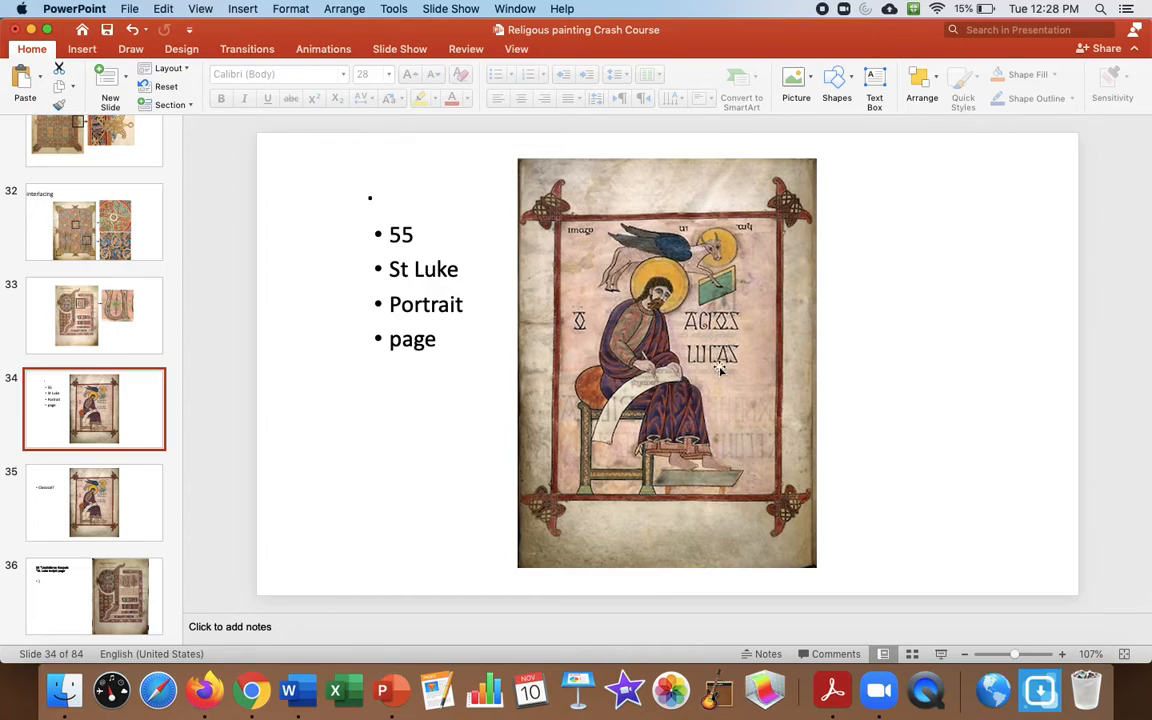
mouse_move(685, 347)
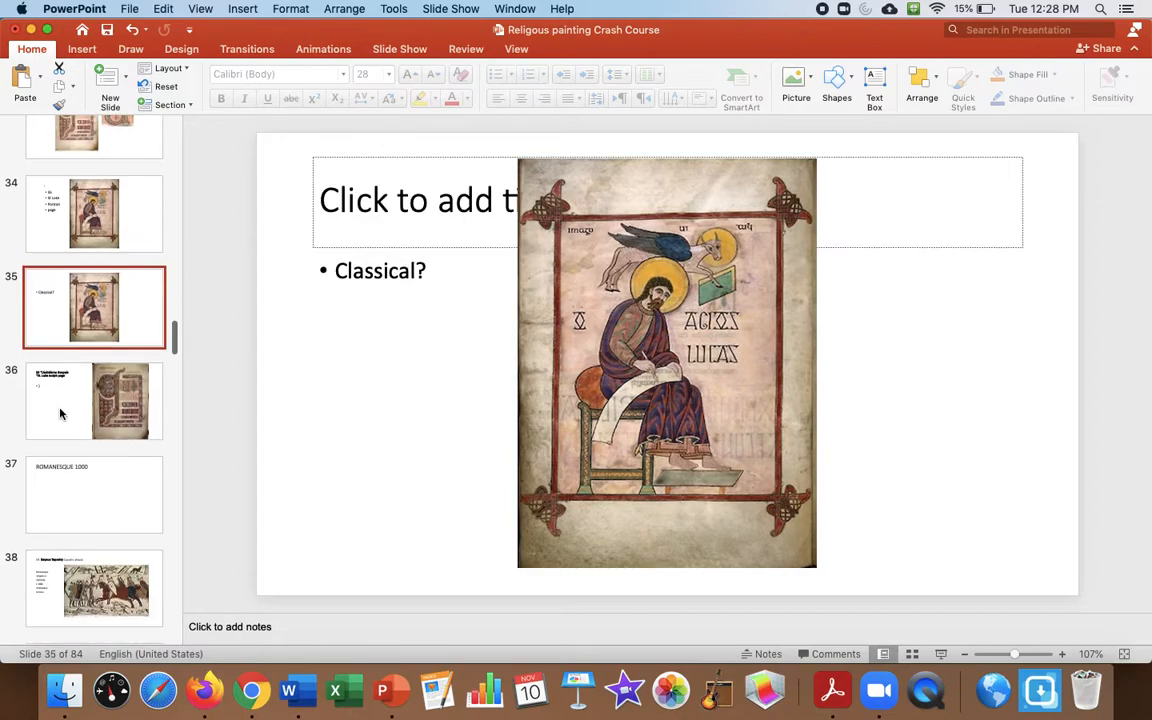
left_click(94, 400)
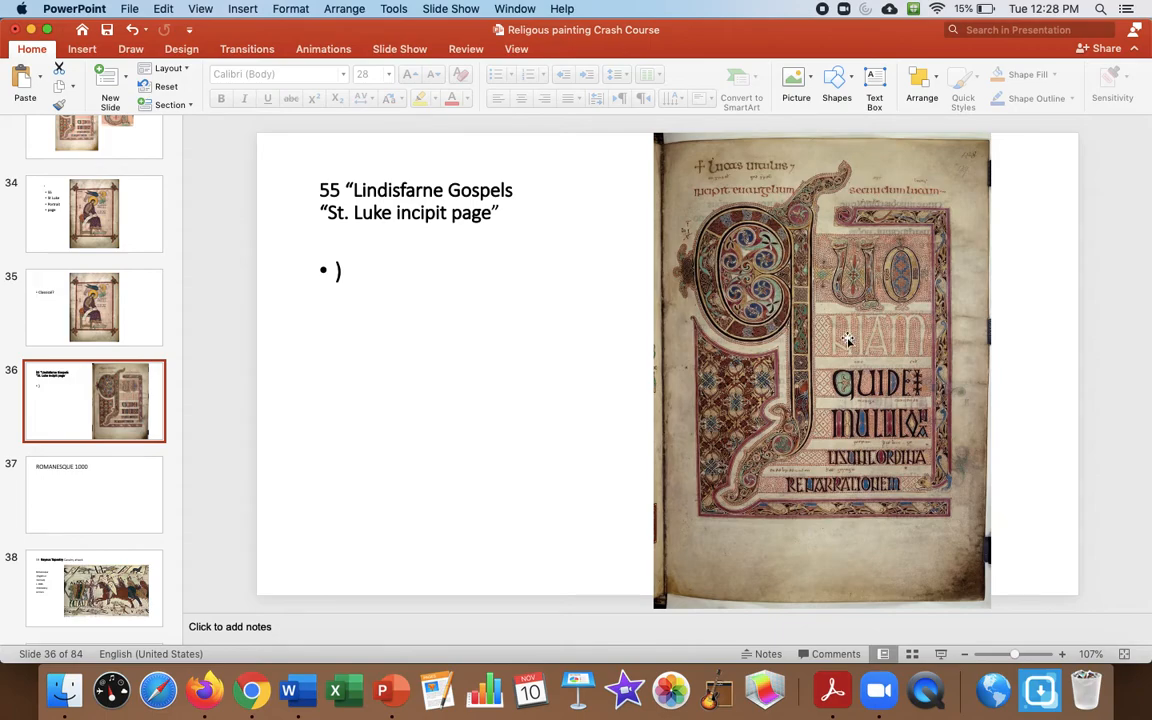
mouse_move(825, 305)
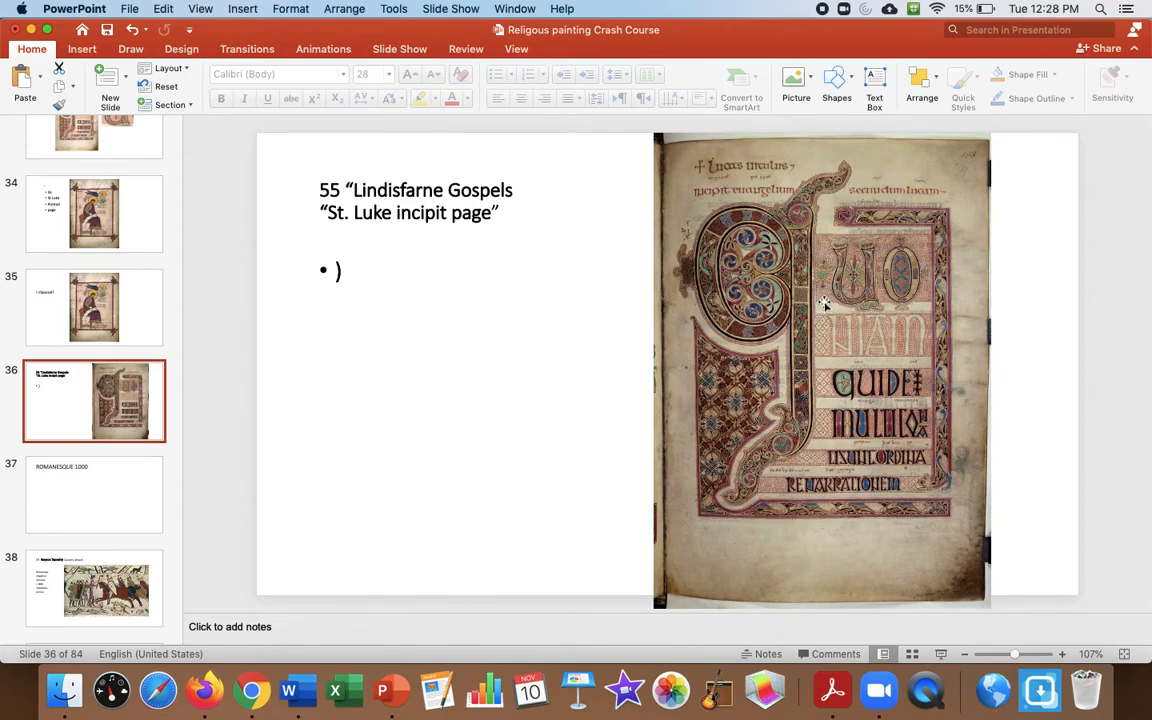
left_click(93, 213)
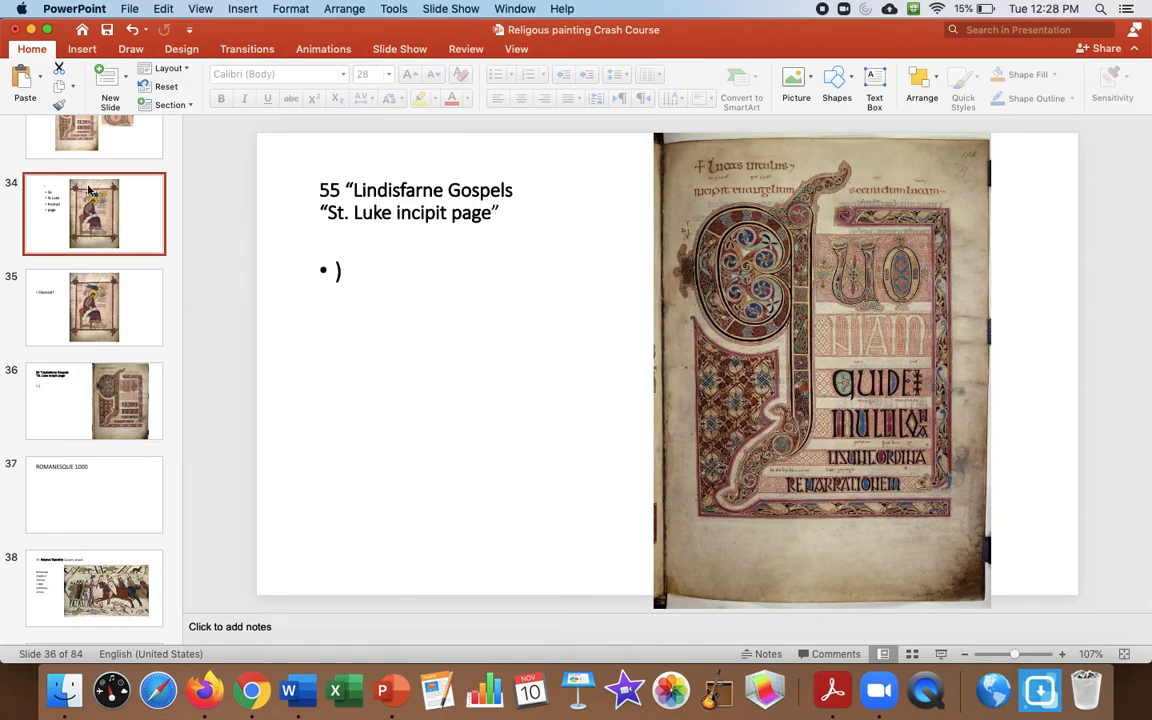
left_click(94, 588)
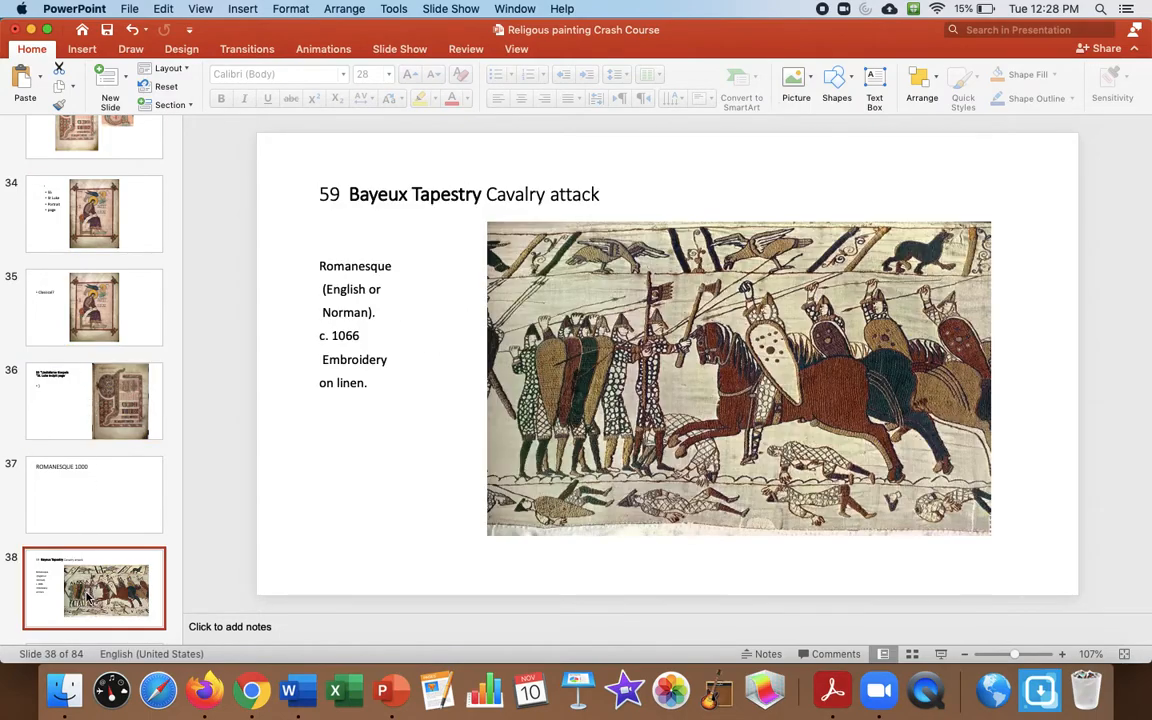
View slide 39's Bayeux first meal scene, then slide 40, the Gothic section title.
scroll("down", 3)
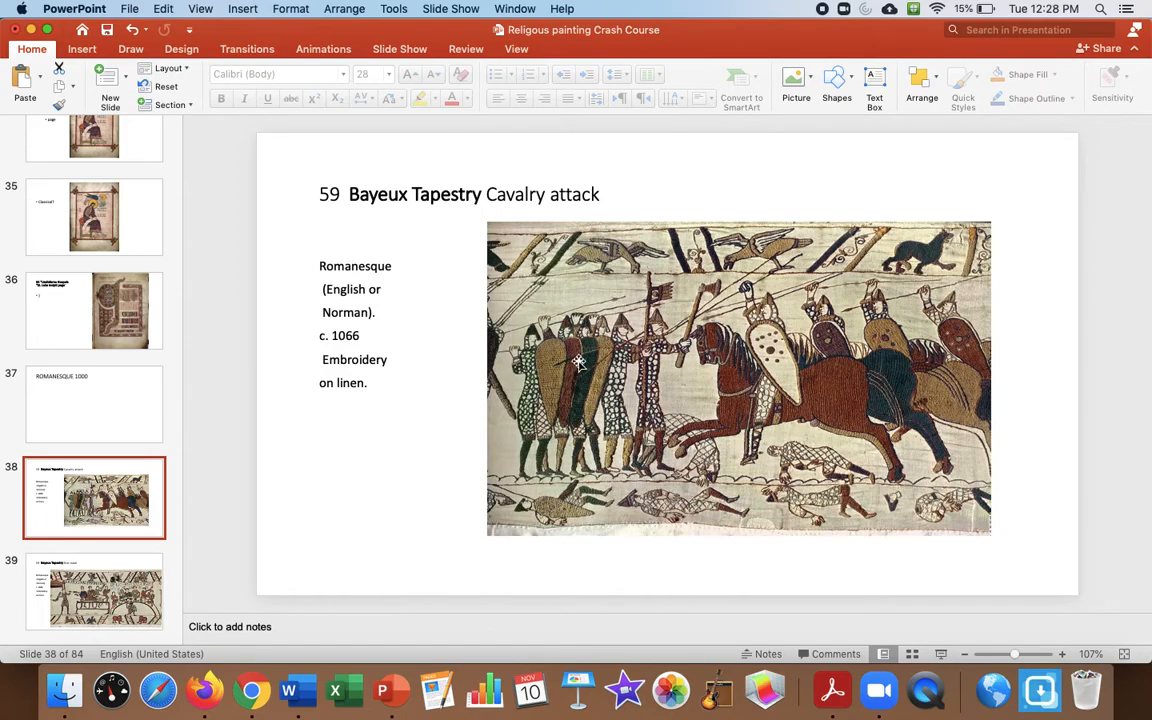
left_click(94, 590)
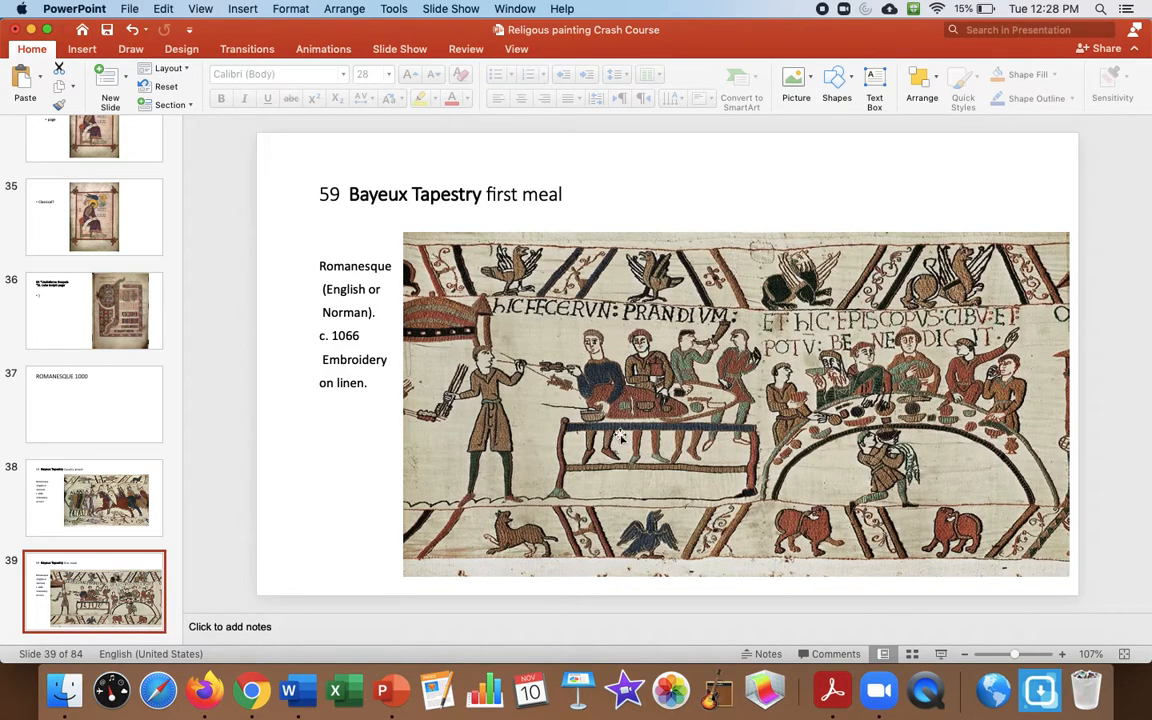
mouse_move(25, 442)
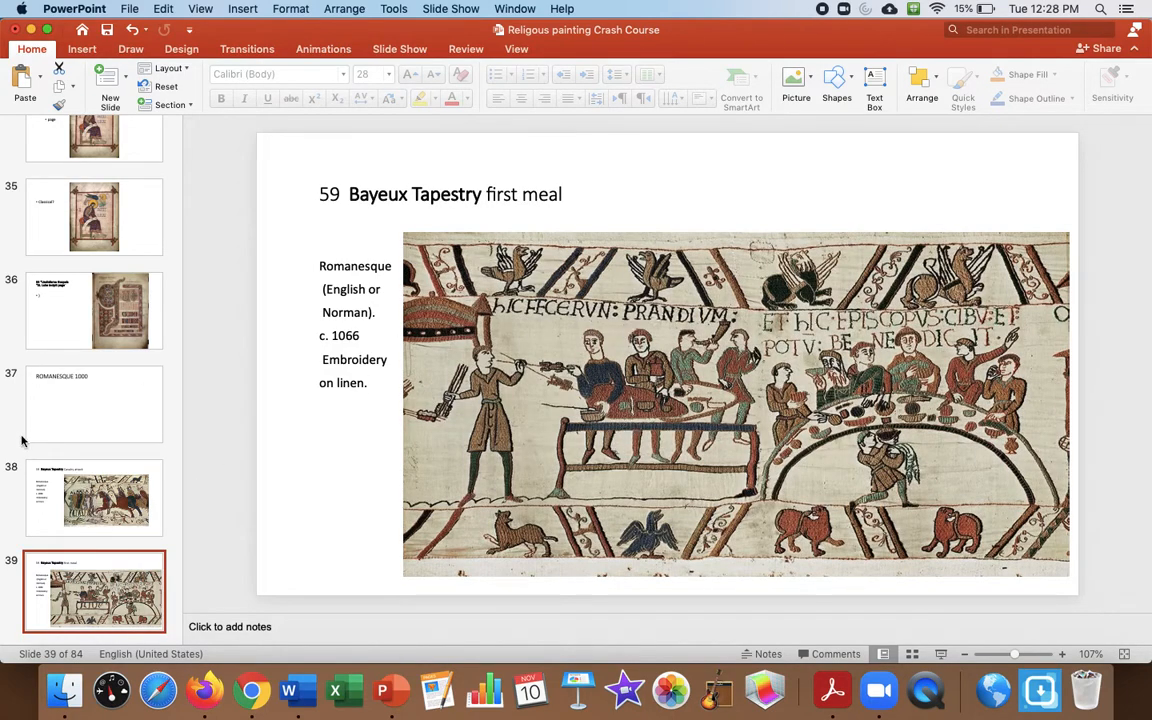
left_click(94, 413)
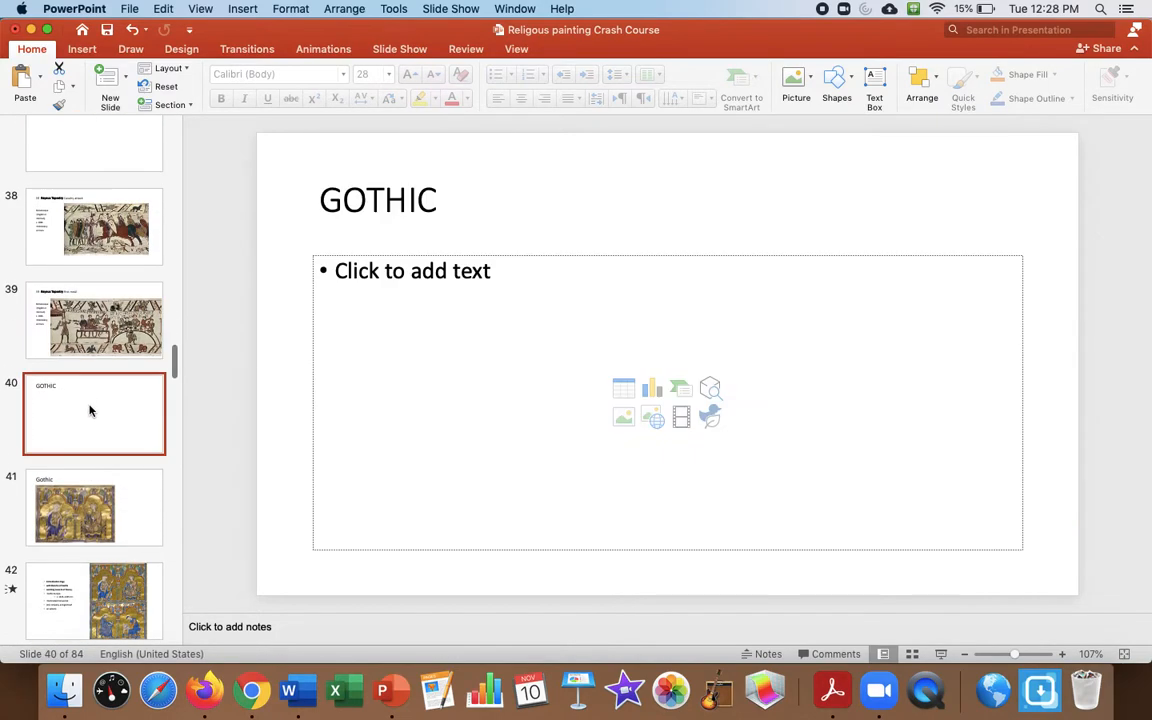
View slide 41's royal portraits and slide 42's Dedication Page, then return to slide 41.
left_click(75, 507)
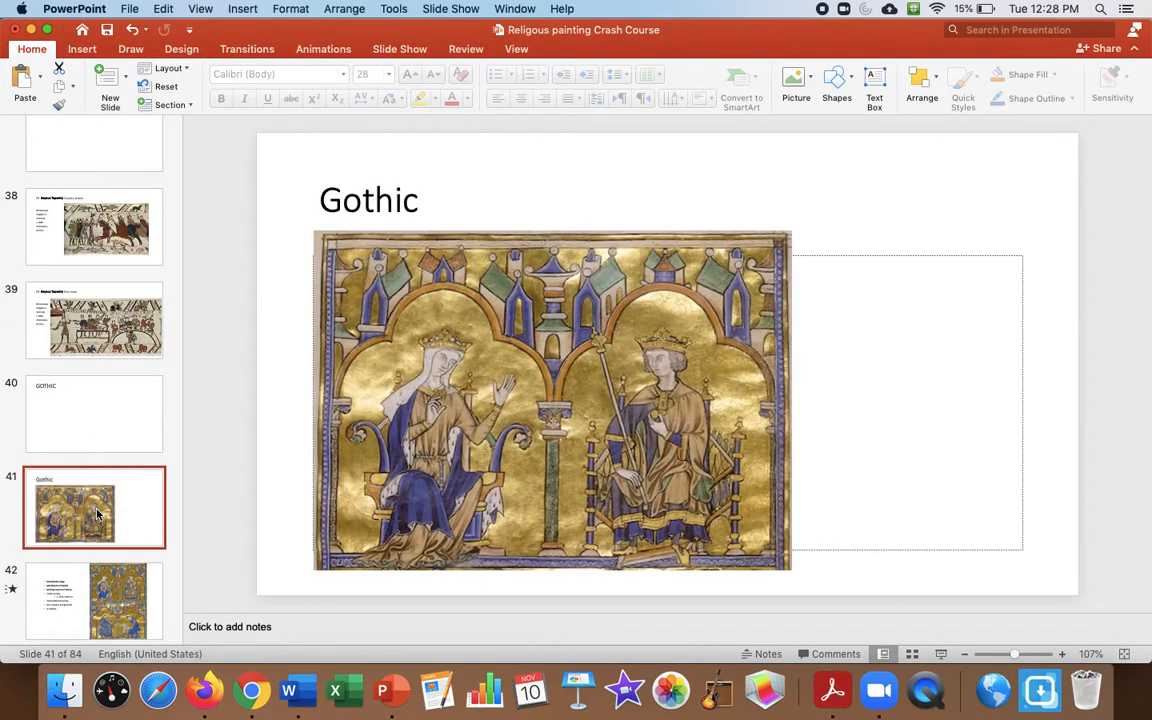
mouse_move(636, 414)
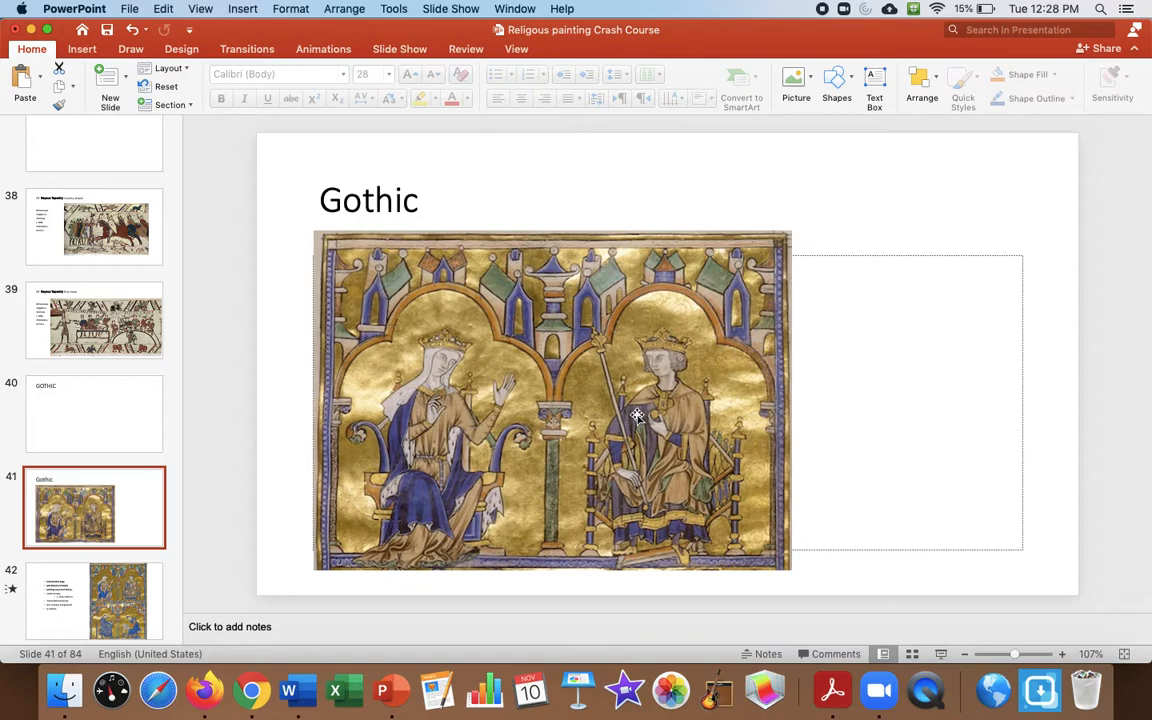
mouse_move(82, 587)
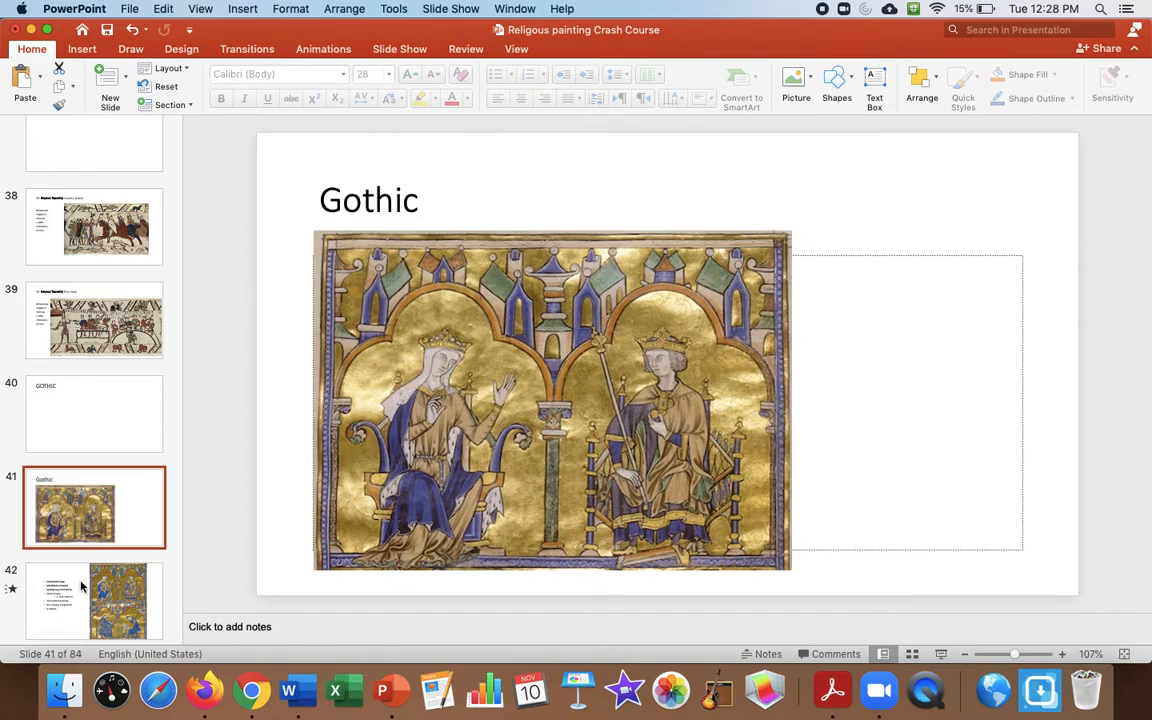
left_click(94, 222)
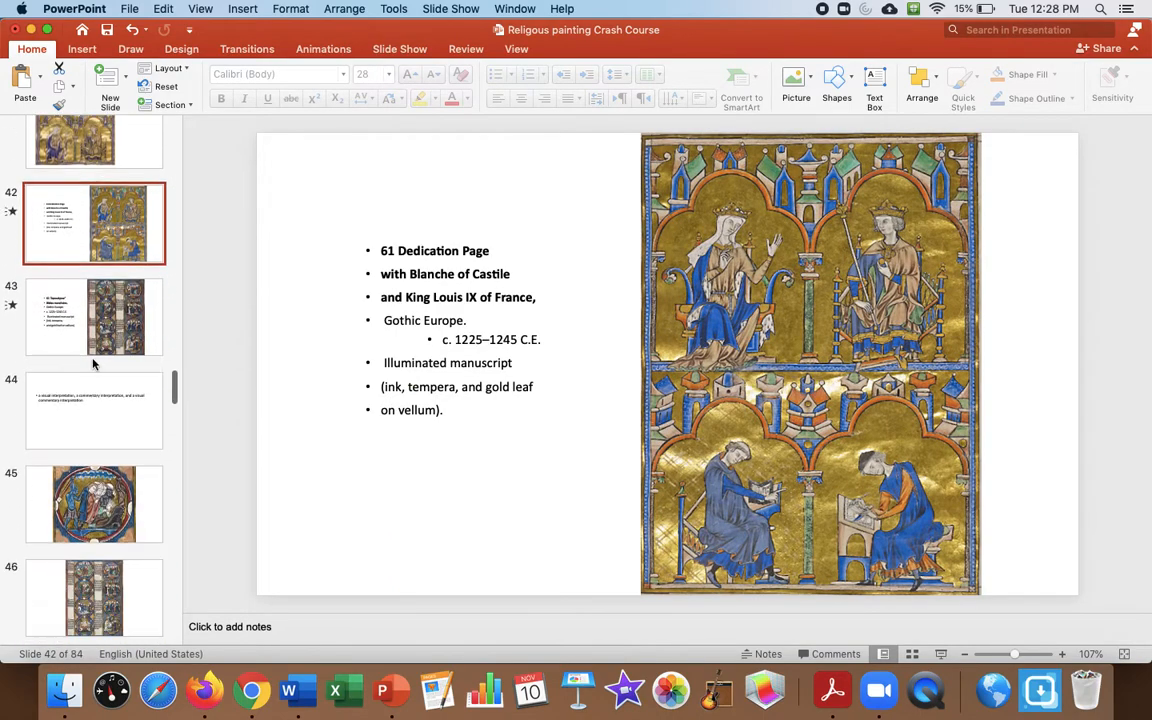
left_click(94, 317)
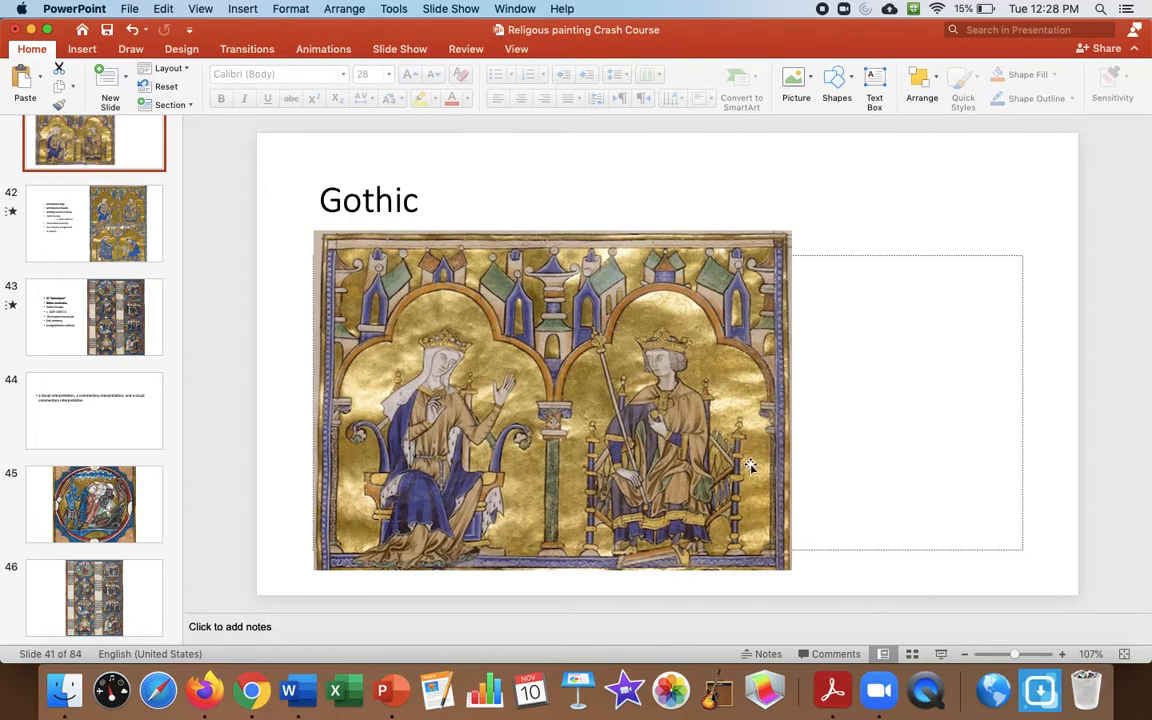
mouse_move(441, 423)
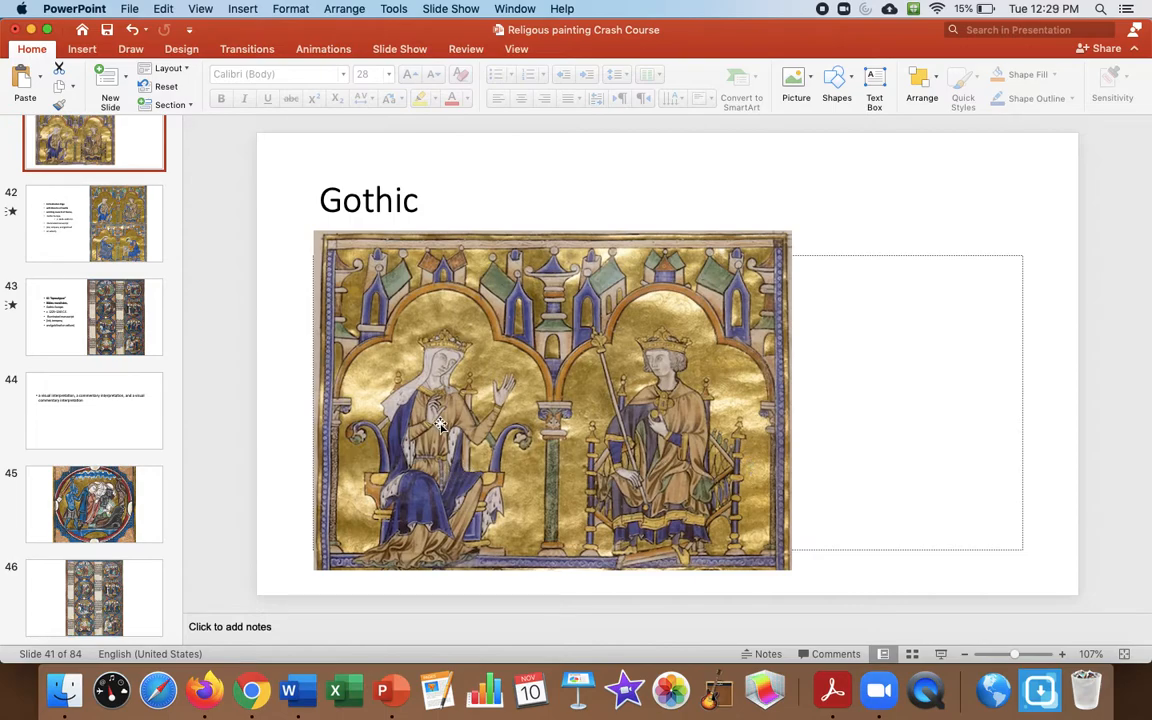
mouse_move(123, 450)
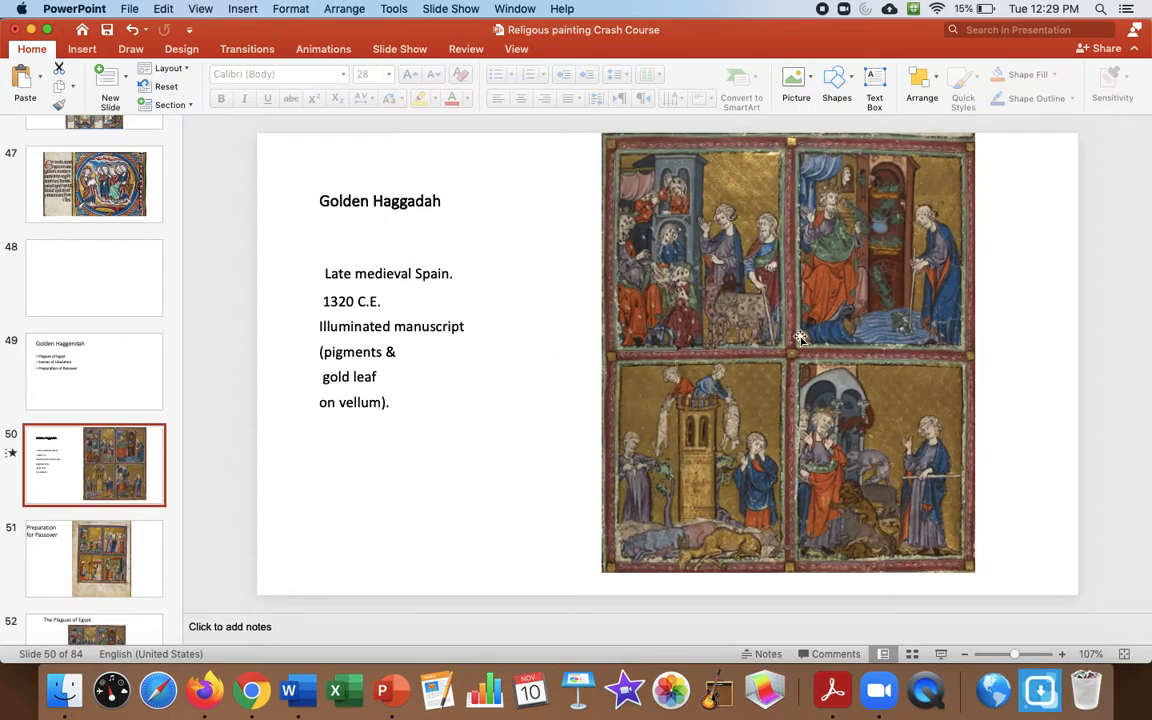
mouse_move(738, 453)
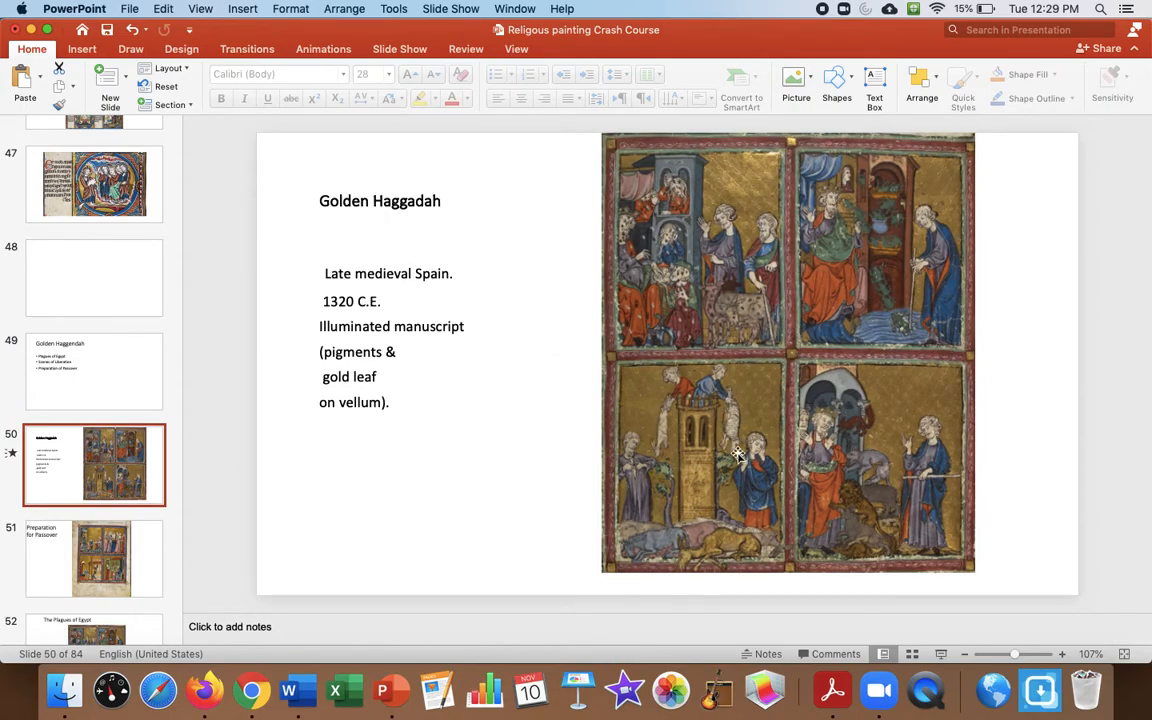
mouse_move(149, 546)
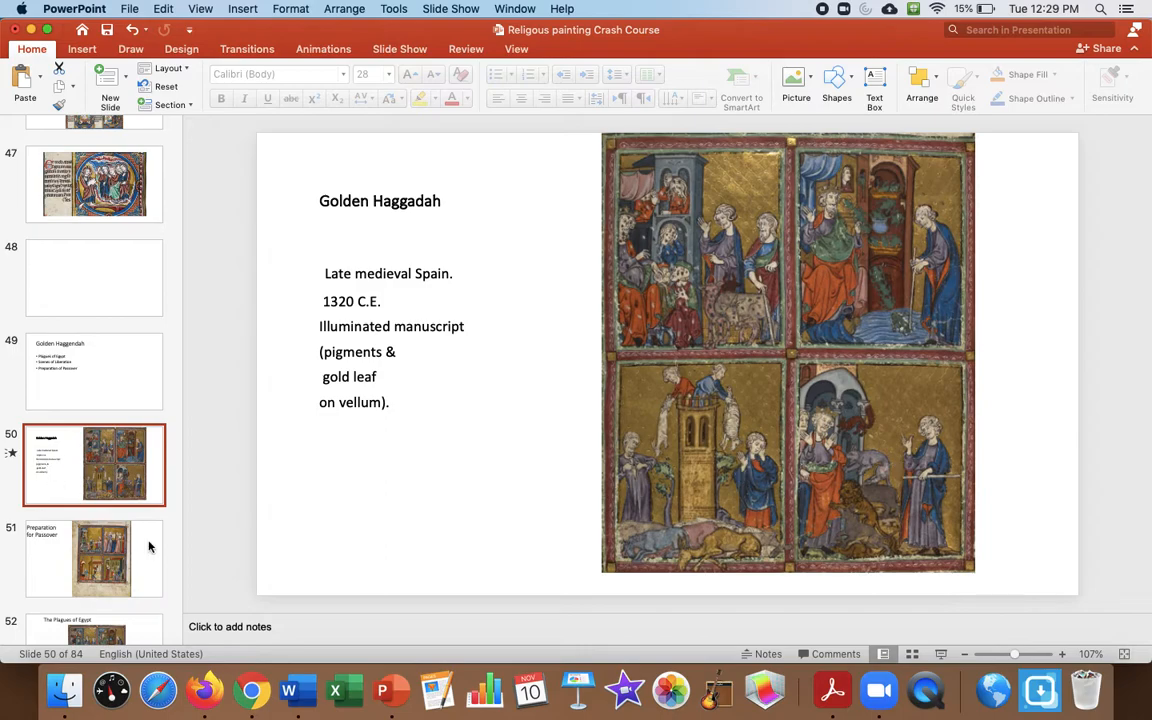
View Passover slide 51 and Scenes of Liberation slide 53, then slide 64, Florence in the 1300s.
left_click(94, 558)
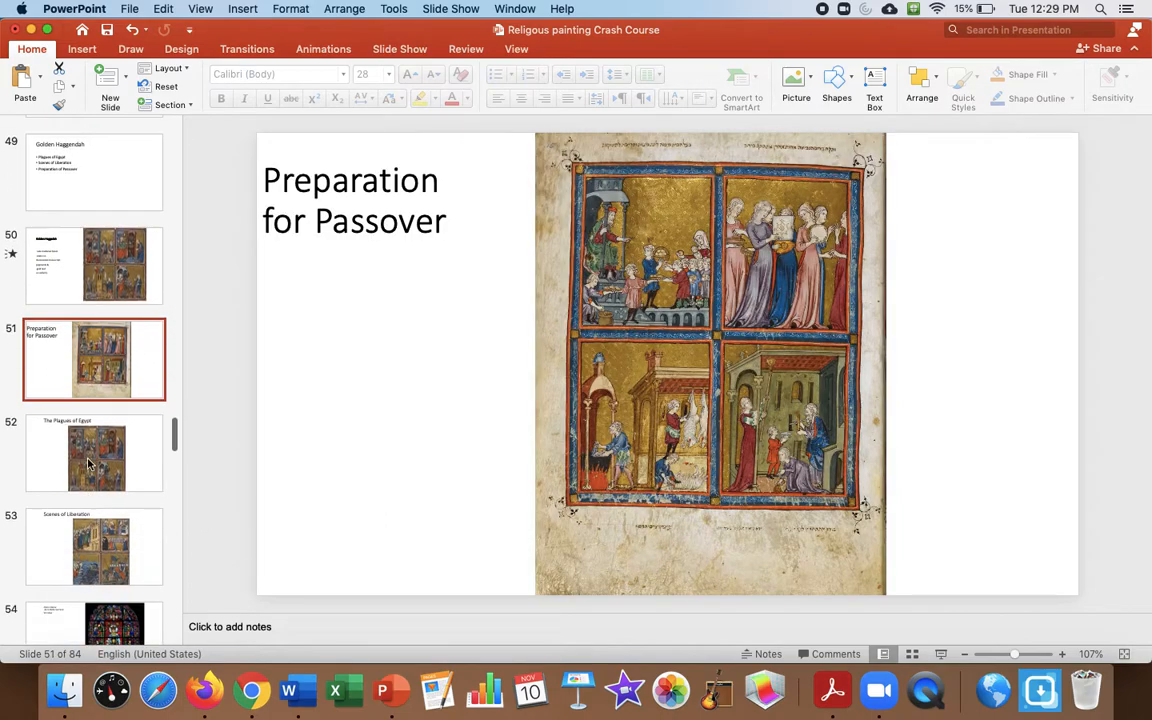
left_click(95, 547)
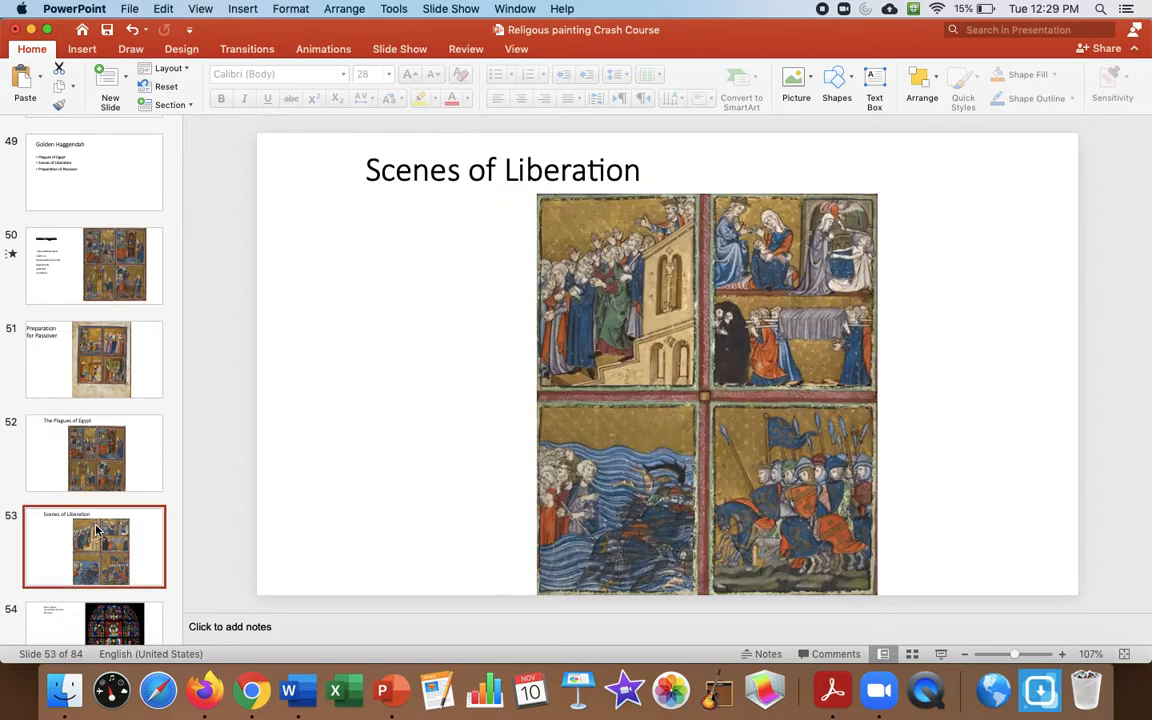
scroll("down", 3)
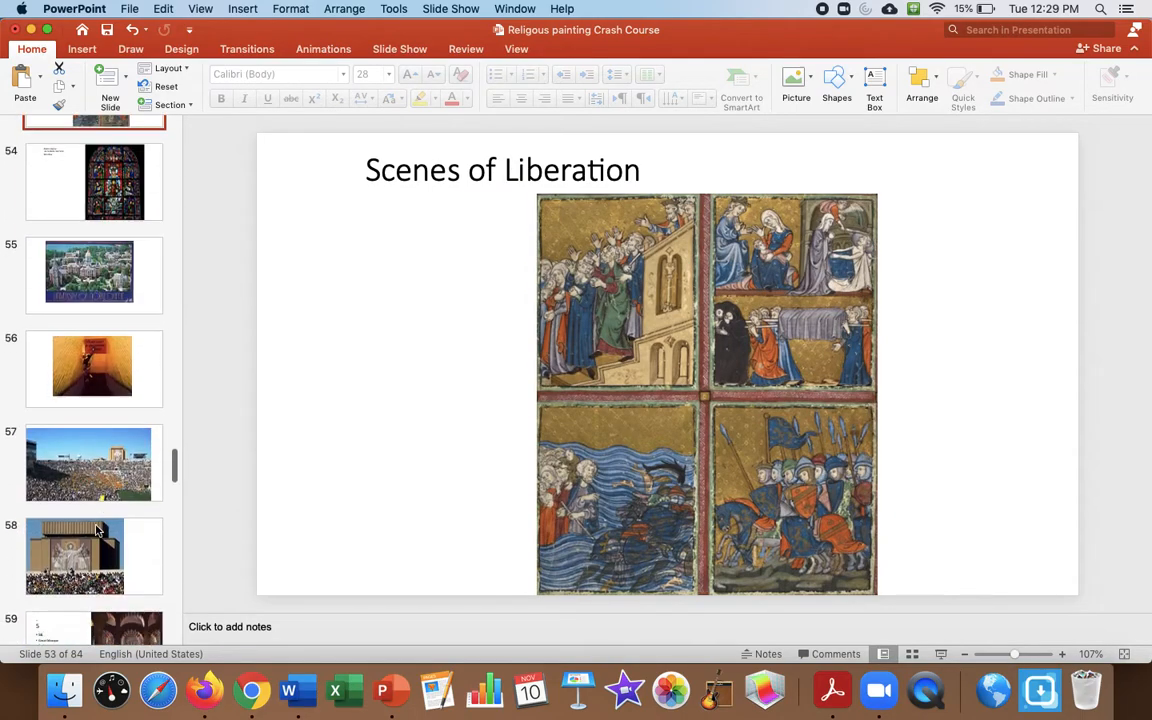
scroll("down", 3)
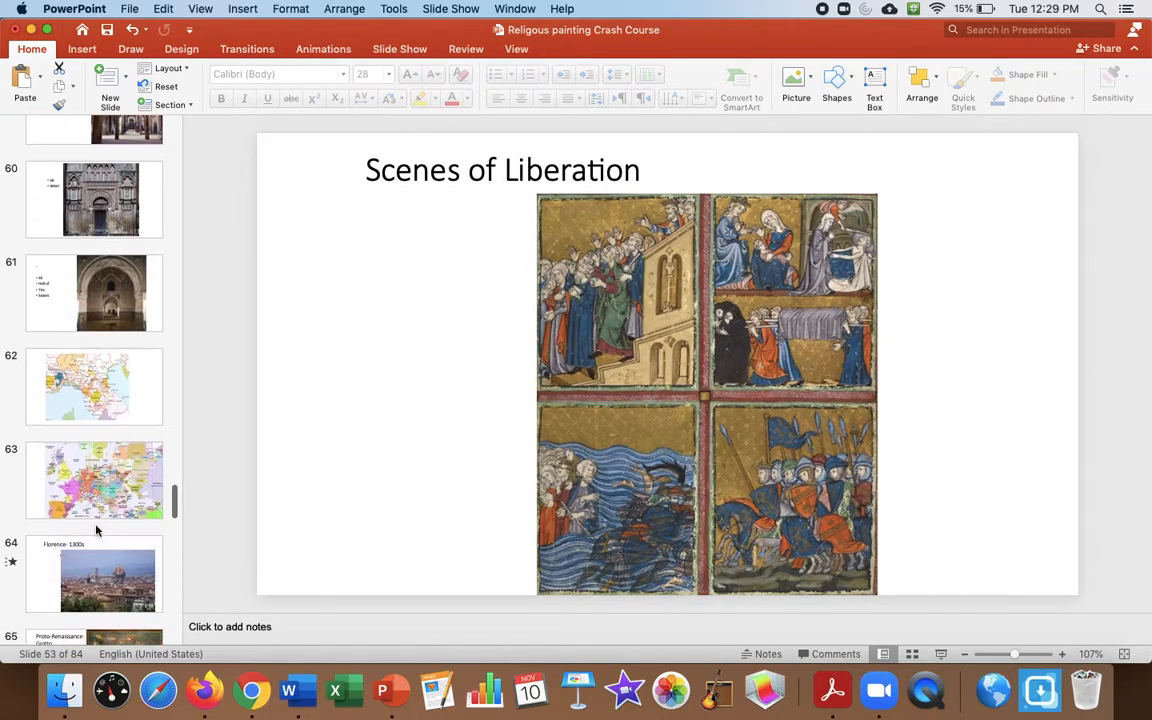
left_click(94, 323)
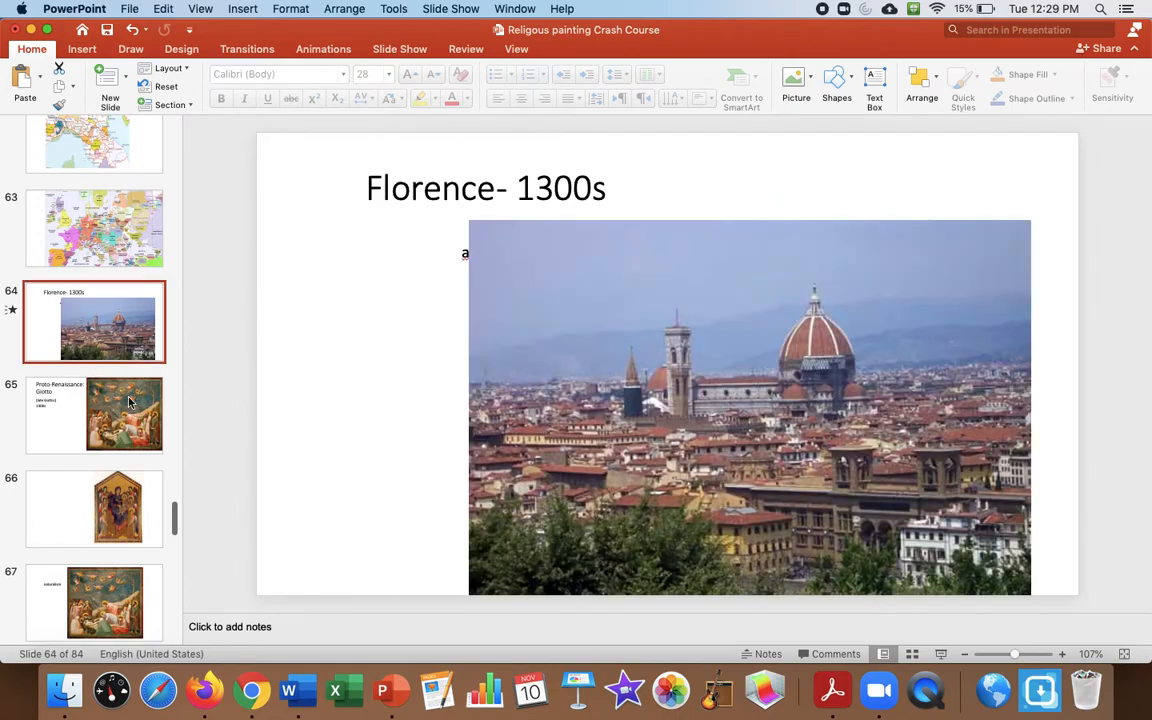
View slide 67 on naturalism and slide 69's fresco, ending on slide 71's Gothic versus Late Gothic comparison.
left_click(94, 414)
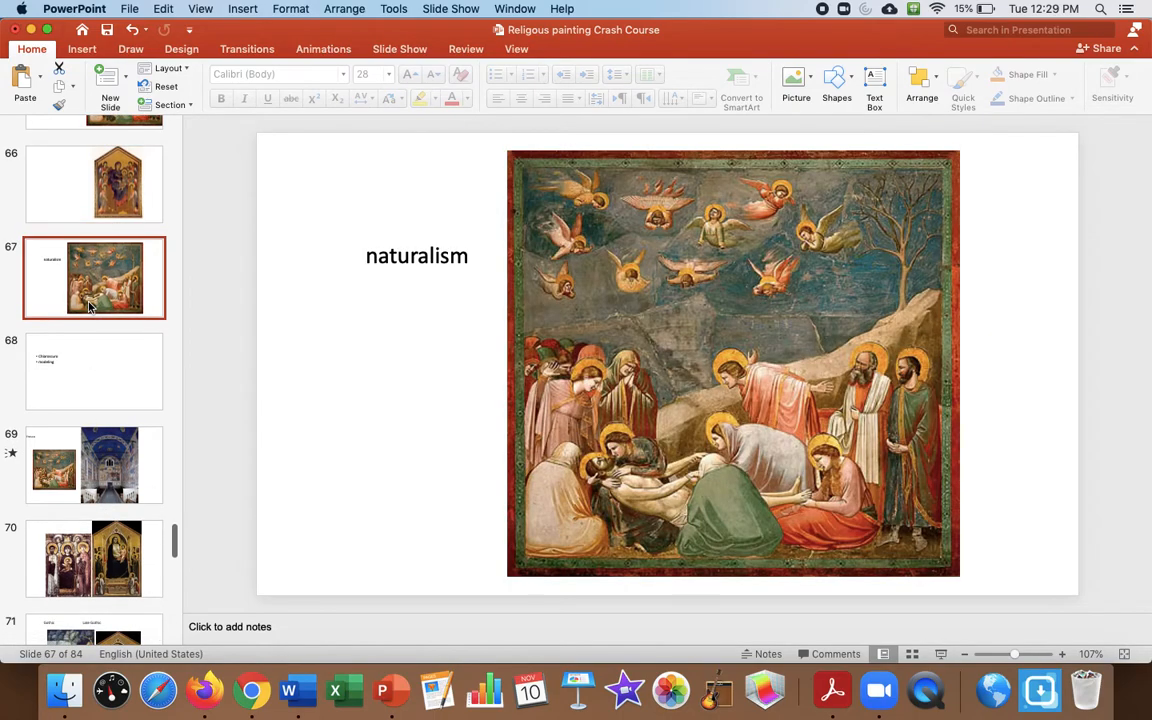
mouse_move(557, 461)
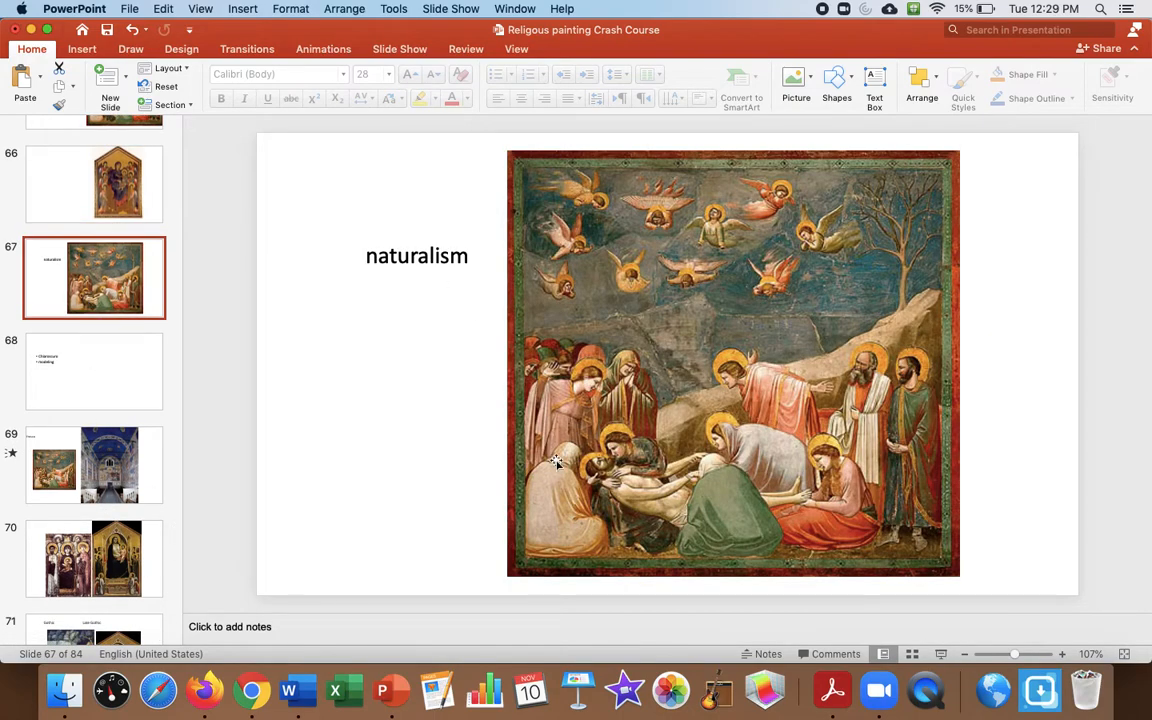
mouse_move(527, 489)
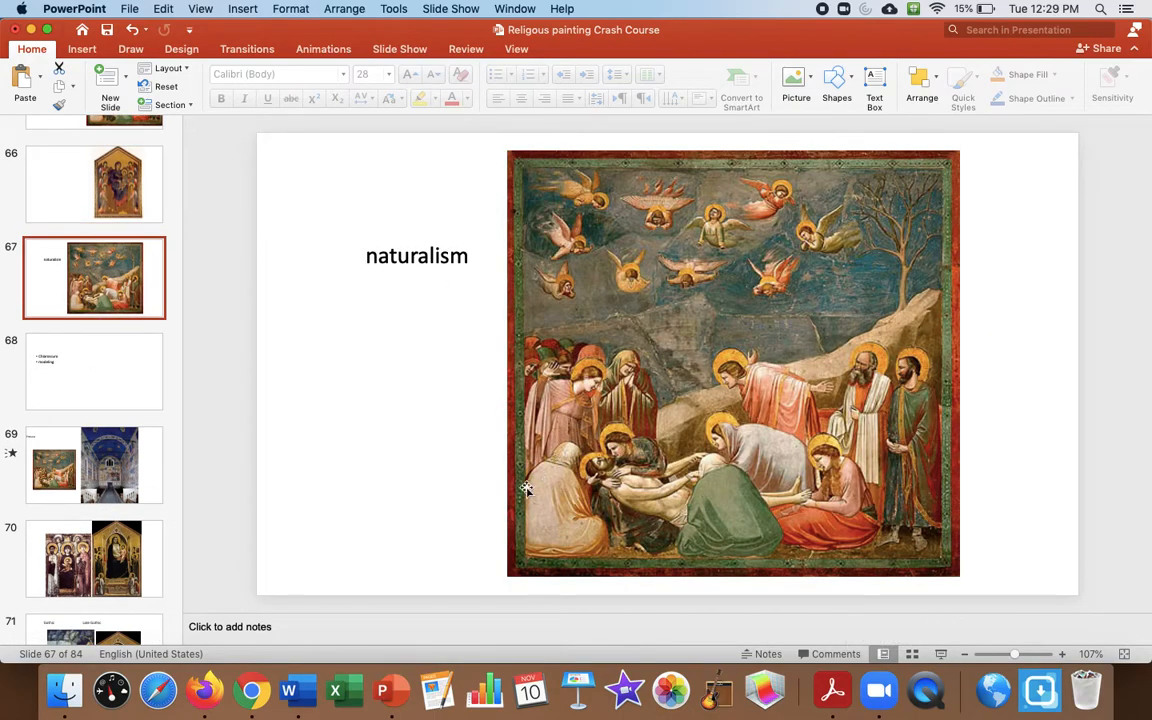
mouse_move(376, 478)
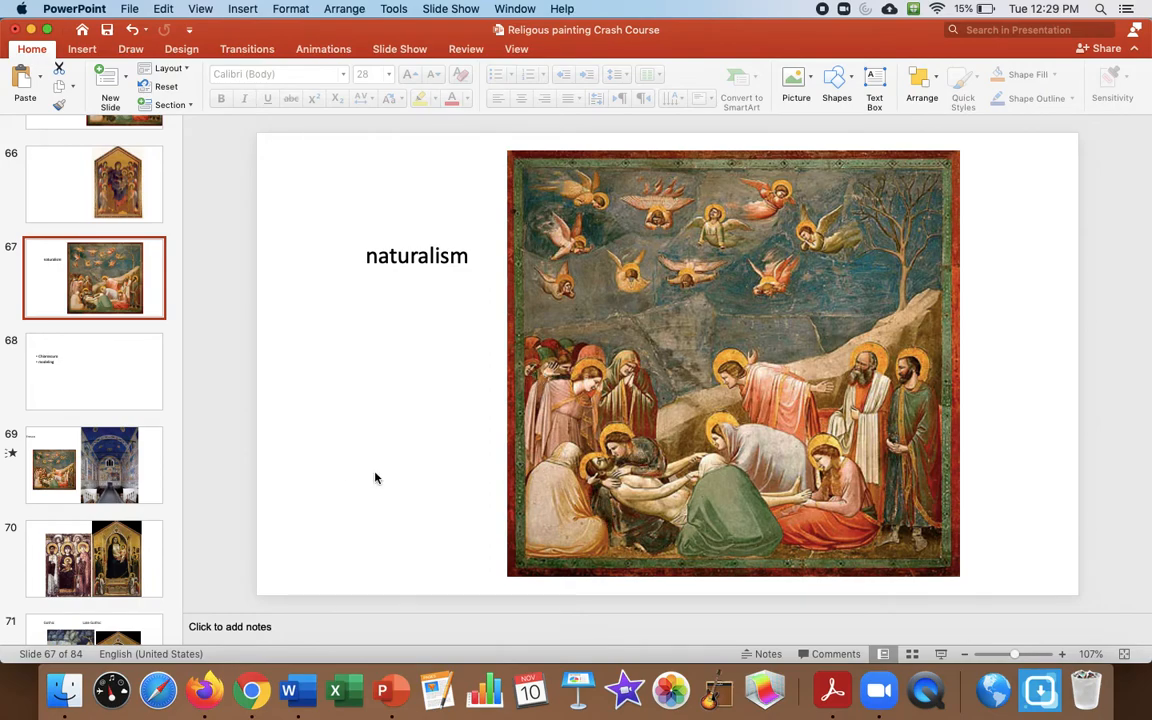
mouse_move(408, 519)
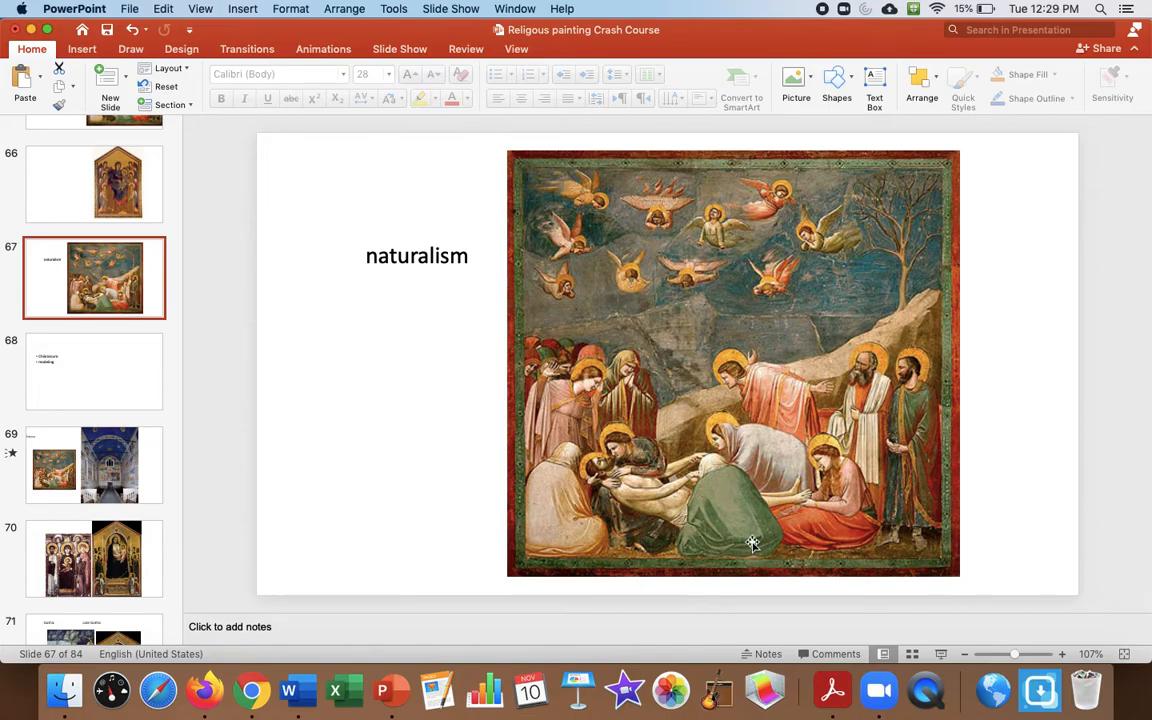
left_click(94, 464)
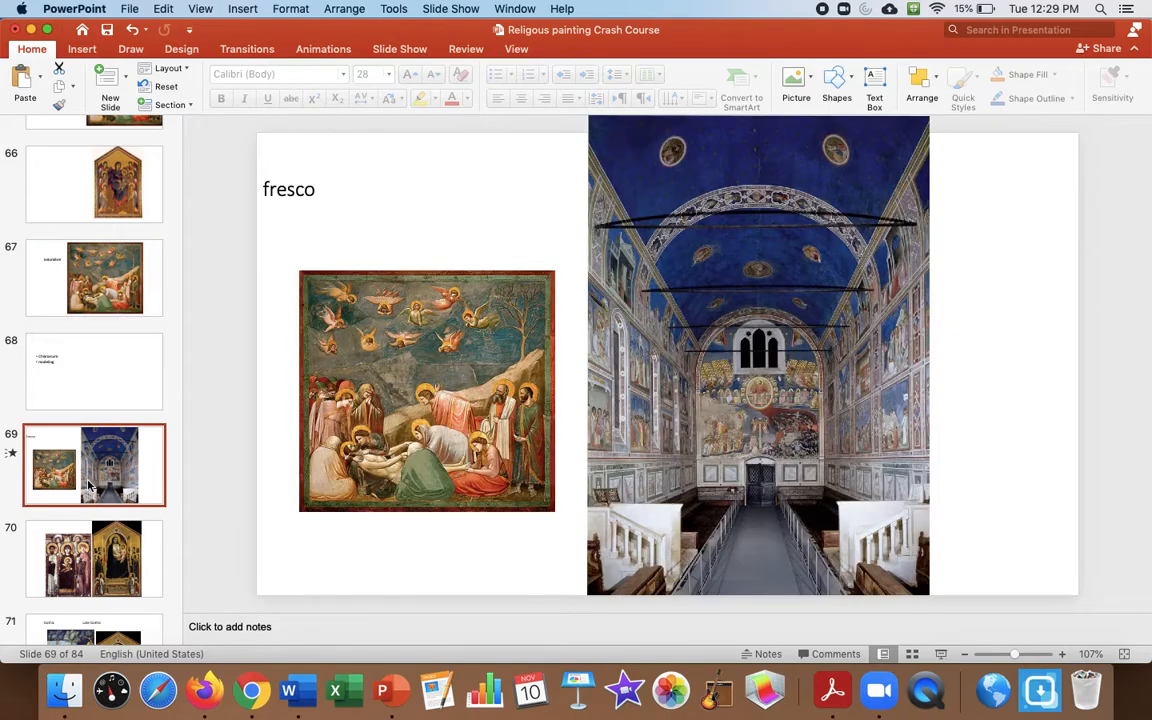
scroll("down", 3)
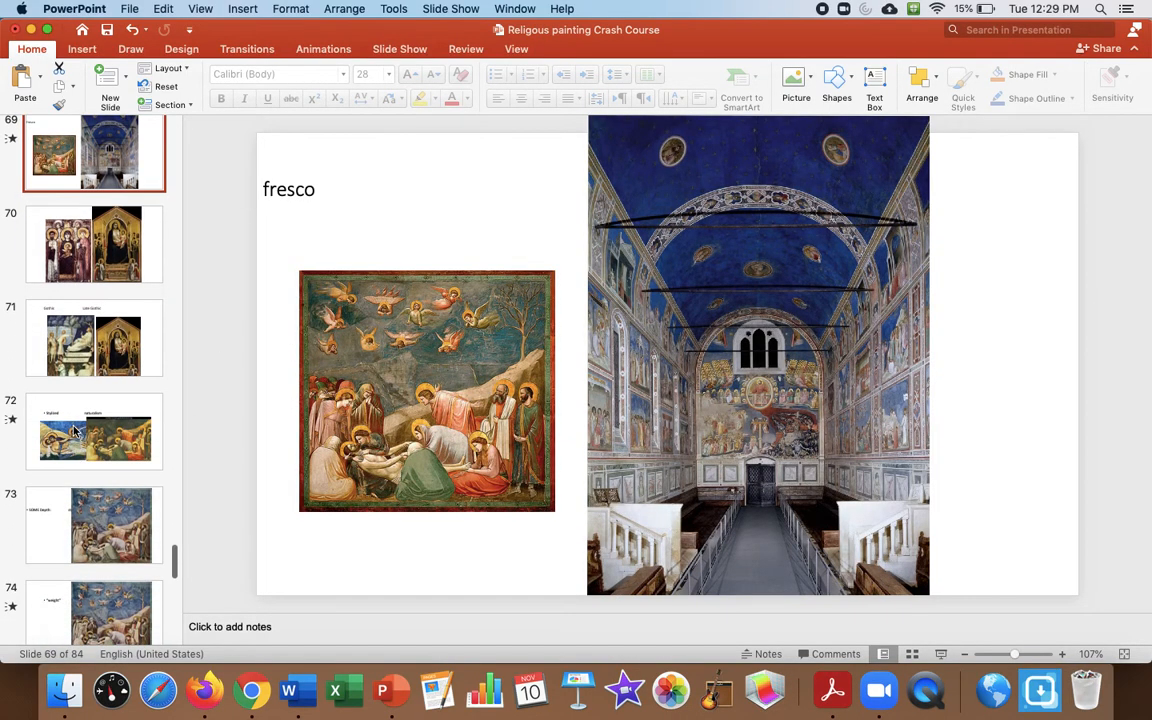
left_click(94, 338)
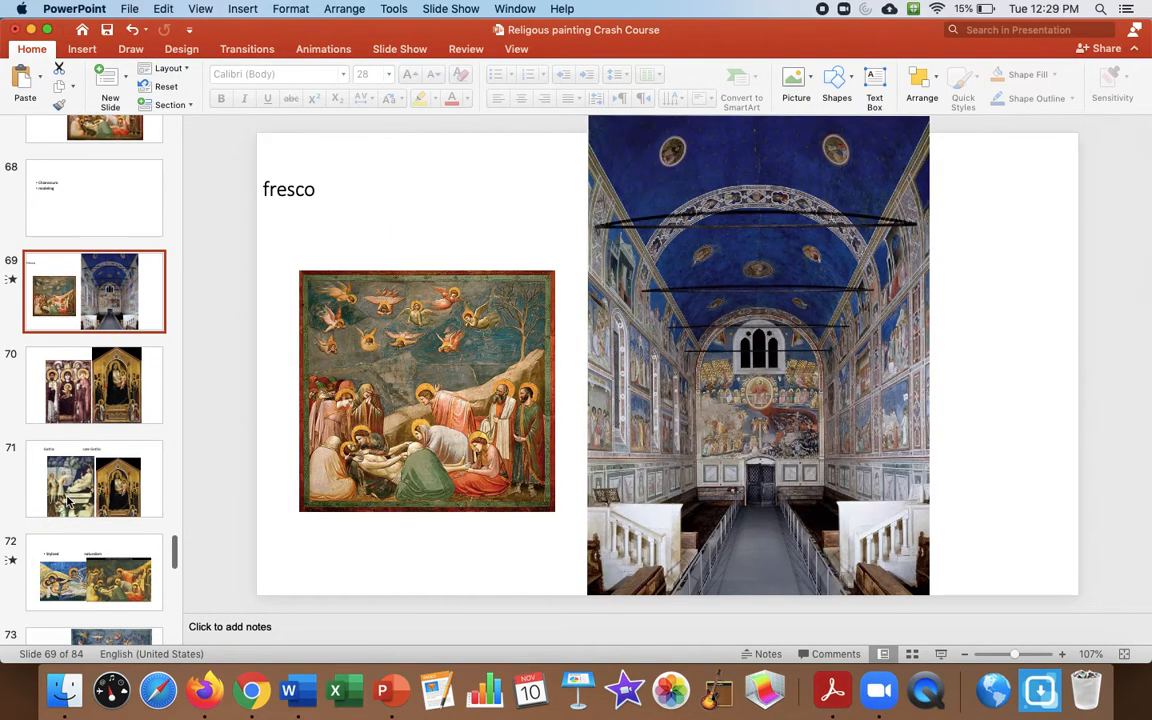
left_click(94, 478)
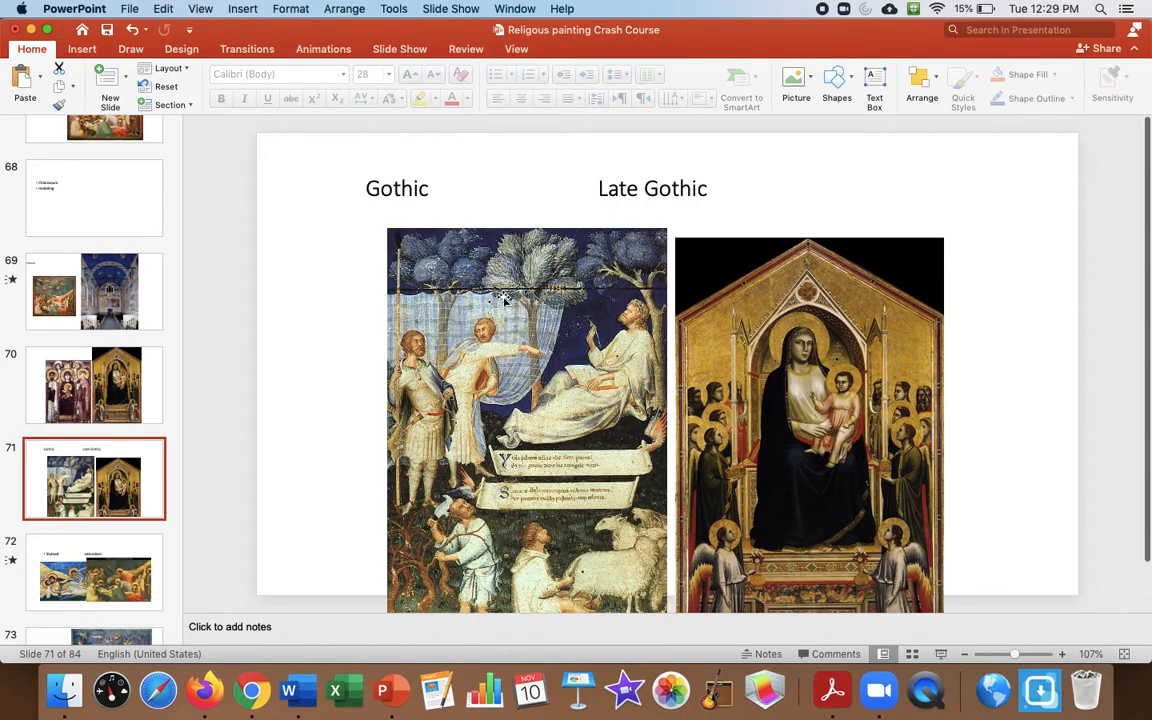
mouse_move(510, 328)
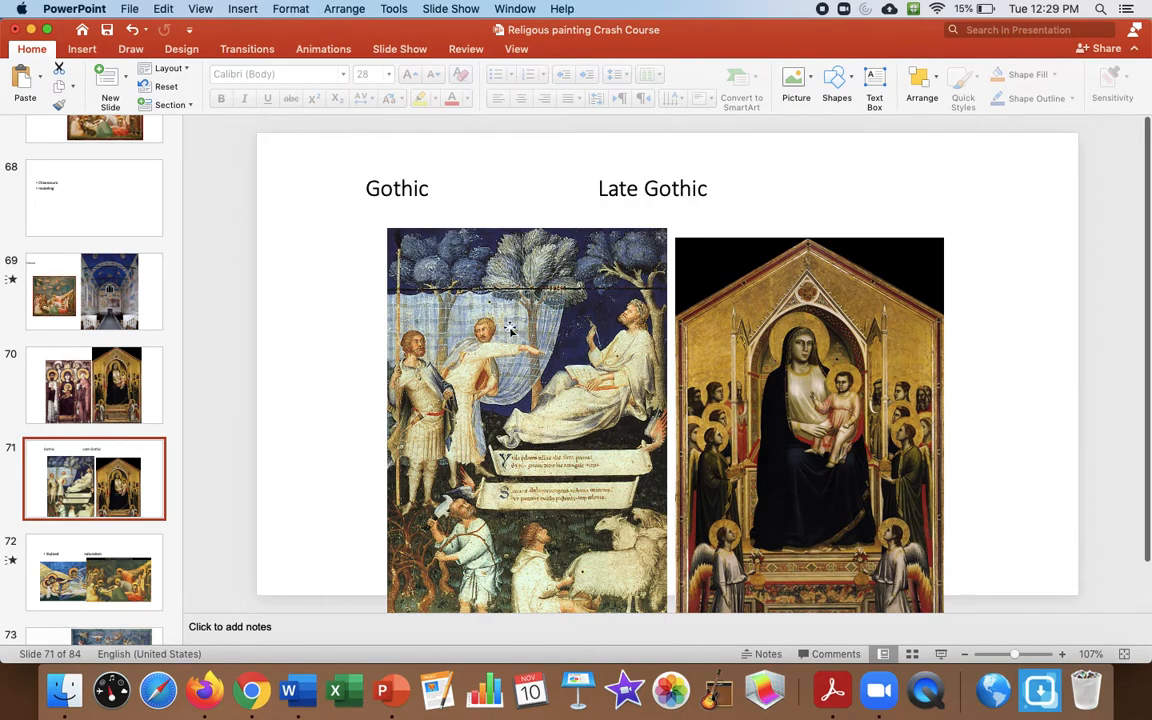
mouse_move(457, 445)
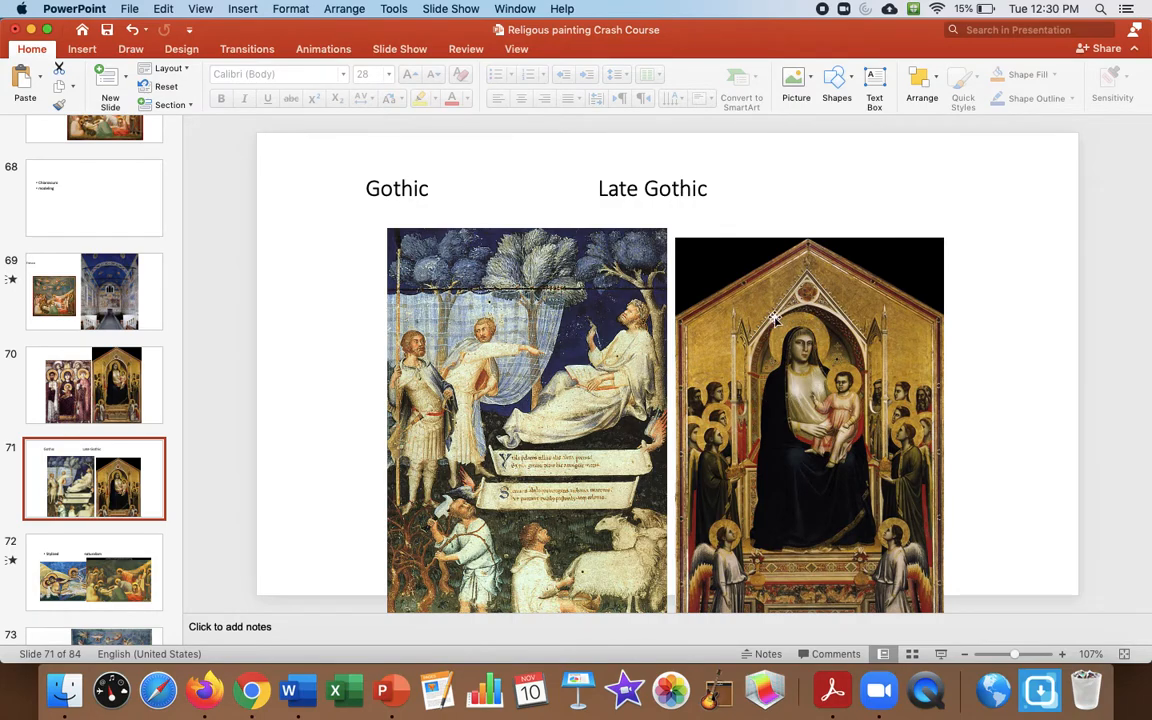
mouse_move(856, 508)
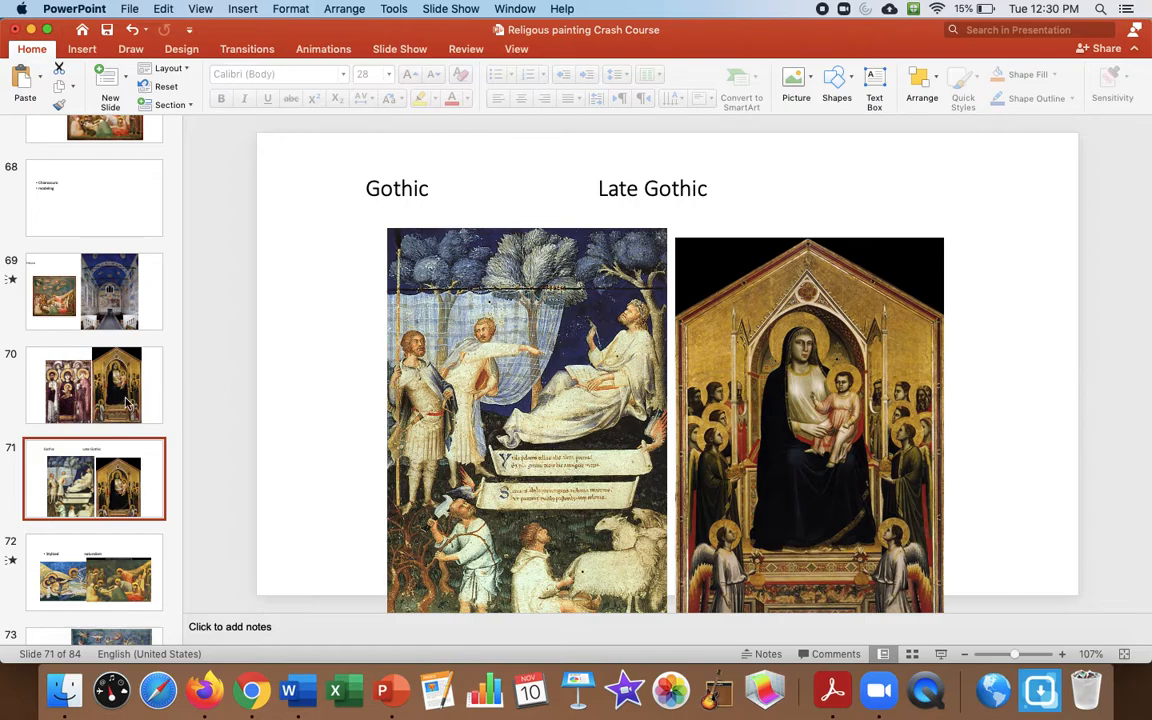
Show slide 72, Stylized versus naturalism, then slide 74 with Giotto's Lamentation.
scroll("down", 3)
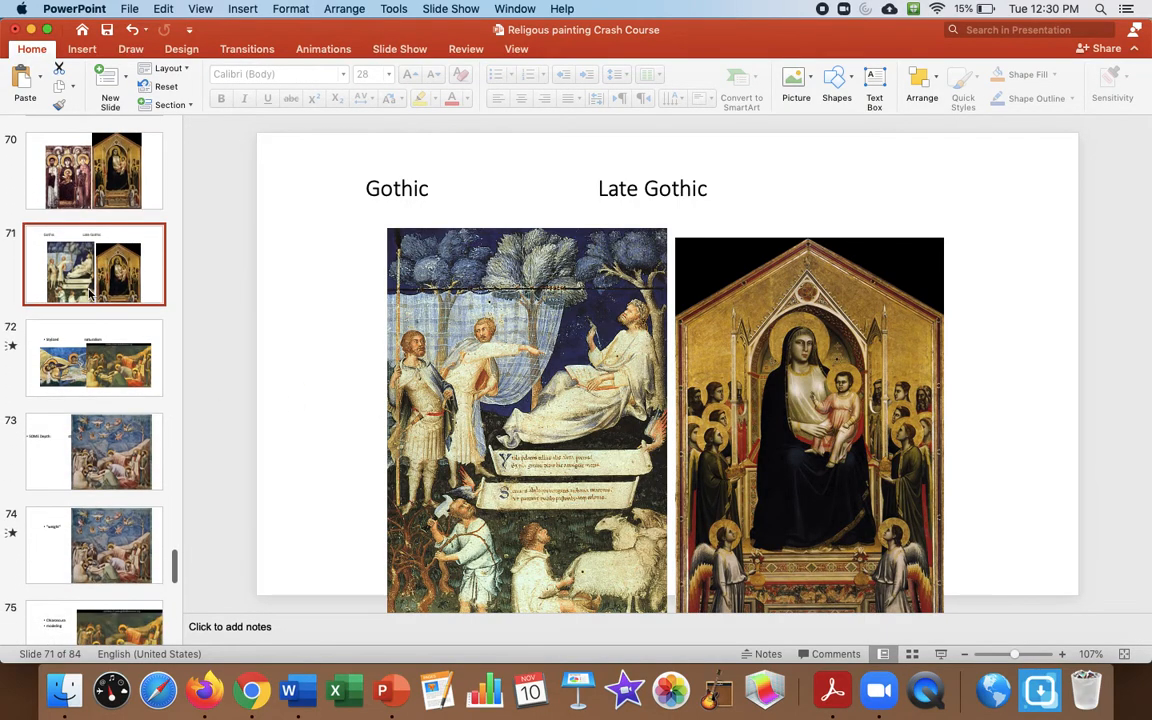
left_click(94, 358)
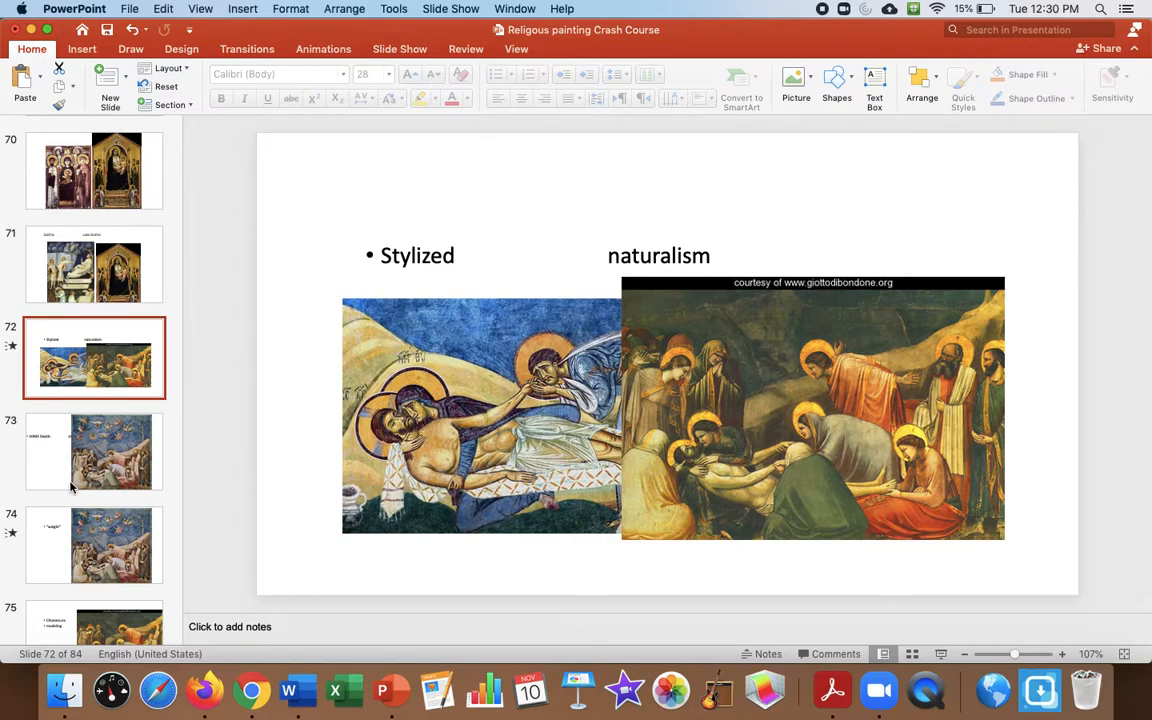
left_click(94, 536)
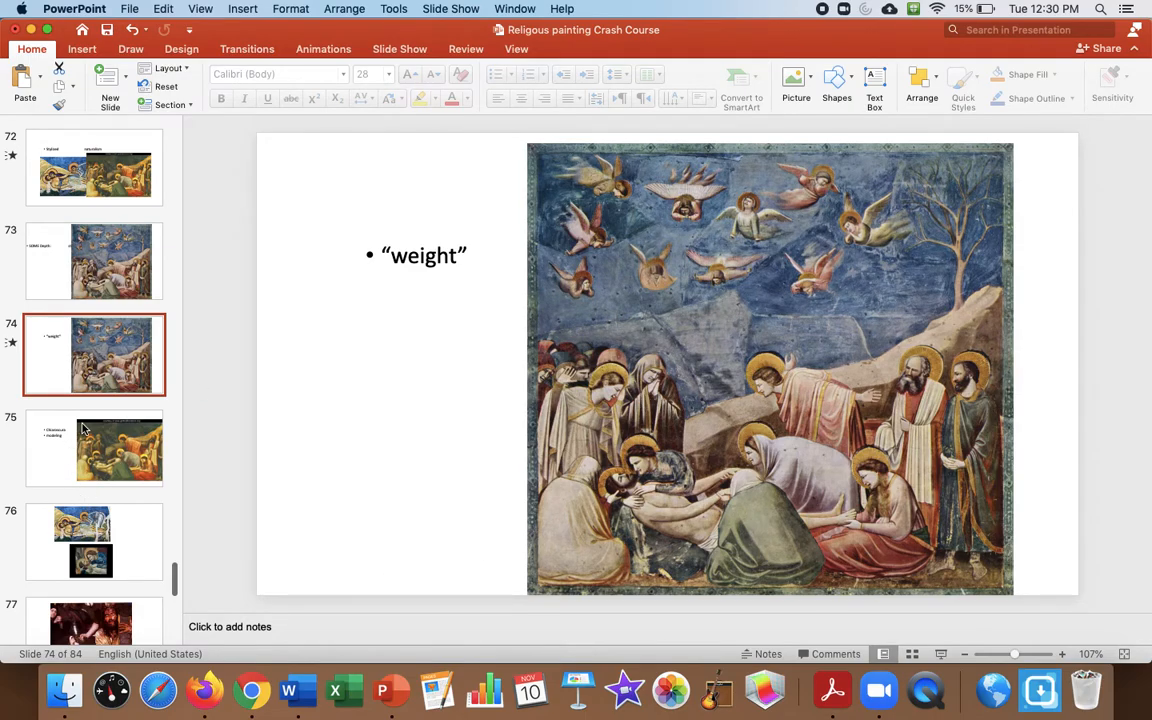
Show slide 75 on Chiaroscura and modeling, then slide 77's Christ carrying the cross.
left_click(94, 448)
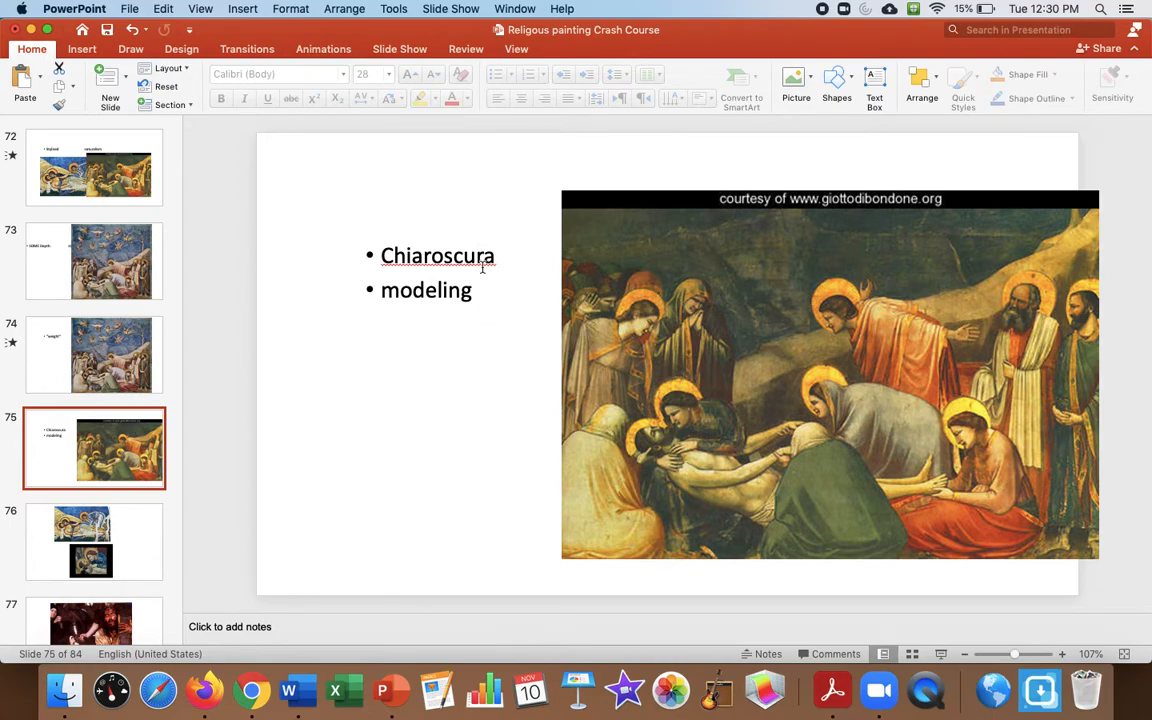
mouse_move(769, 384)
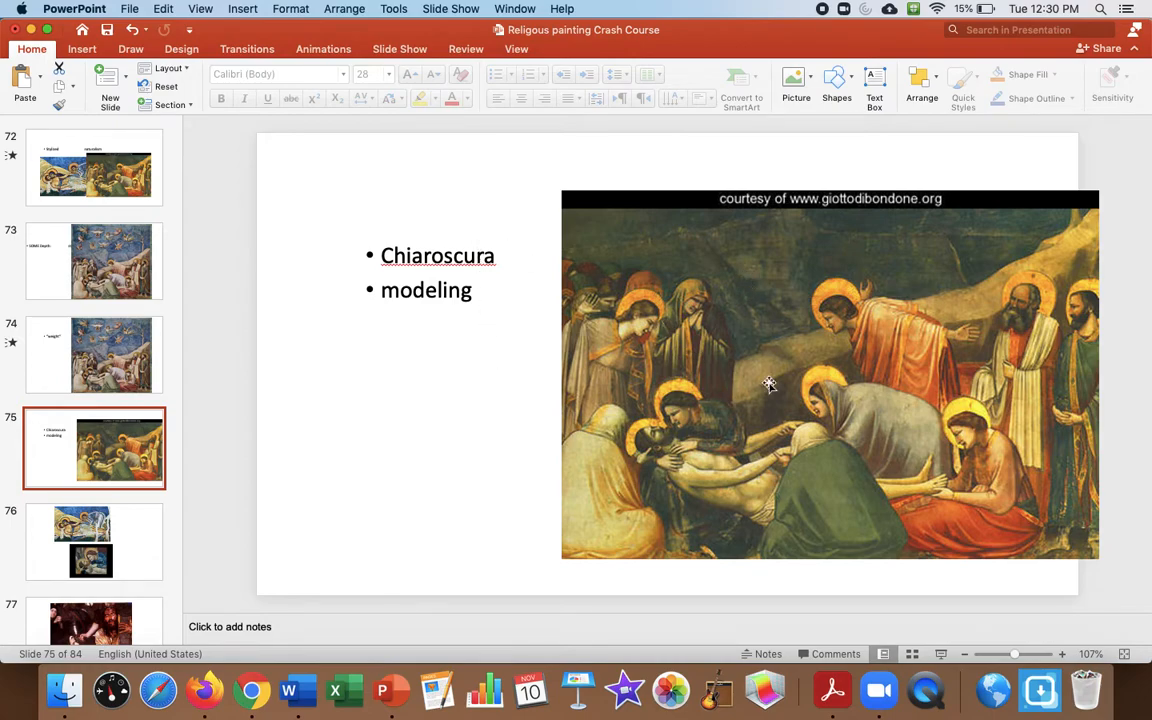
mouse_move(796, 511)
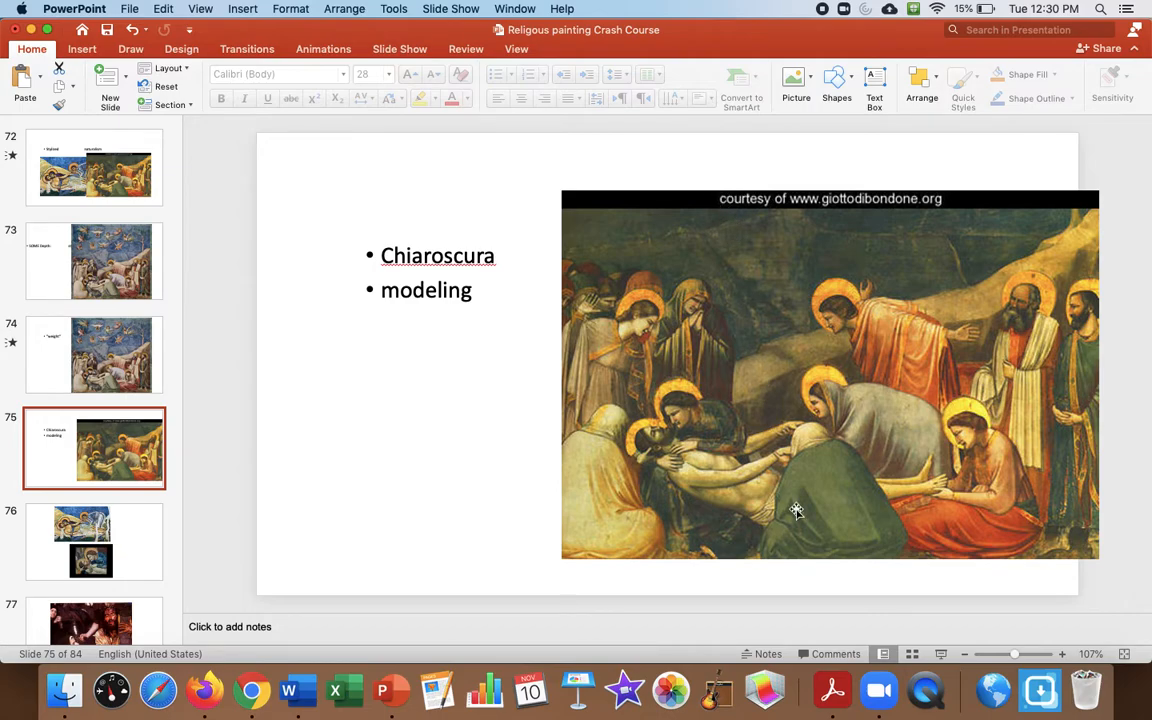
mouse_move(774, 414)
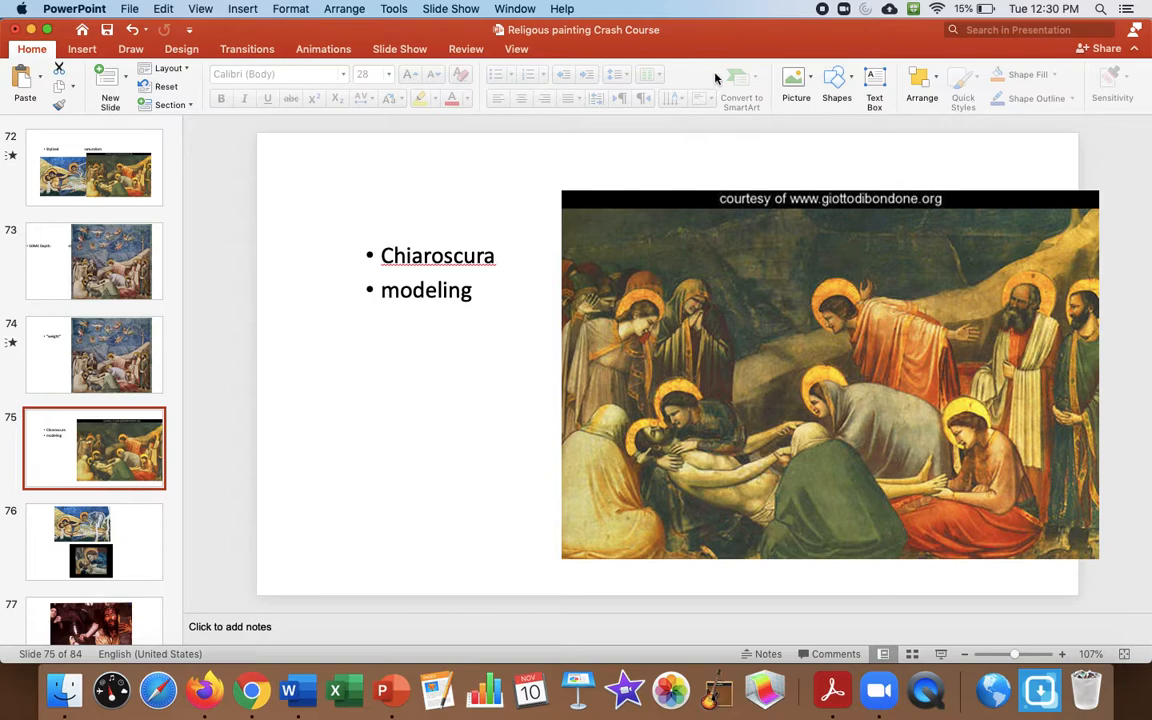
mouse_move(818, 500)
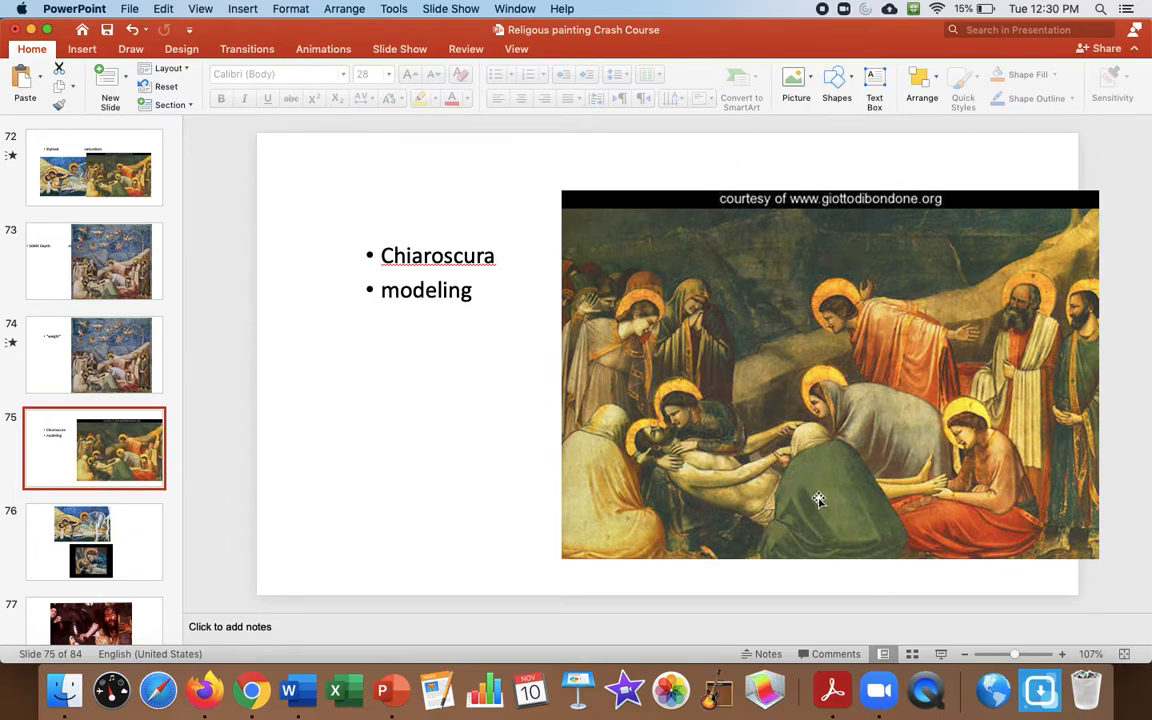
mouse_move(838, 497)
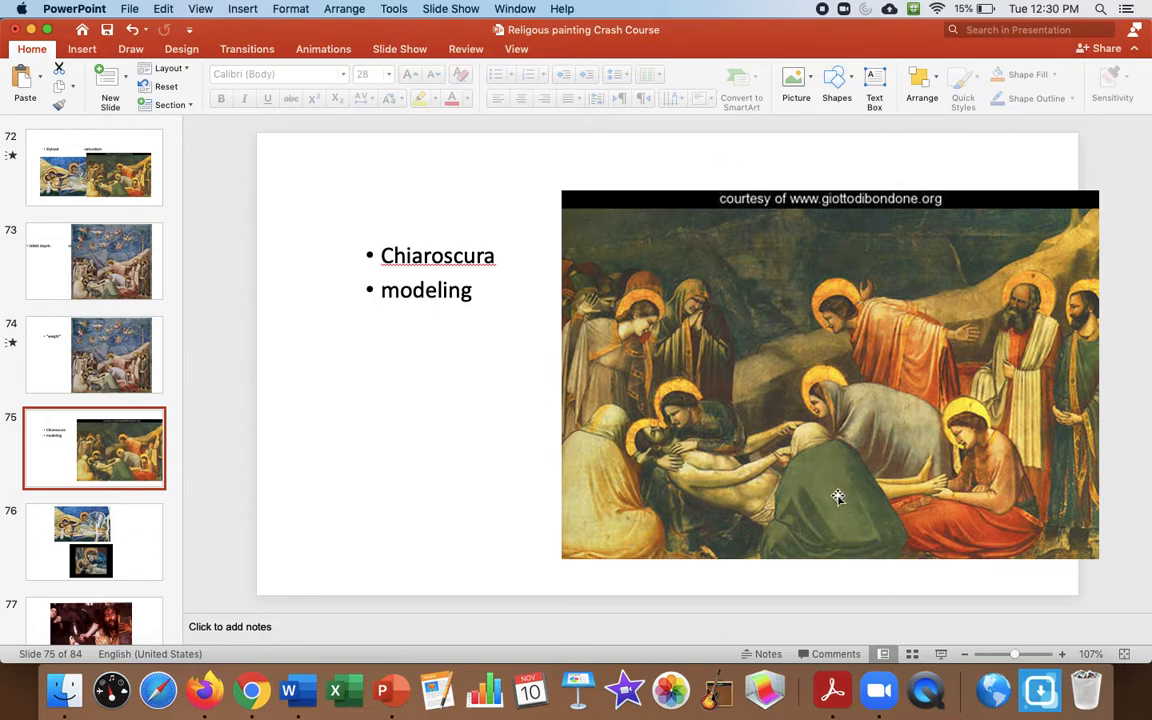
mouse_move(826, 504)
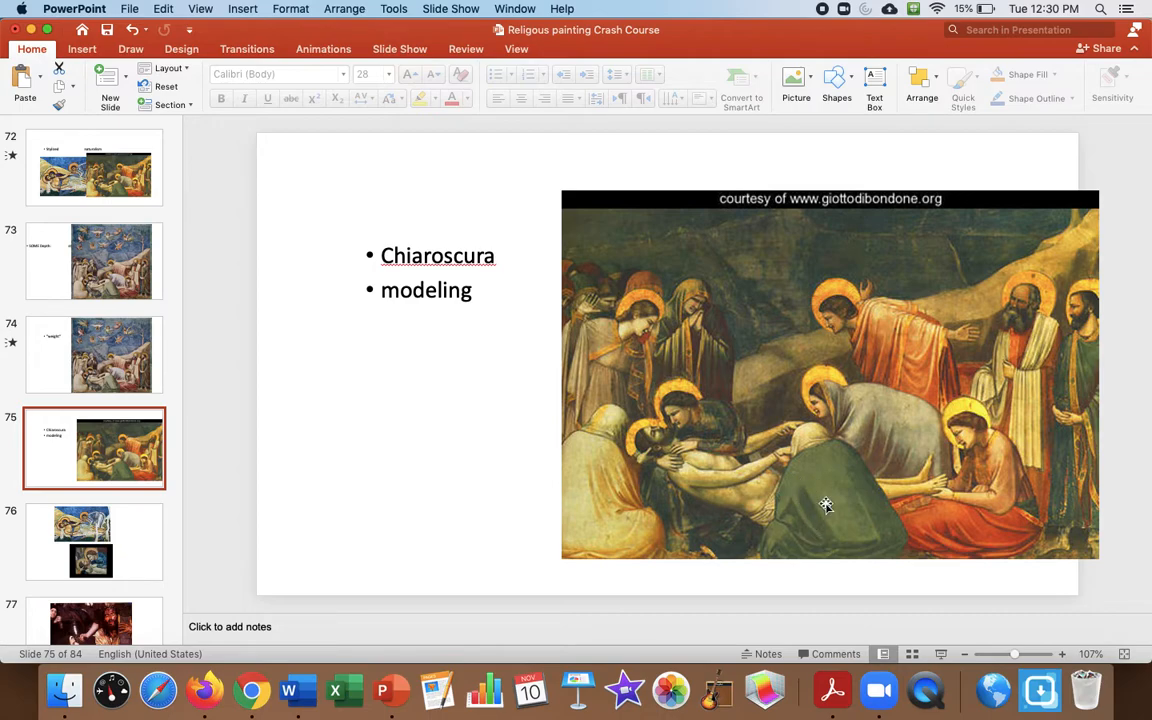
mouse_move(813, 491)
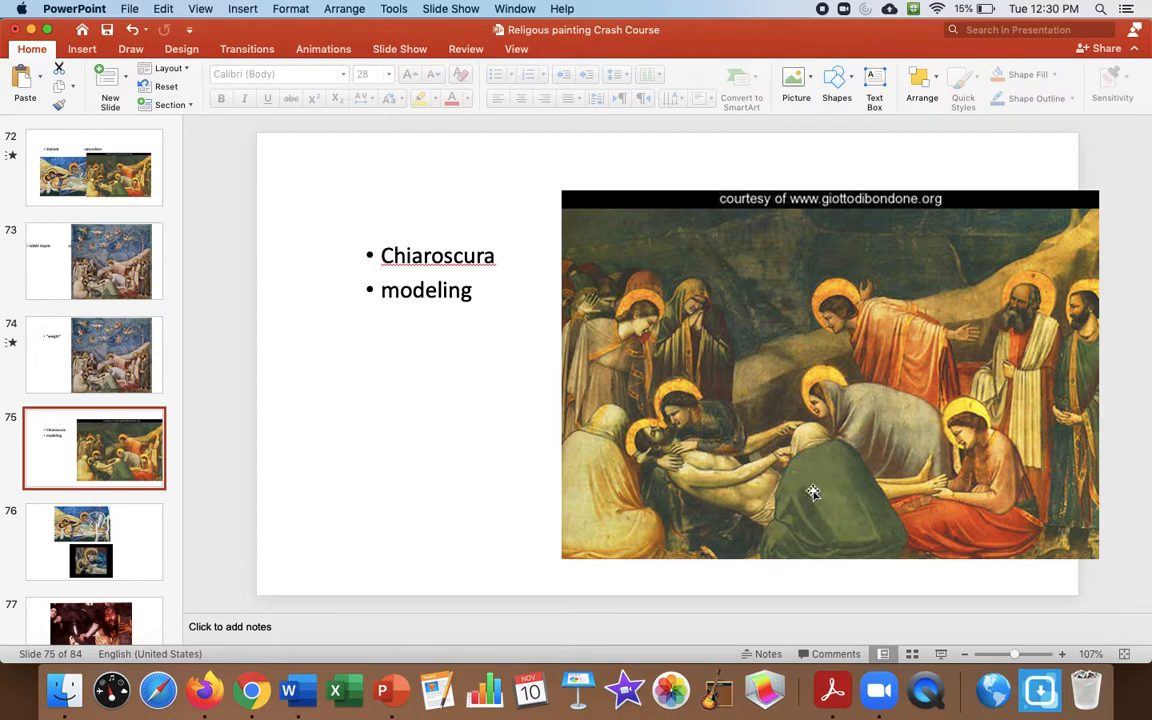
mouse_move(895, 560)
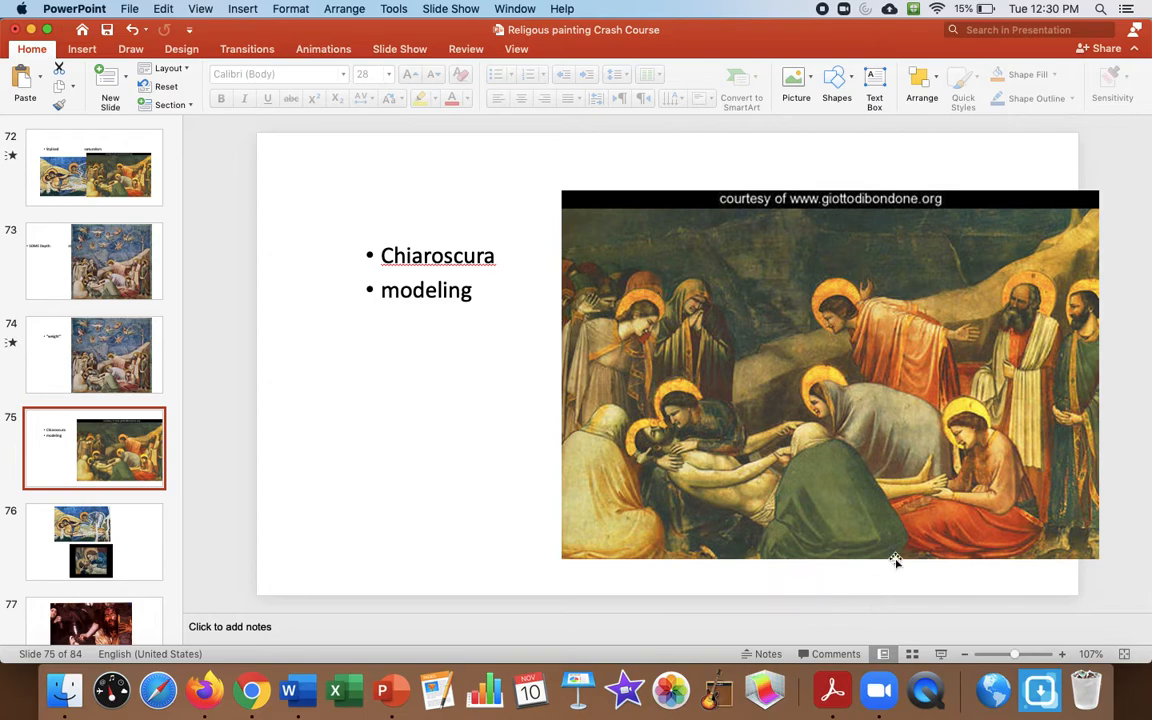
mouse_move(838, 504)
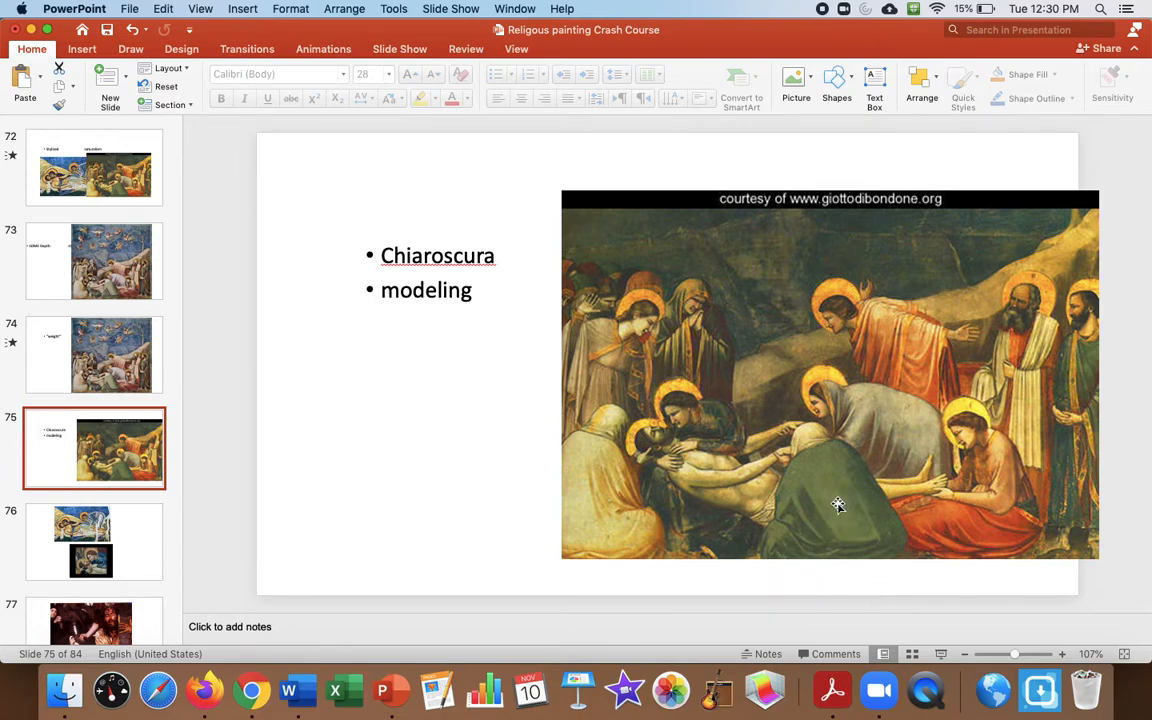
mouse_move(780, 495)
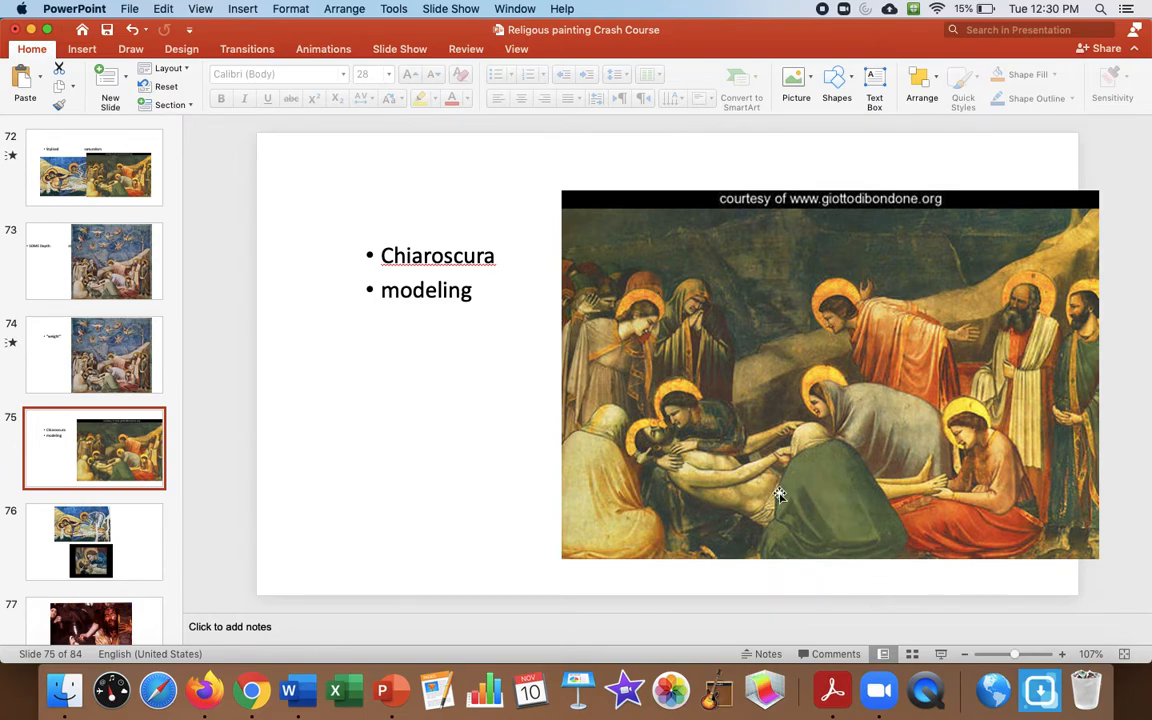
left_click(94, 542)
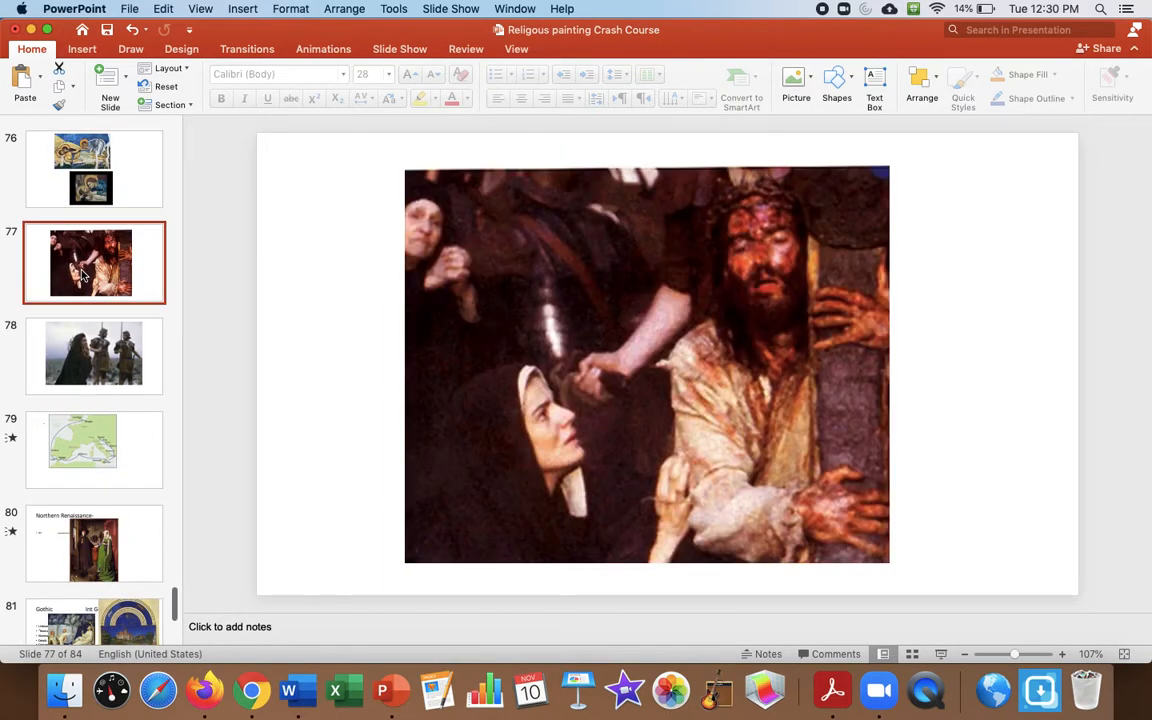
View slide 78's weeping woman and soldiers, then go back to slide 76's two Lamentations.
left_click(94, 354)
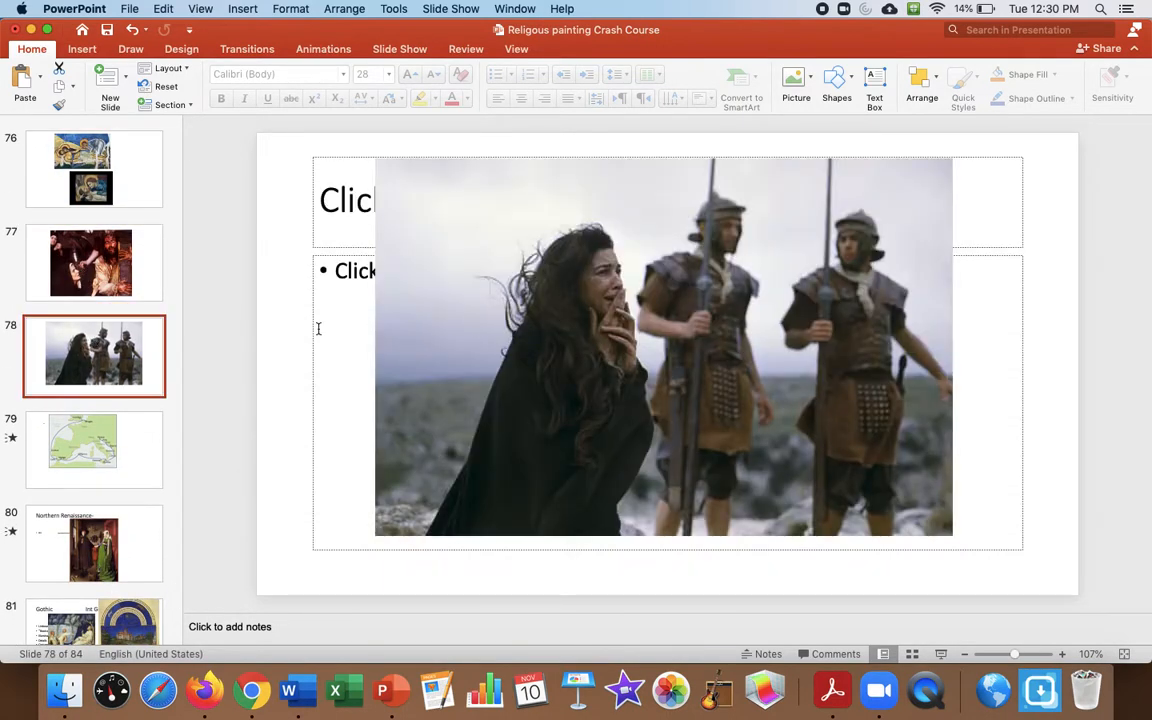
left_click(94, 257)
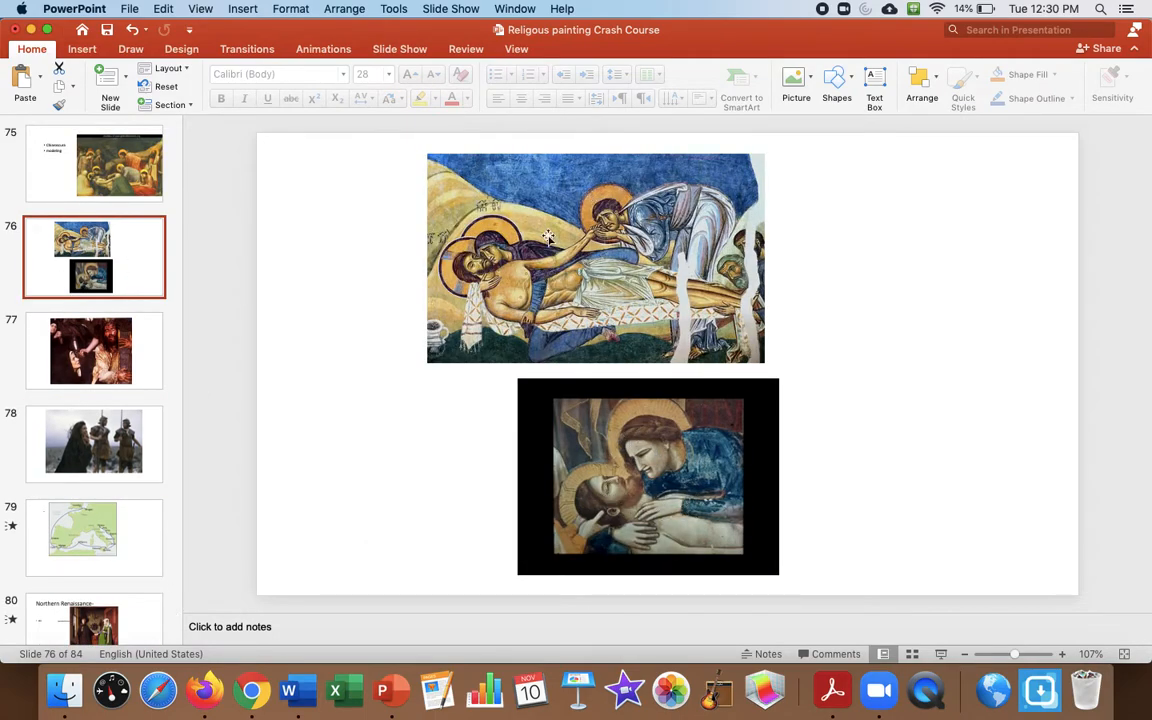
mouse_move(123, 478)
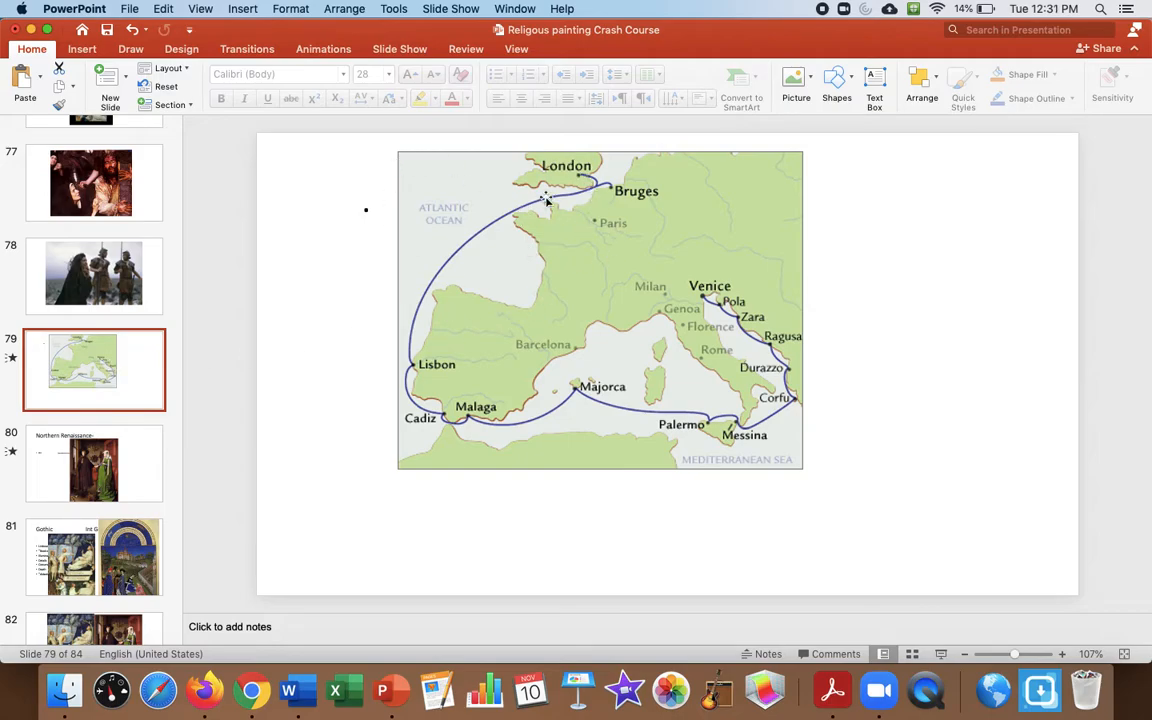
Step through slides 80 and 81 to slide 82, a manuscript page beside the Arnolfini portrait.
left_click(94, 463)
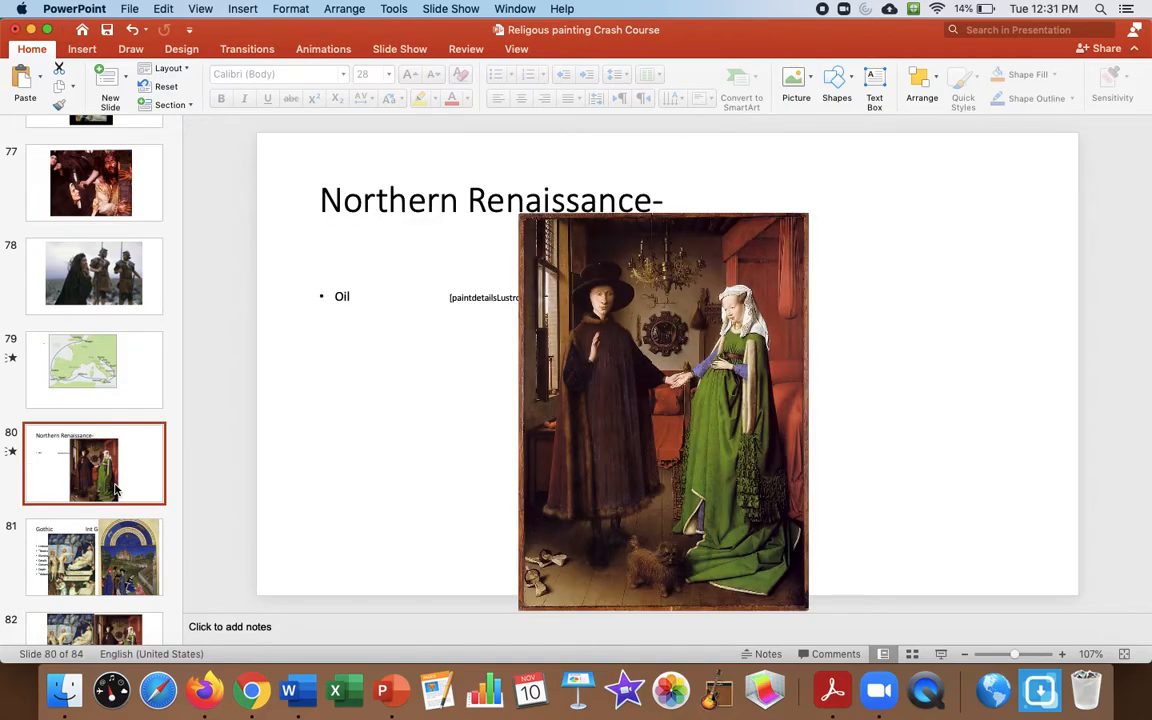
left_click(94, 557)
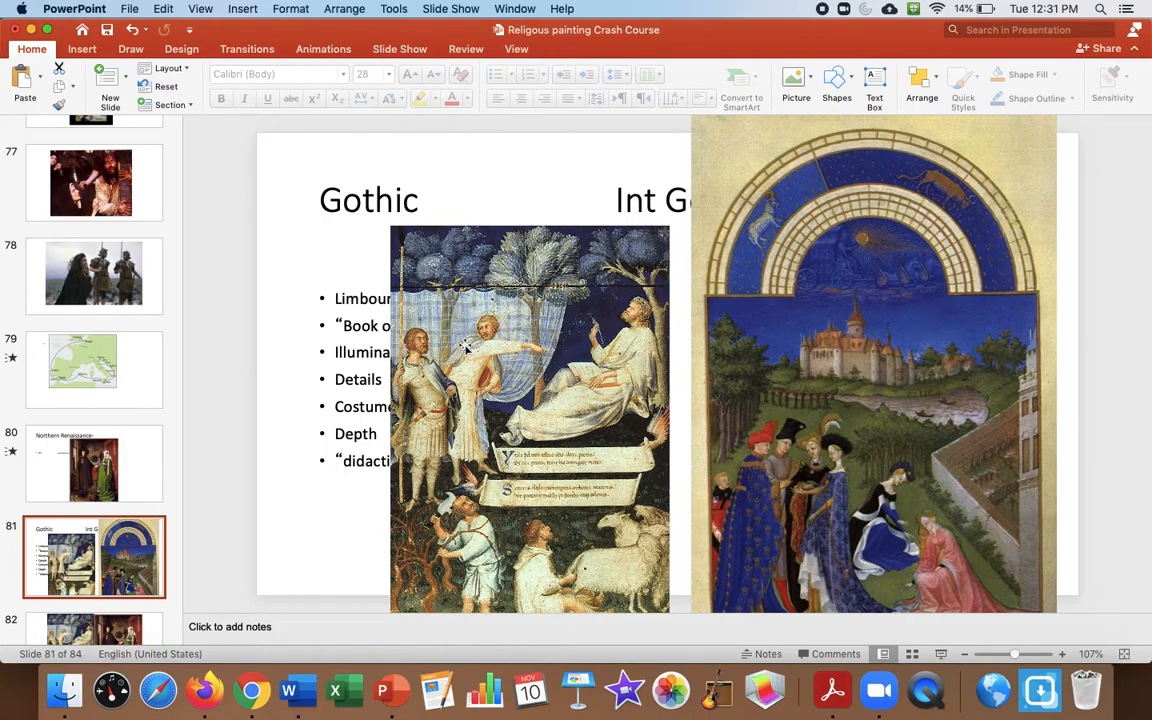
left_click(94, 432)
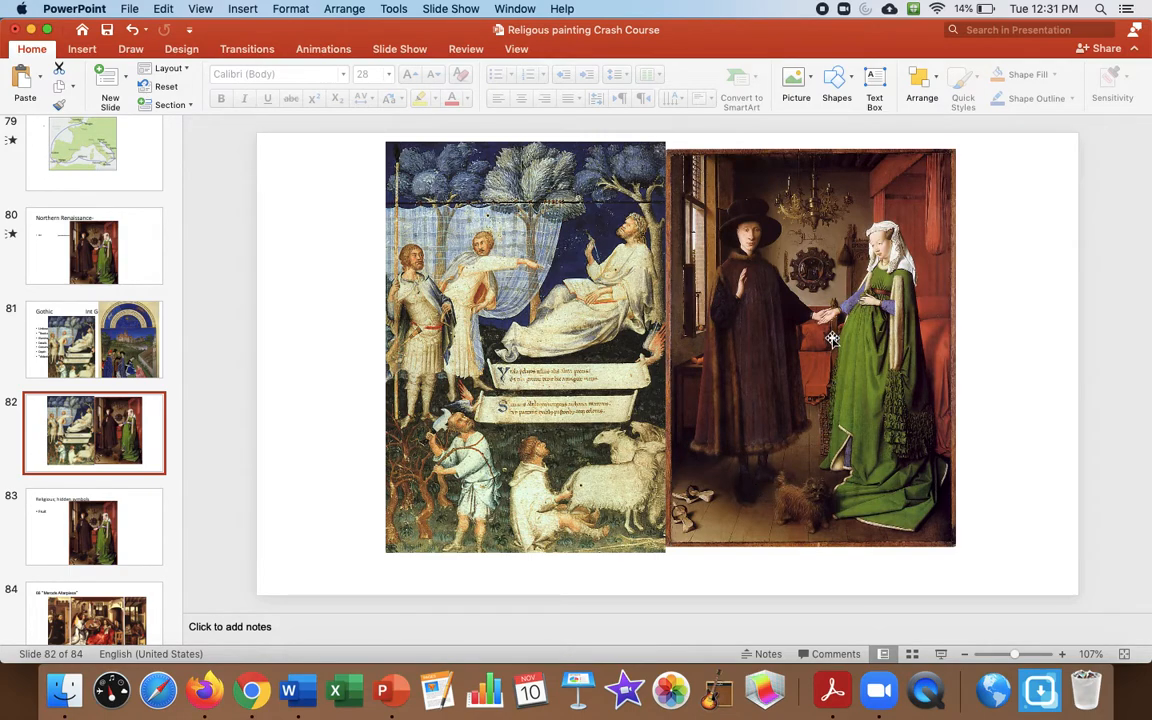
mouse_move(553, 265)
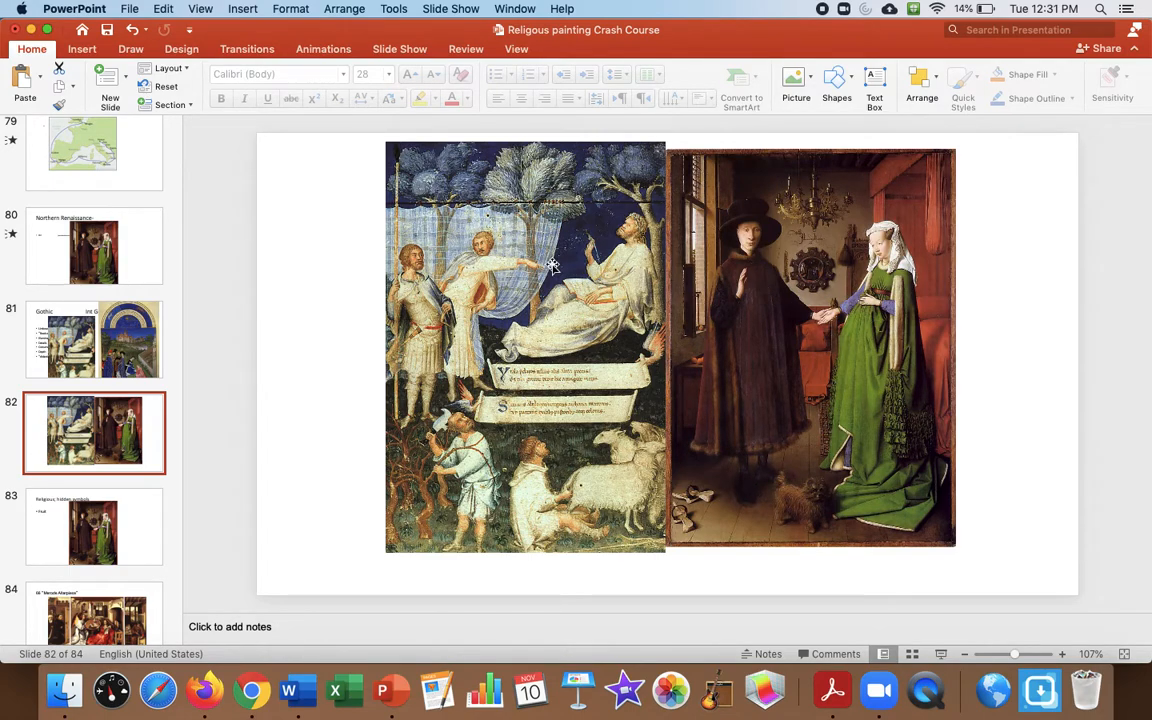
mouse_move(72, 533)
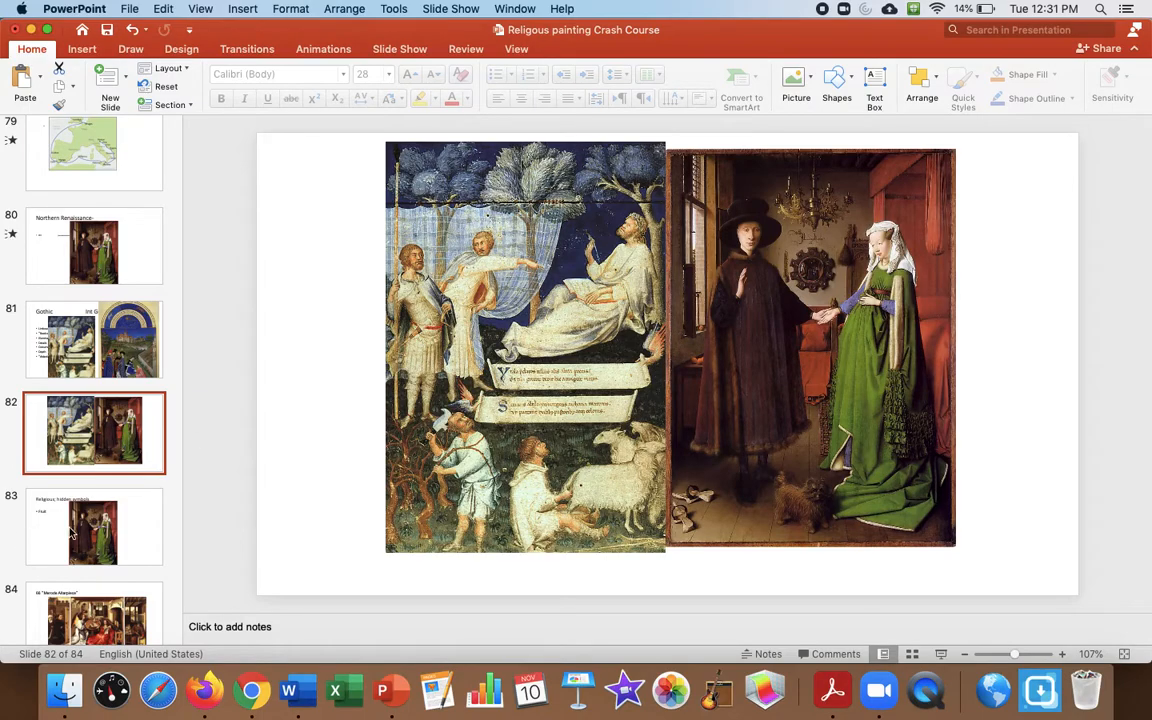
Show slide 84, the closing Merode Altarpiece triptych.
left_click(94, 595)
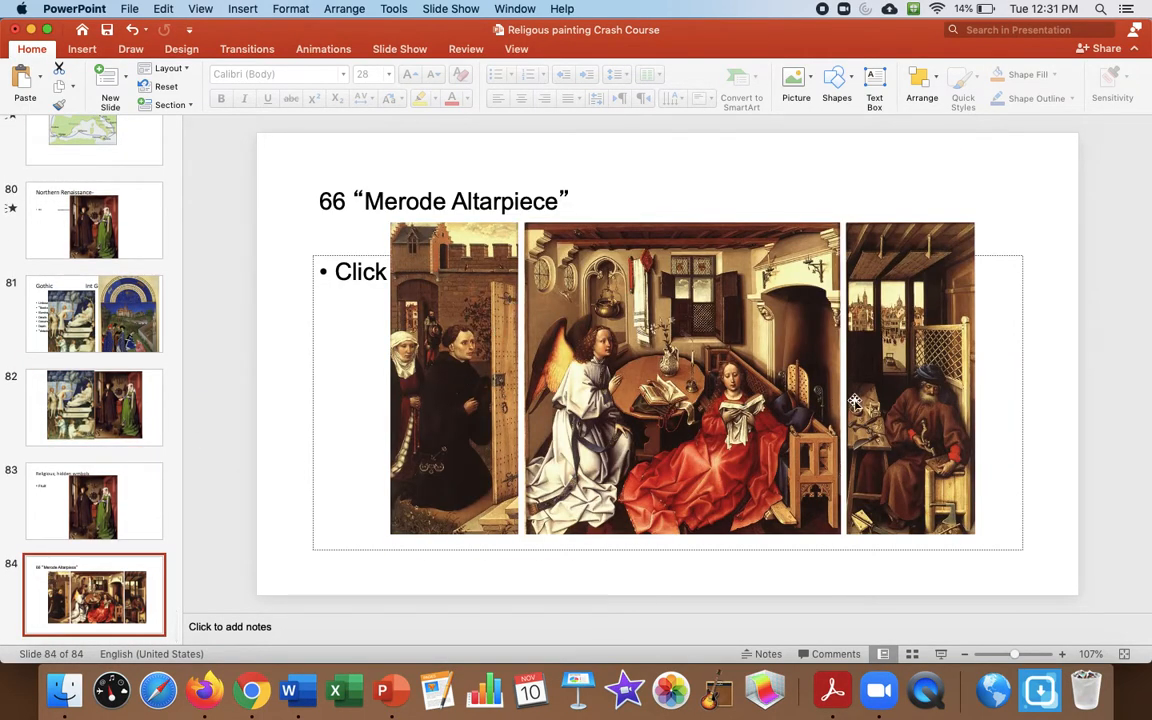
mouse_move(680, 558)
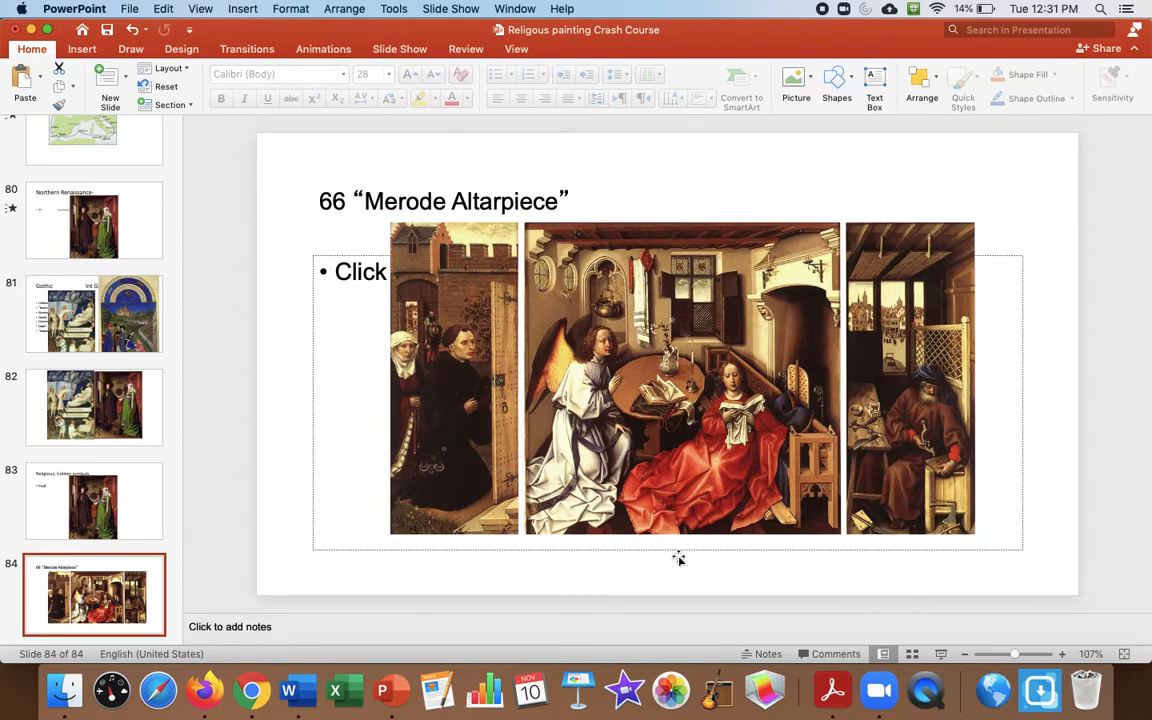
mouse_move(560, 345)
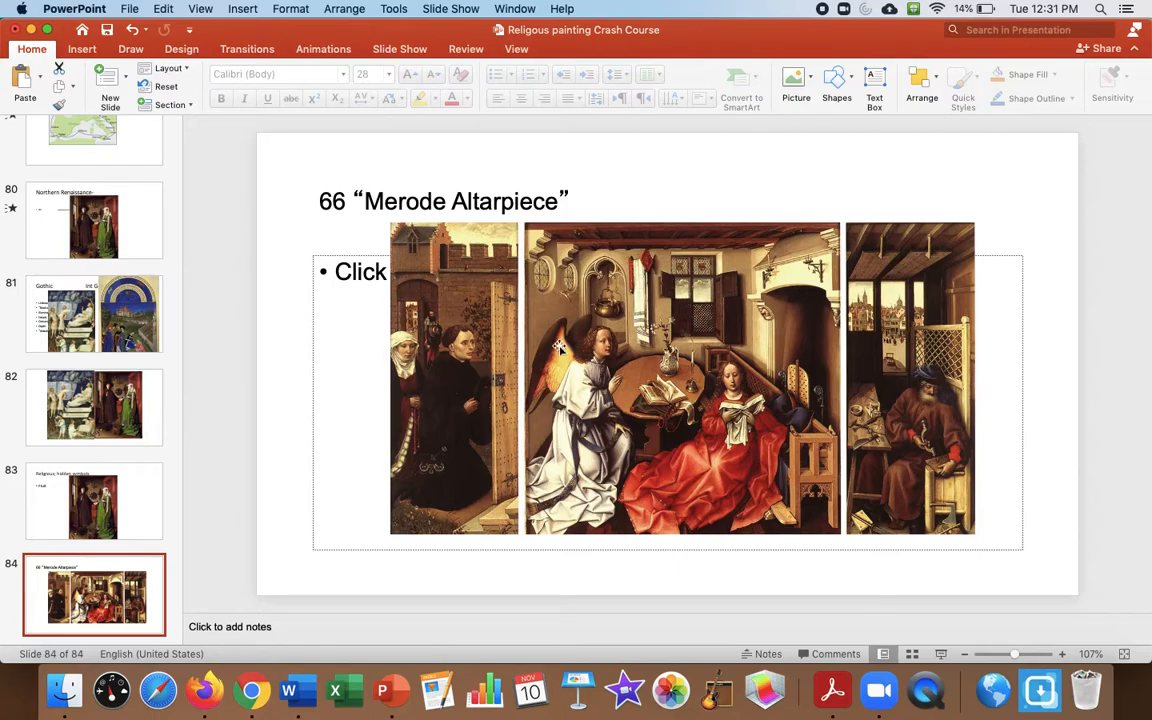
mouse_move(740, 303)
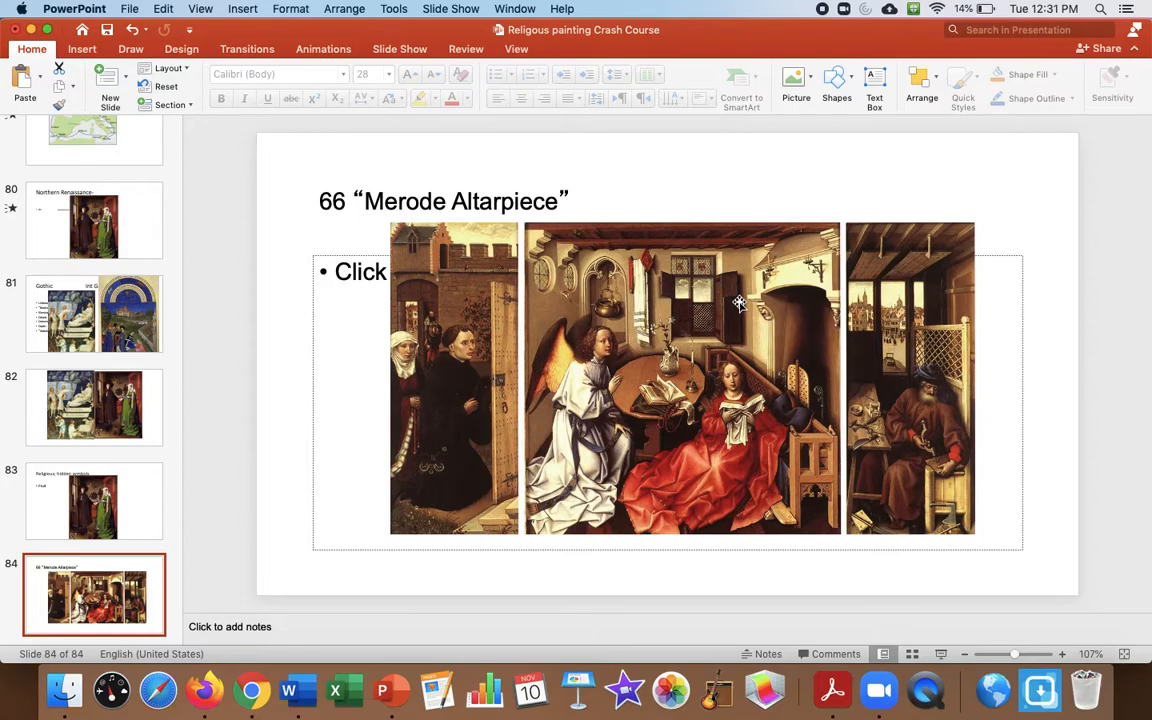
mouse_move(595, 490)
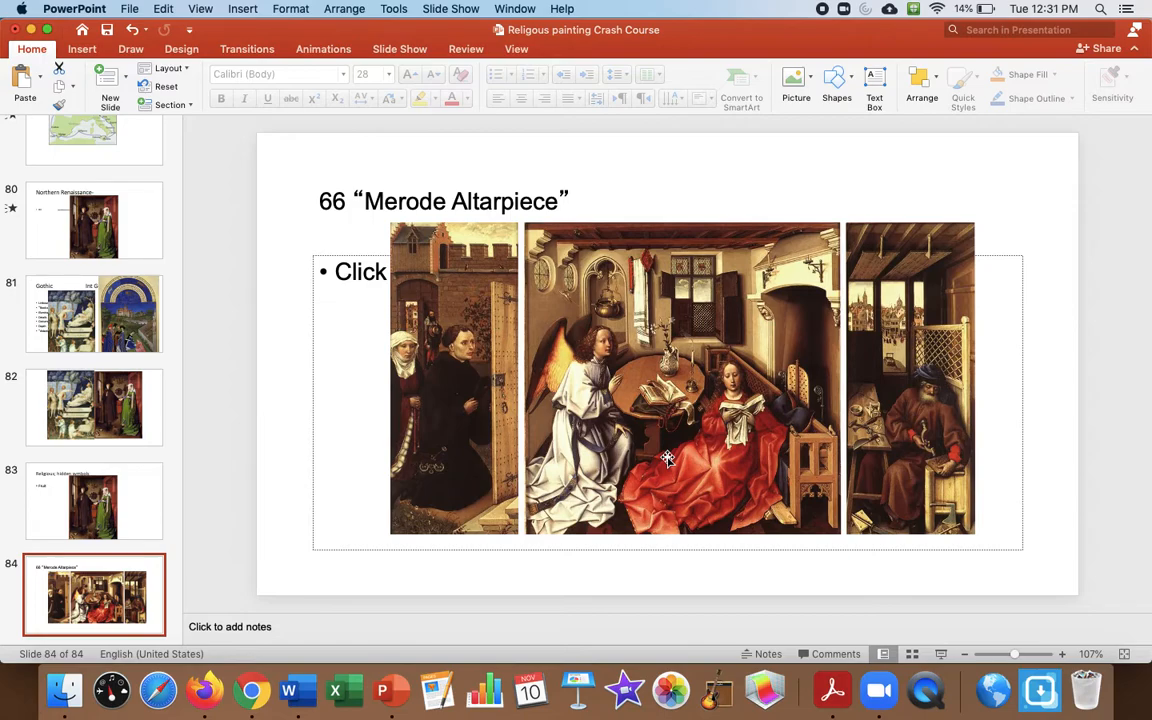
mouse_move(806, 14)
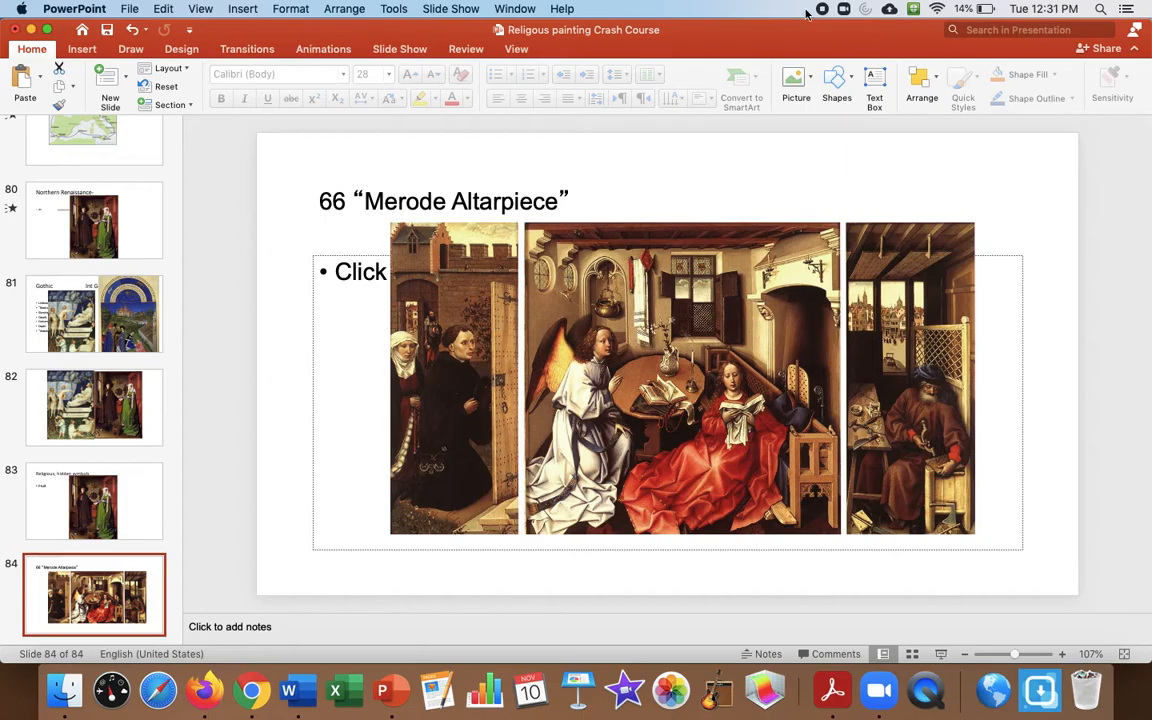